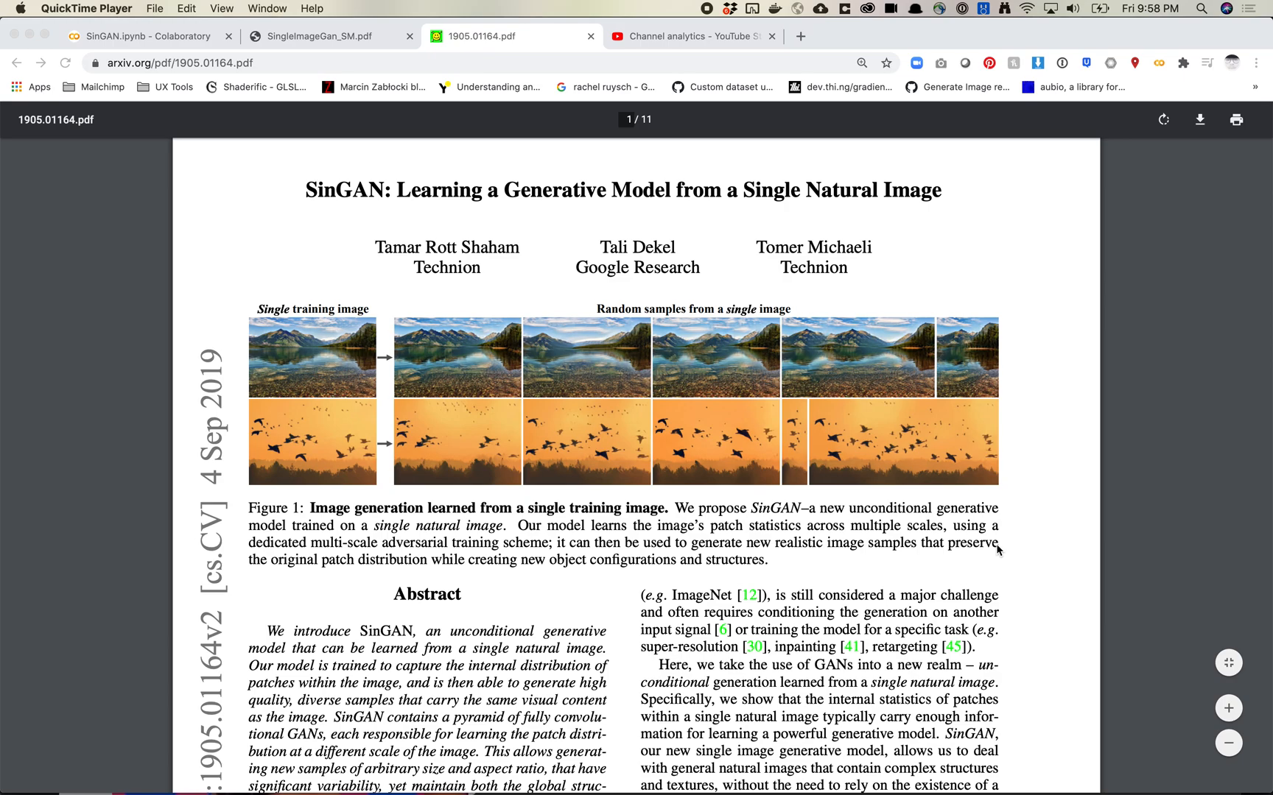
pyautogui.moveTo(503, 477)
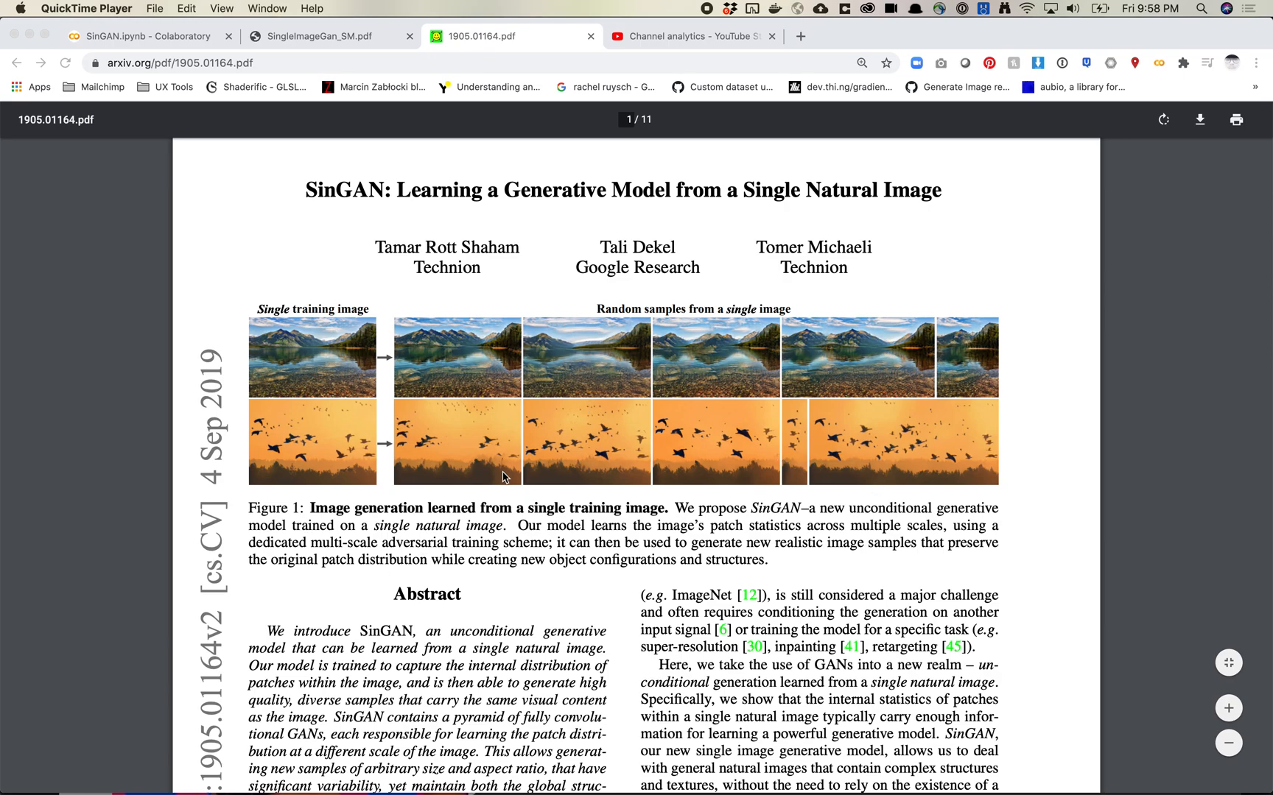
pyautogui.moveTo(371, 393)
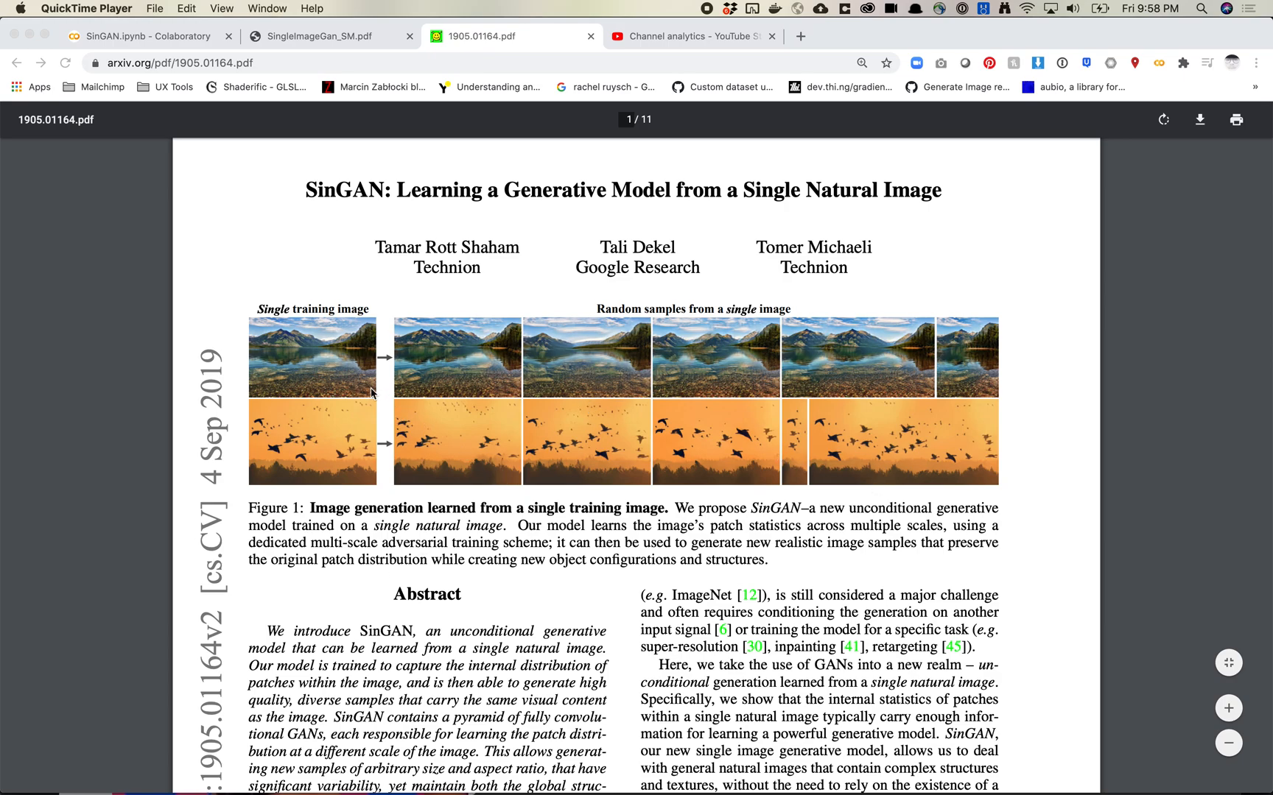
pyautogui.moveTo(325, 381)
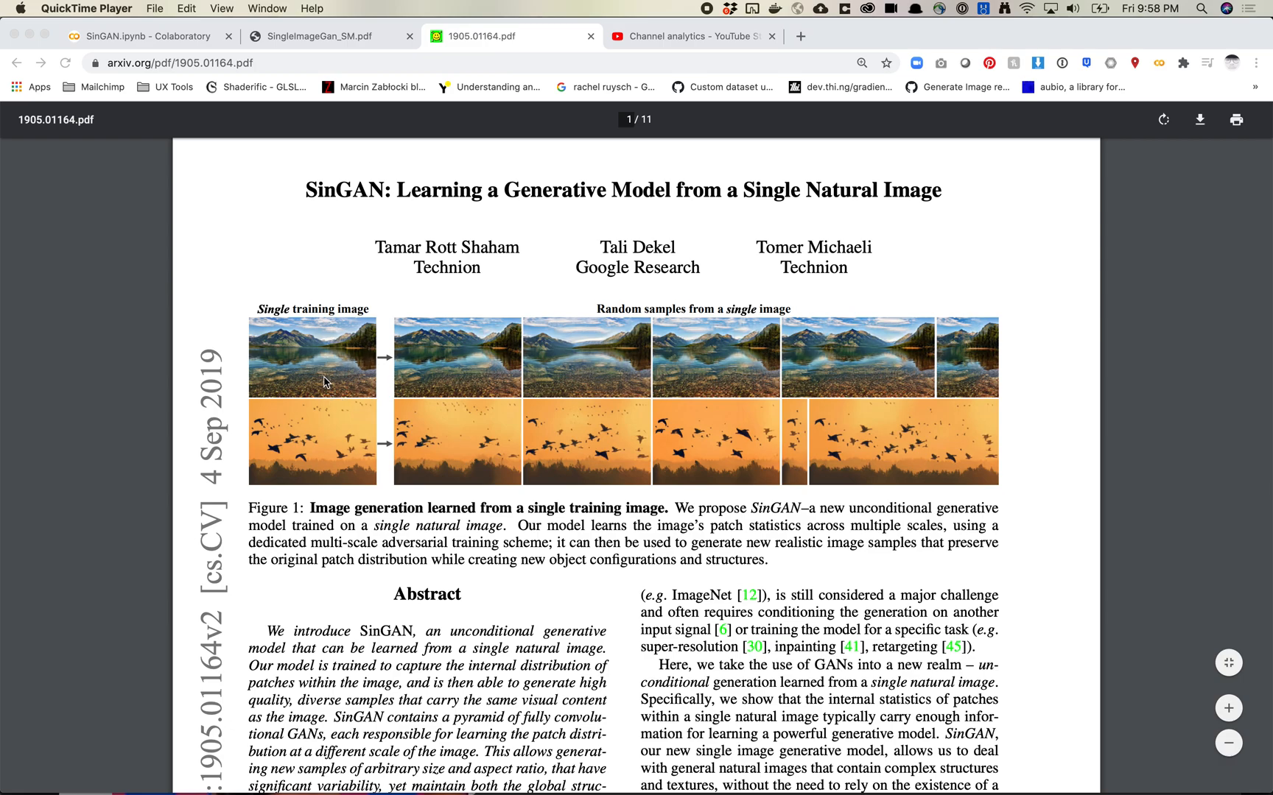
pyautogui.moveTo(377, 359)
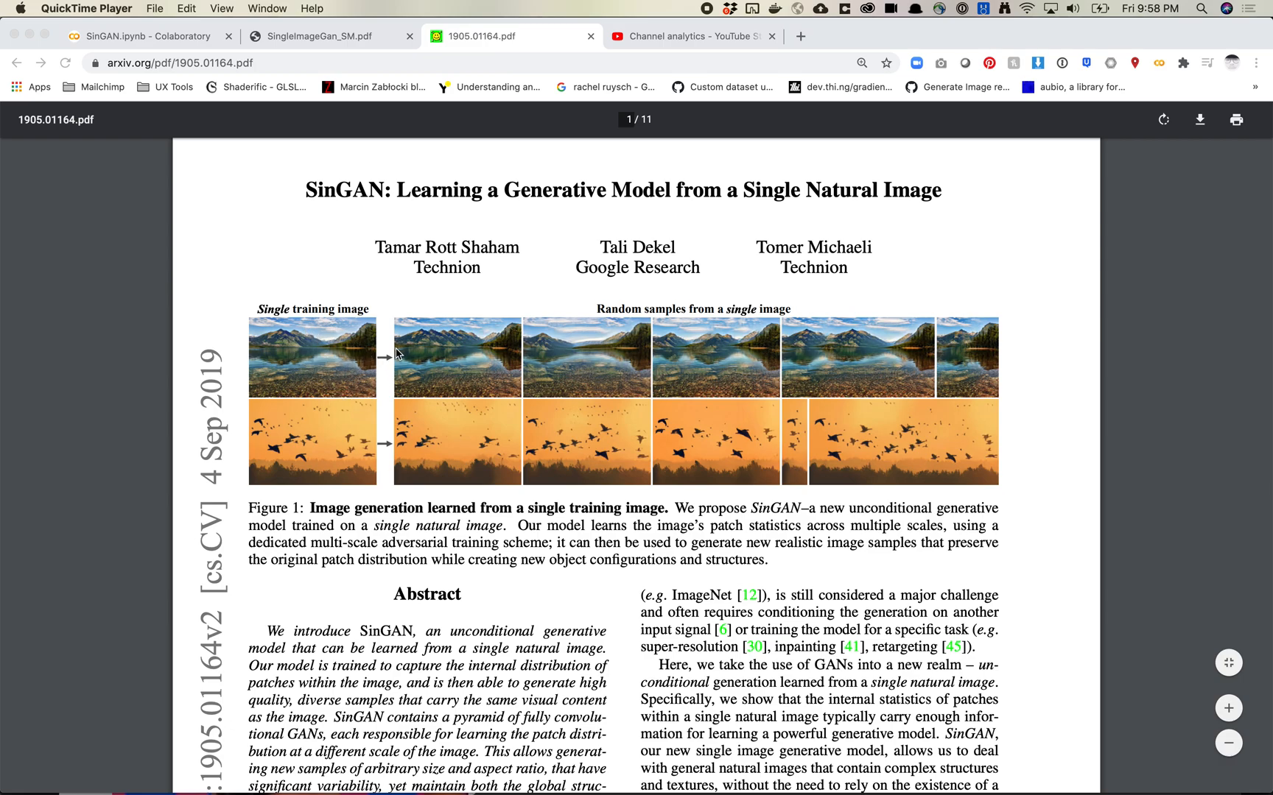
pyautogui.moveTo(547, 354)
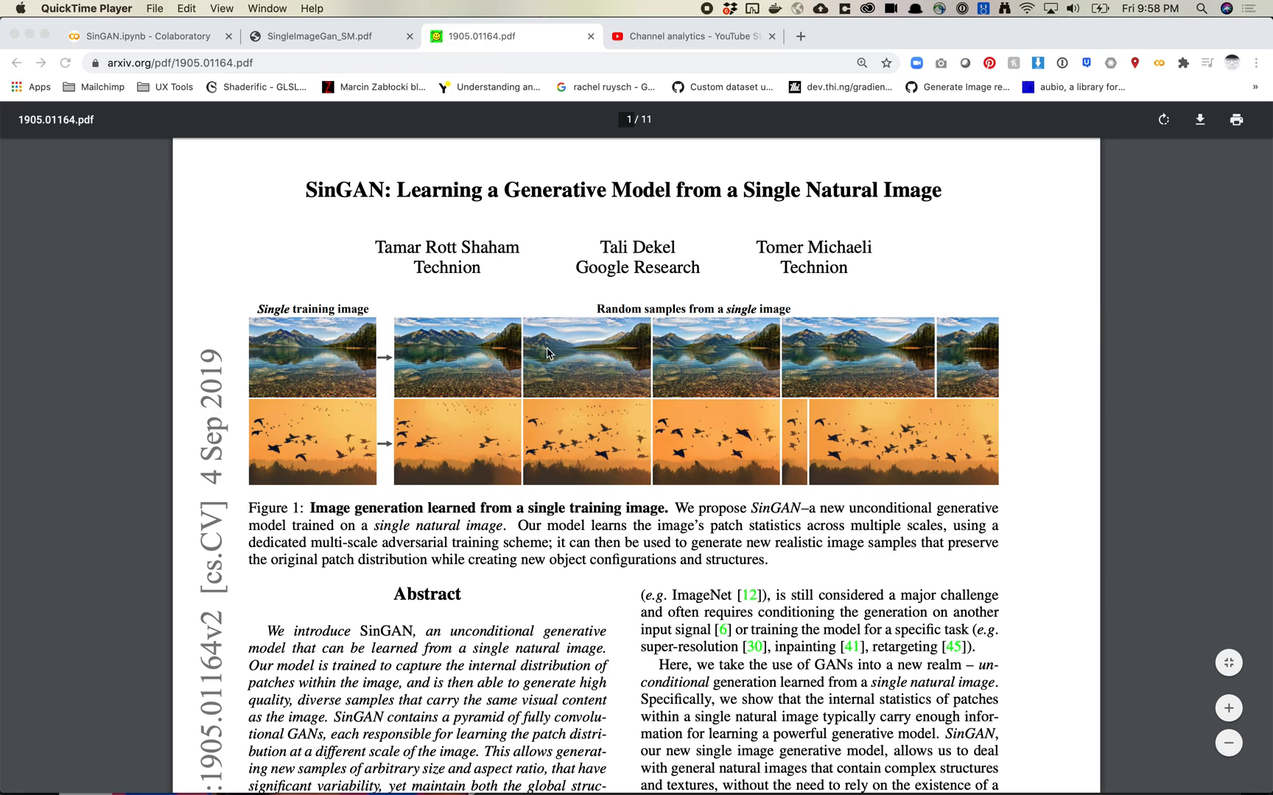
pyautogui.moveTo(692, 365)
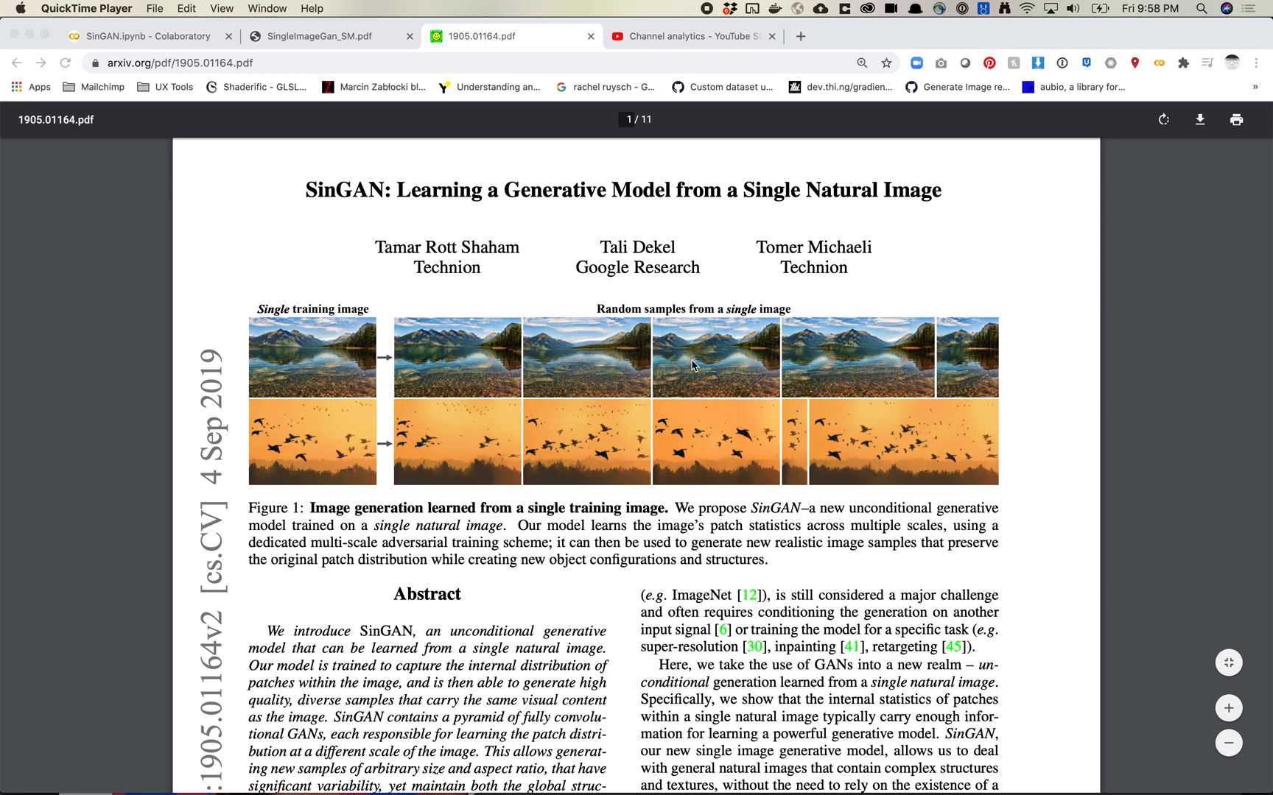
pyautogui.moveTo(524, 347)
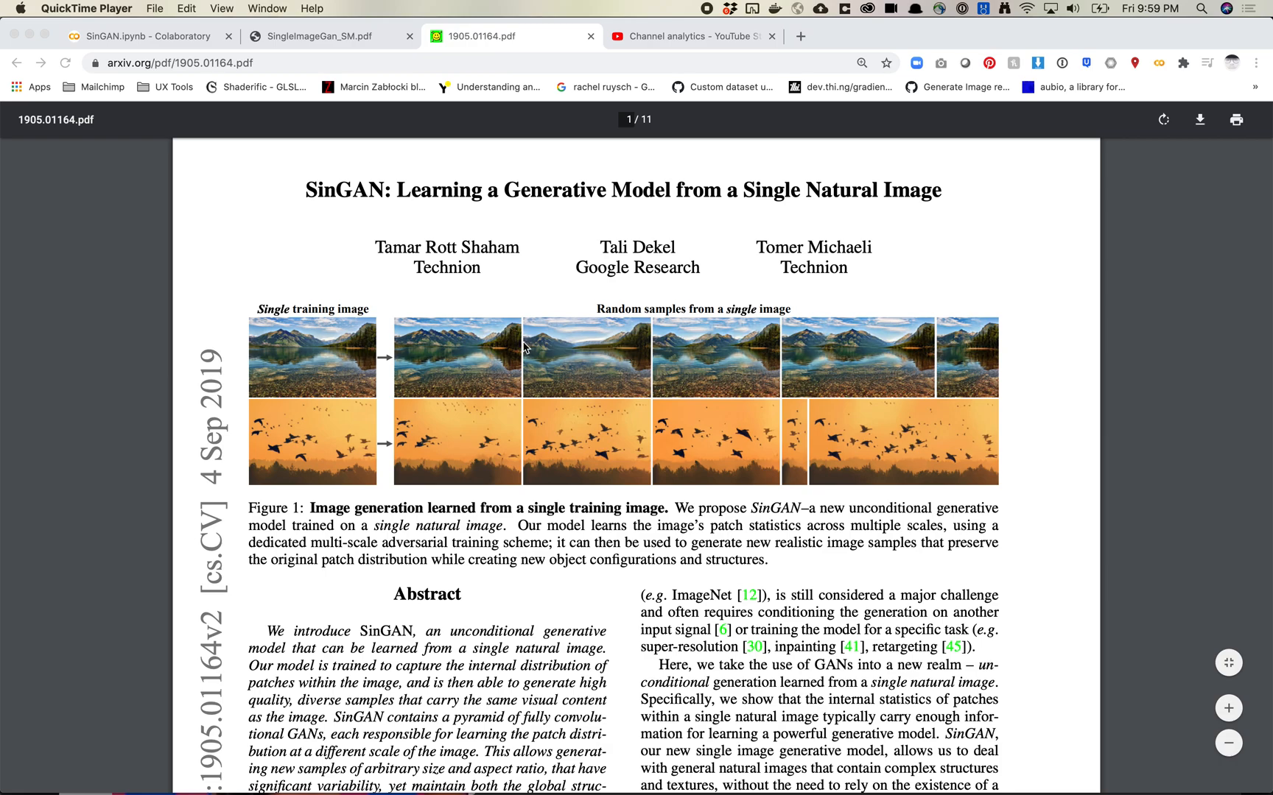
pyautogui.moveTo(429, 324)
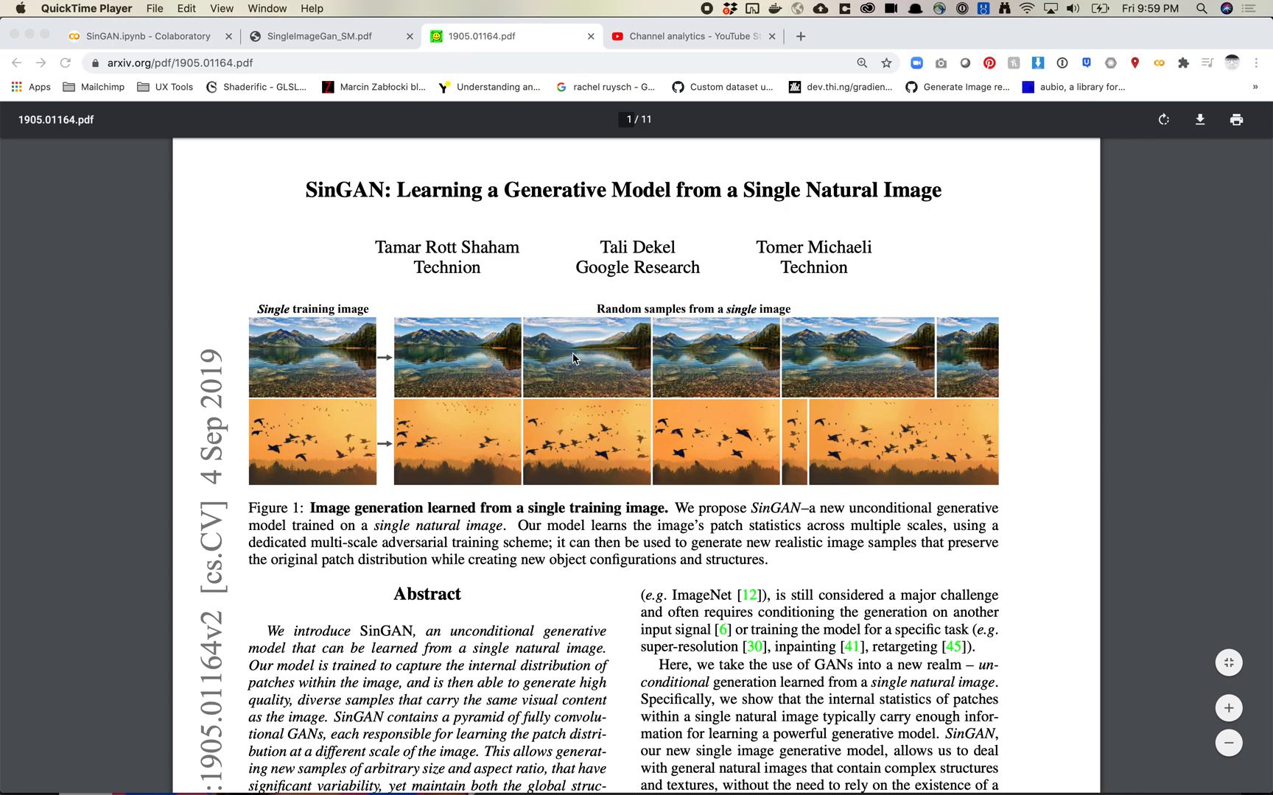
pyautogui.moveTo(576, 347)
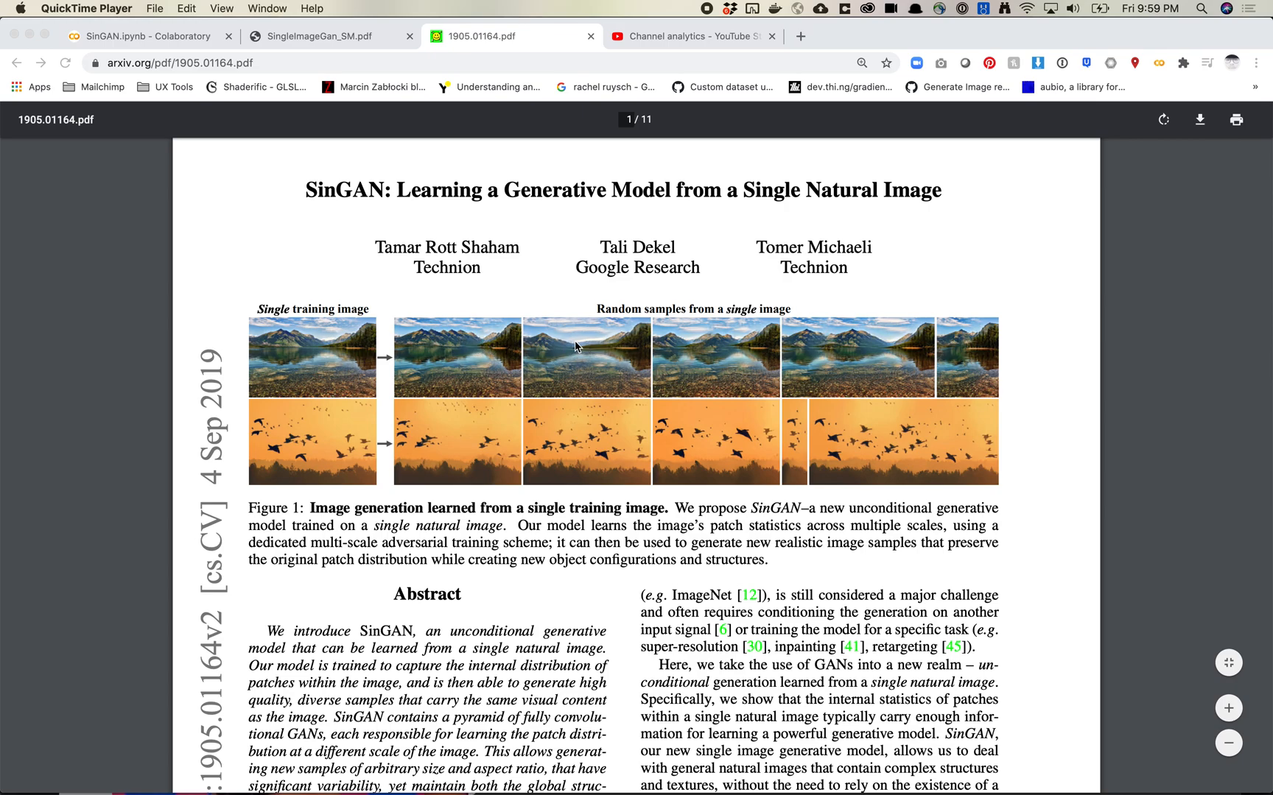
pyautogui.moveTo(743, 336)
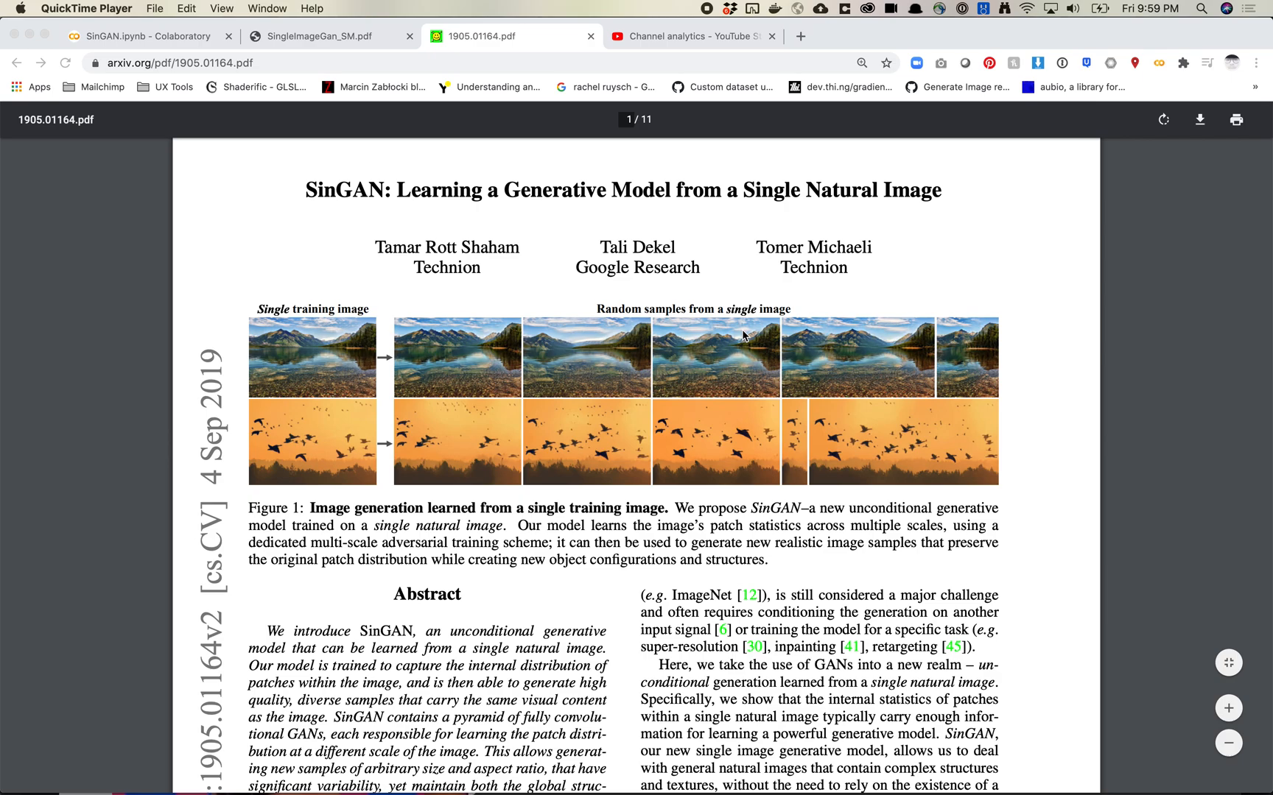
pyautogui.moveTo(325, 352)
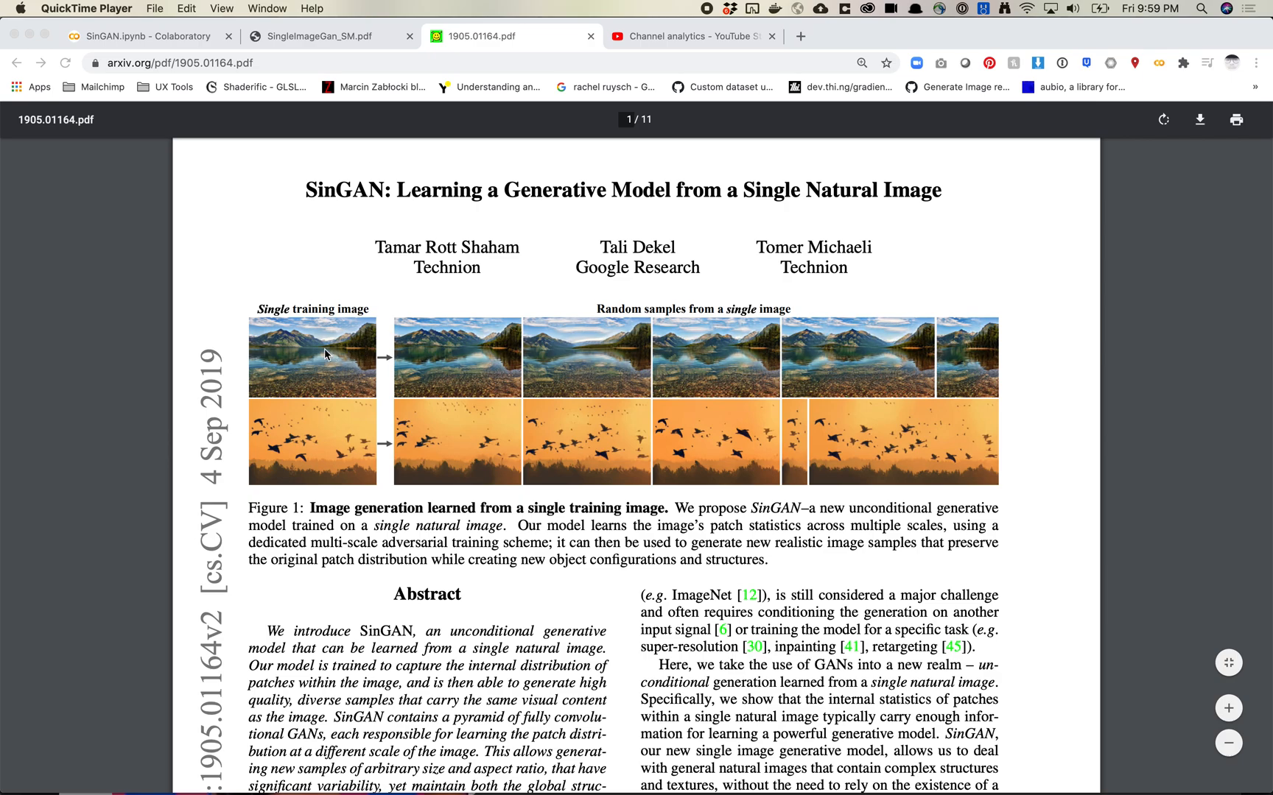
pyautogui.moveTo(348, 366)
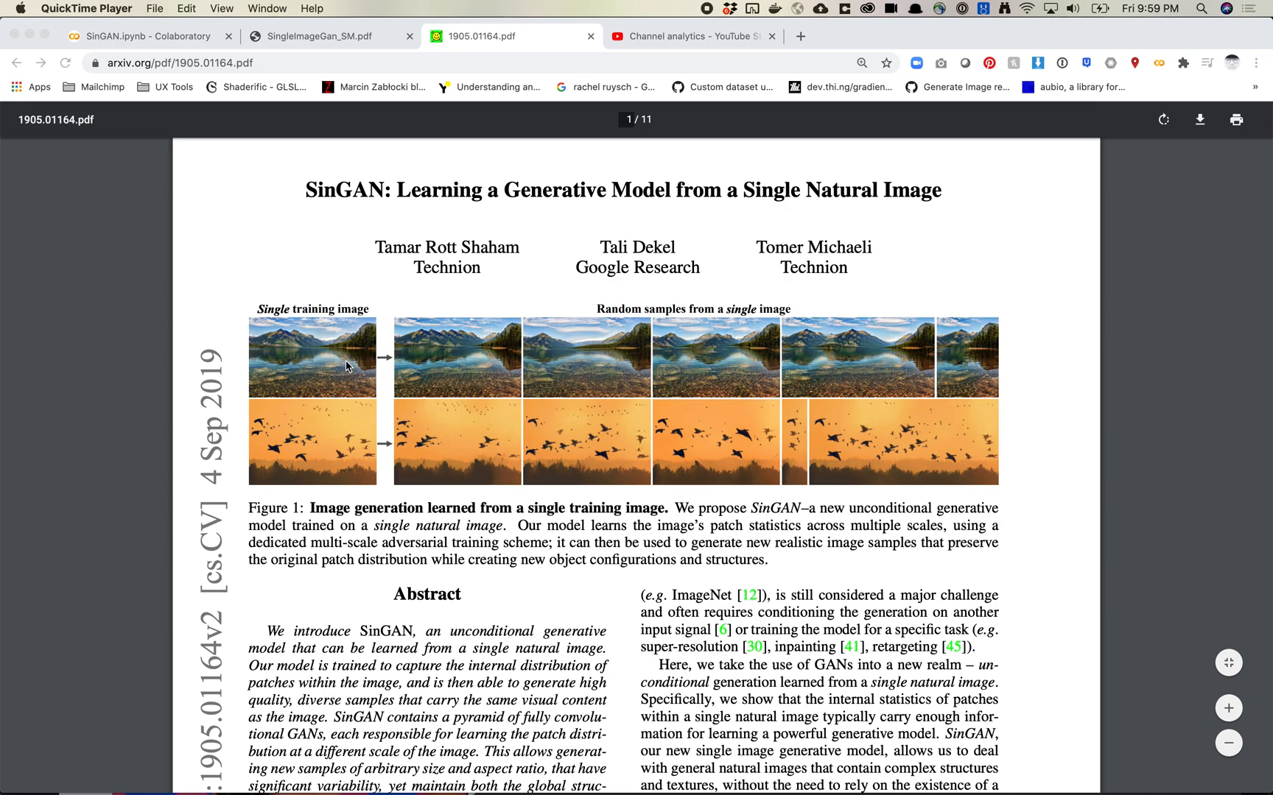
pyautogui.moveTo(498, 358)
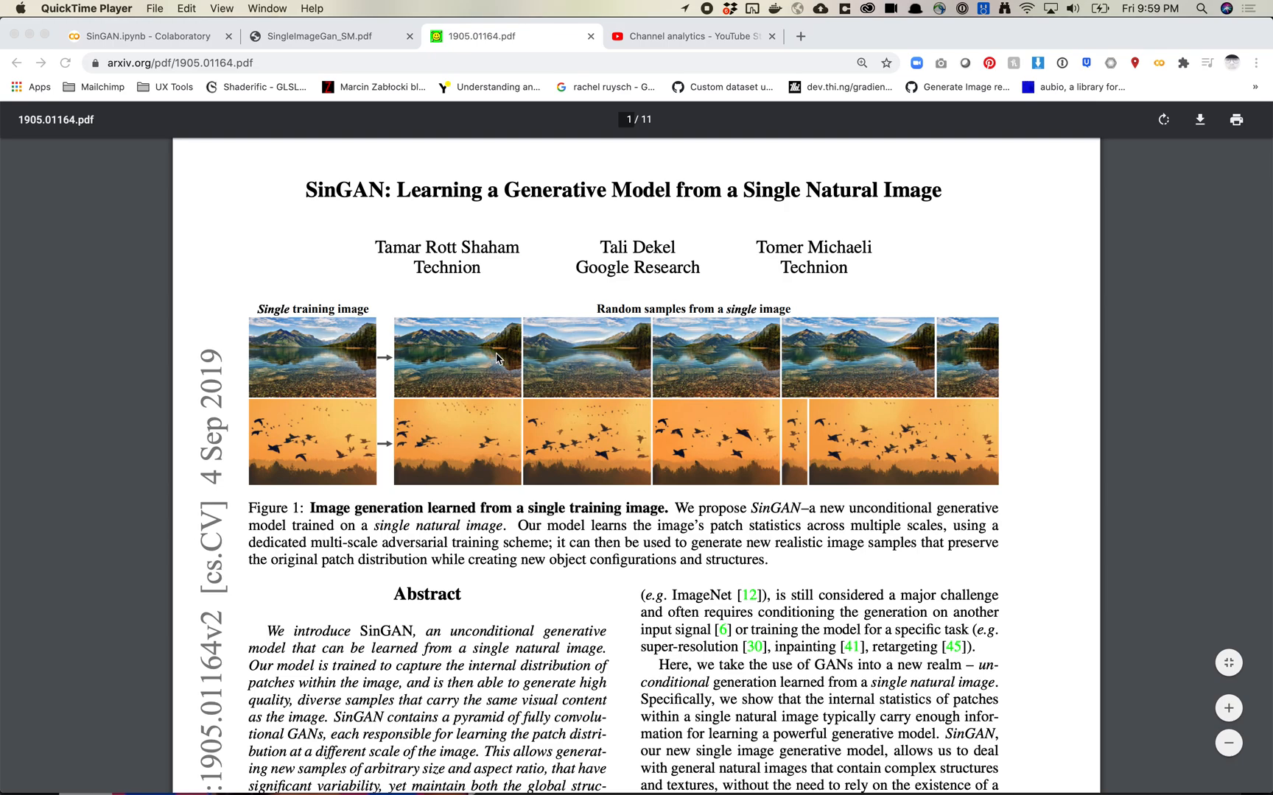
pyautogui.moveTo(465, 360)
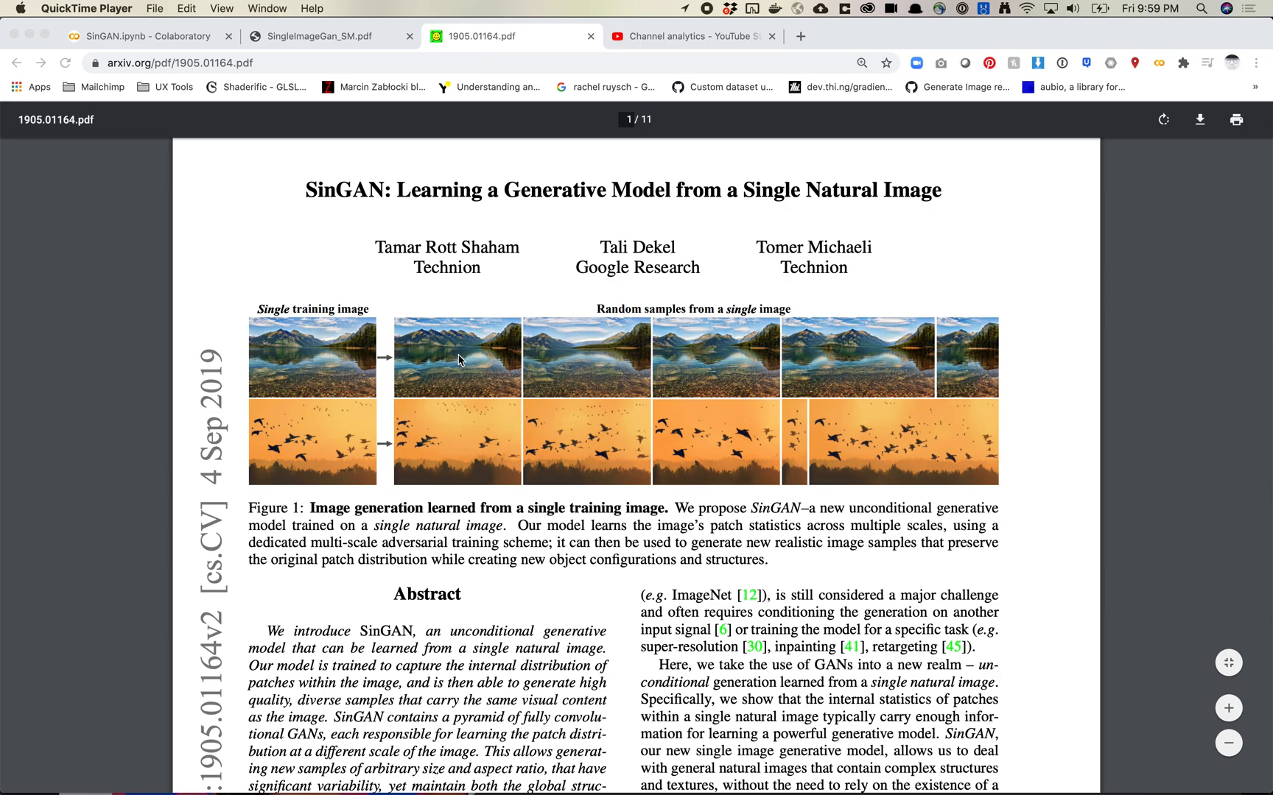
pyautogui.moveTo(487, 398)
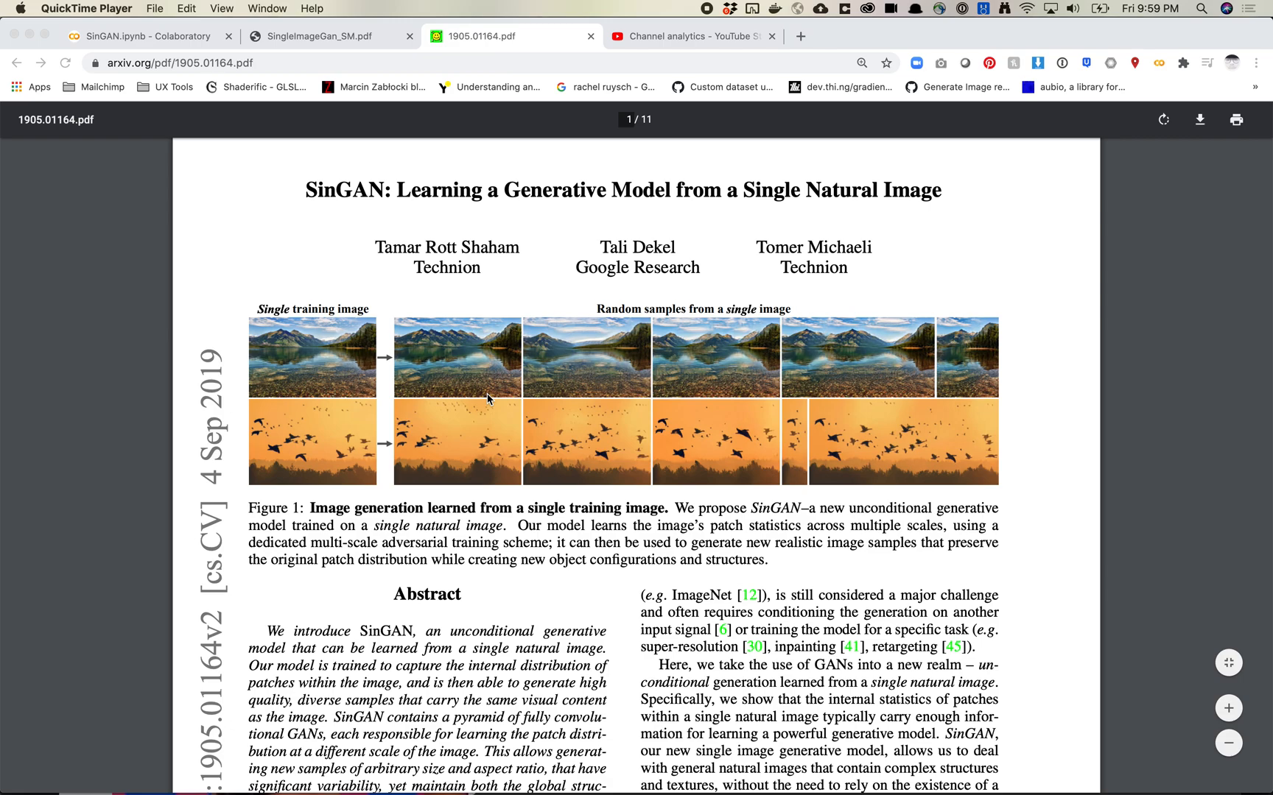
pyautogui.moveTo(500, 342)
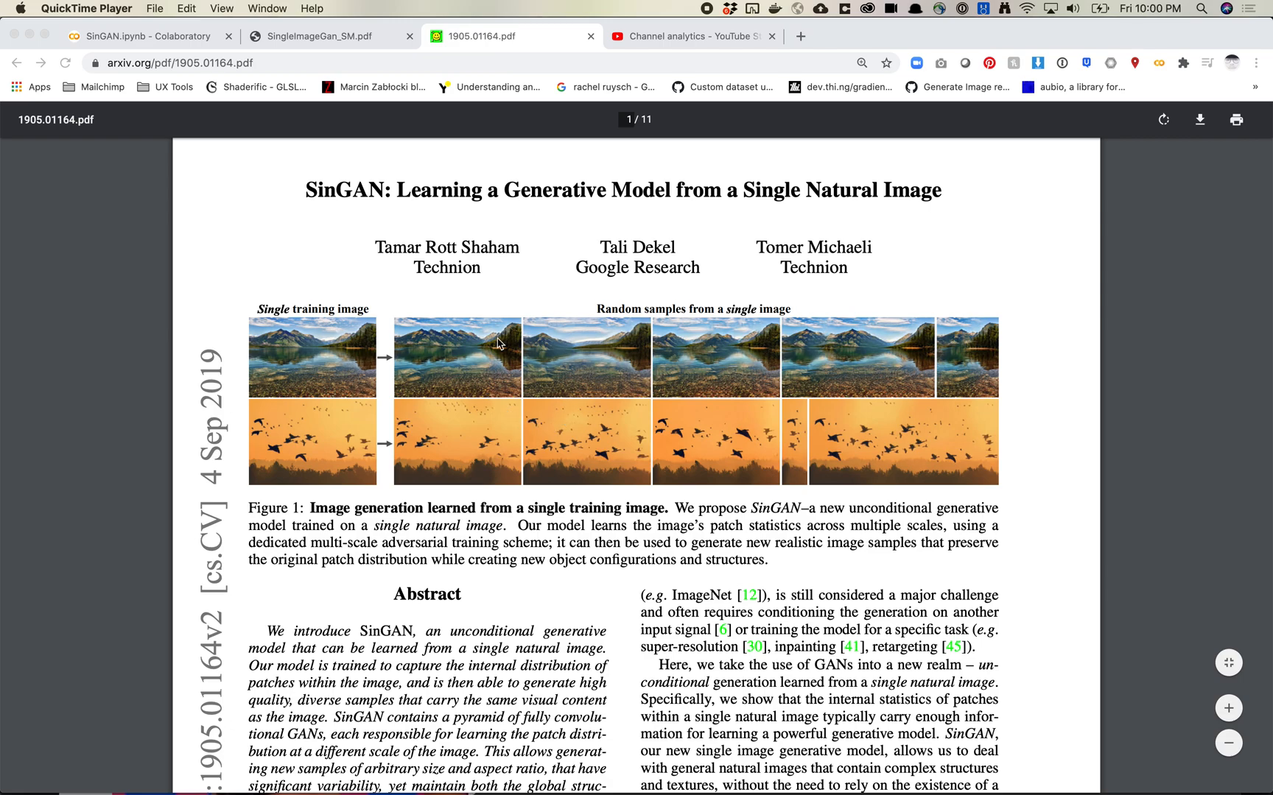
pyautogui.moveTo(666, 462)
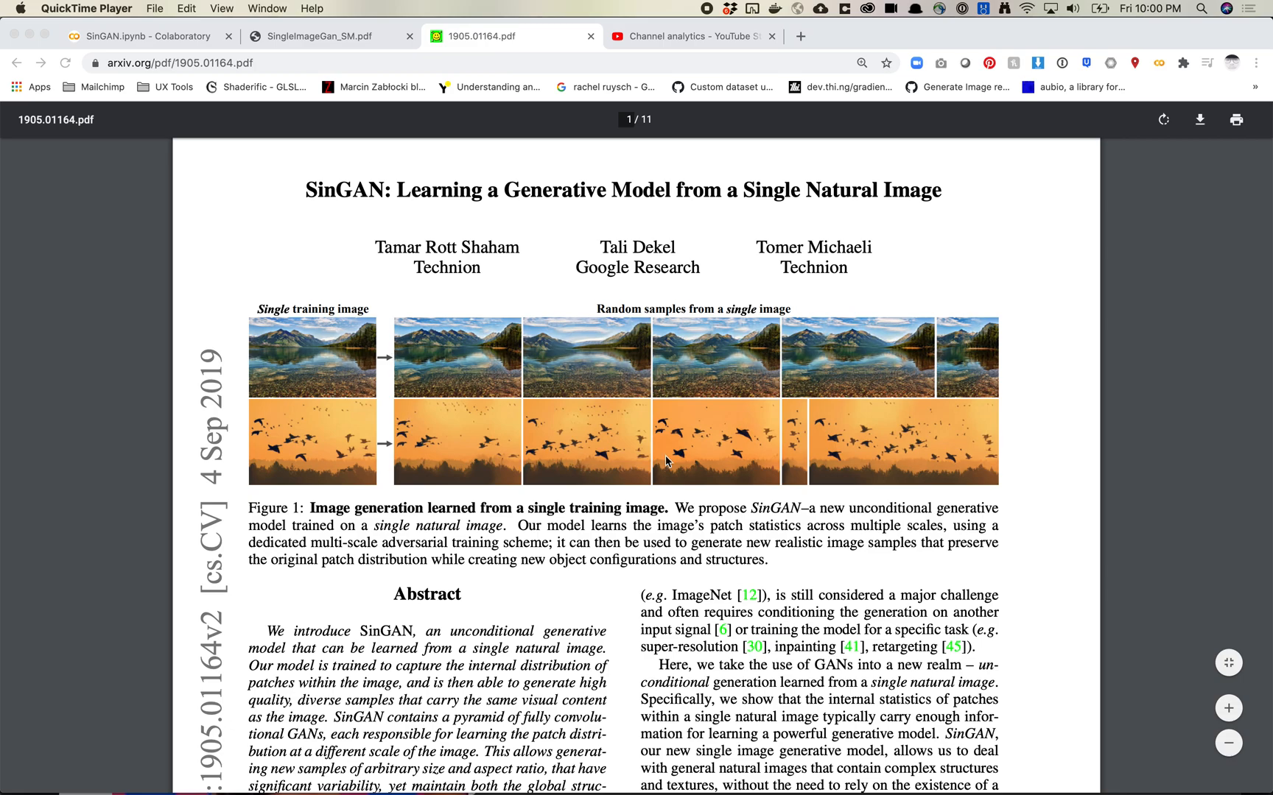
pyautogui.moveTo(752, 435)
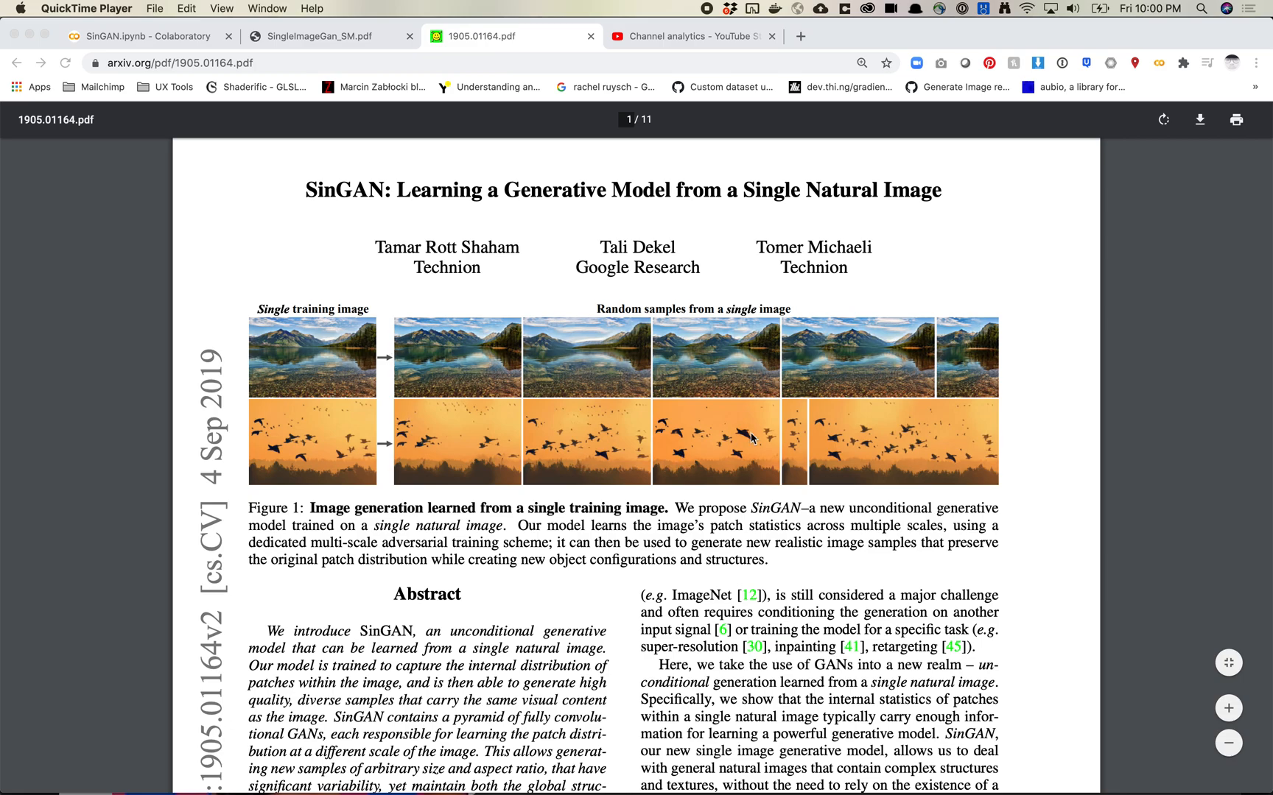
# - Scroll the SinGAN paper down to page 2, showing Figure 2's image manipulation examples
pyautogui.scroll(-3)
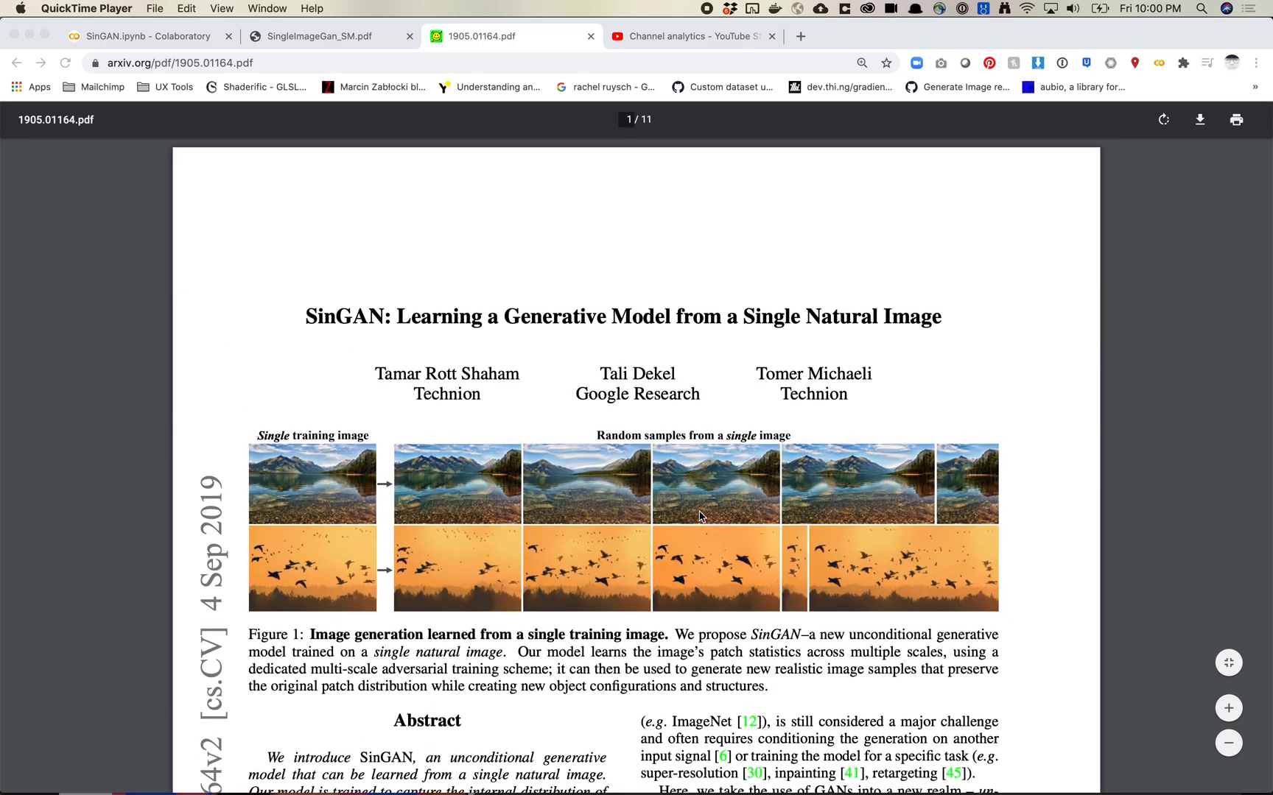
pyautogui.scroll(-3)
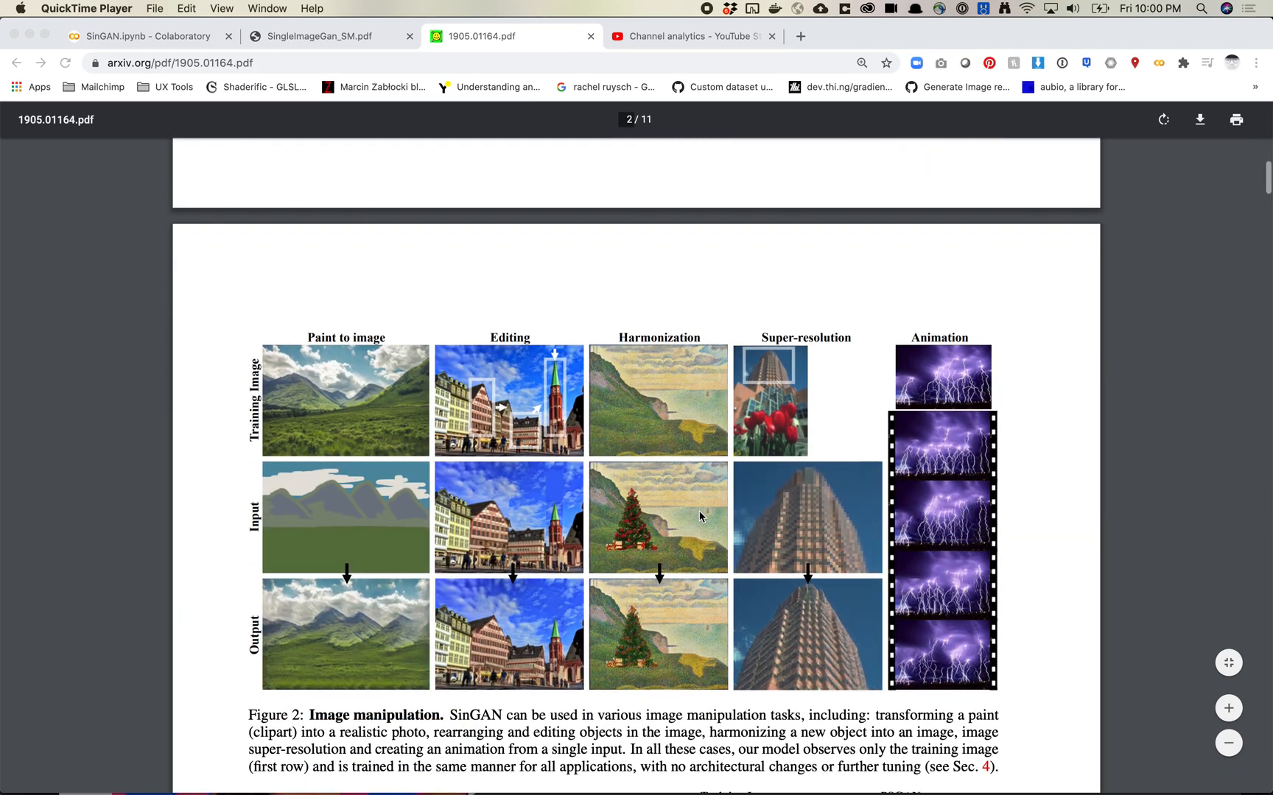
pyautogui.scroll(-3)
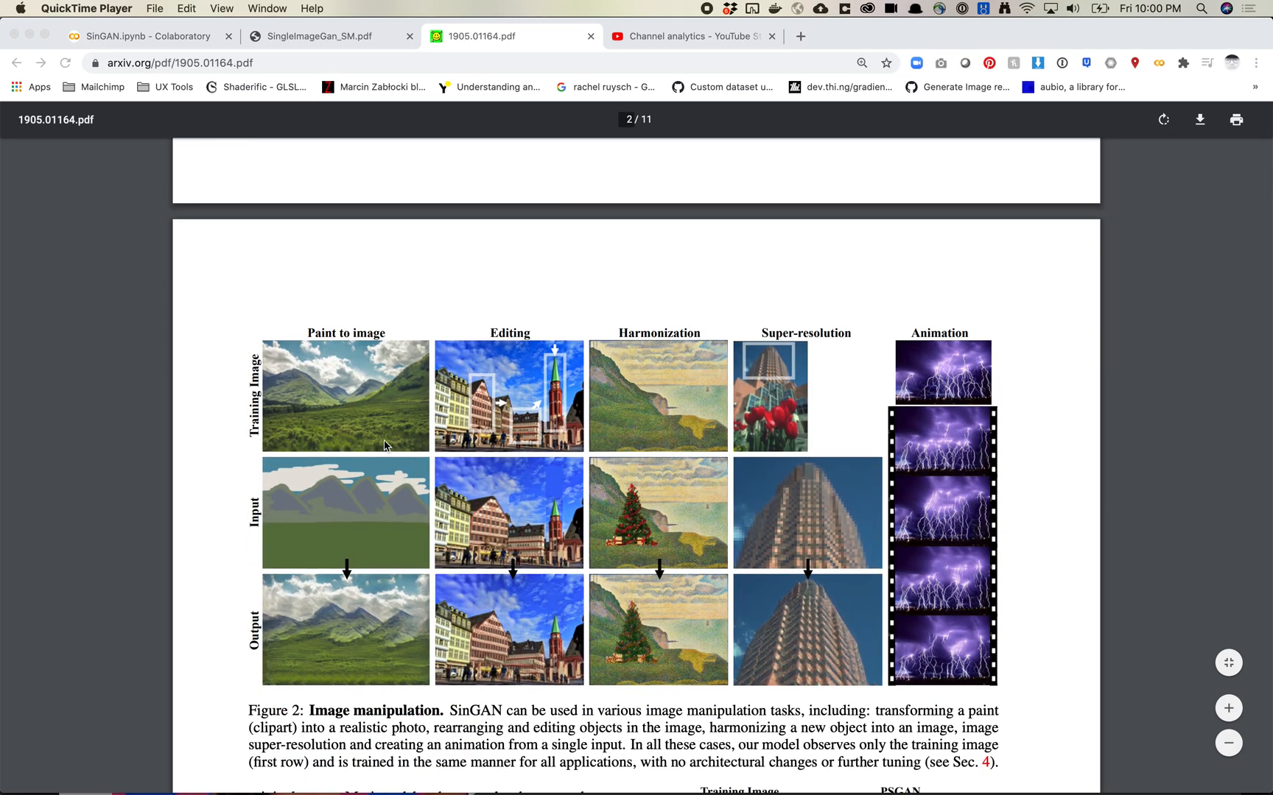
pyautogui.moveTo(550, 386)
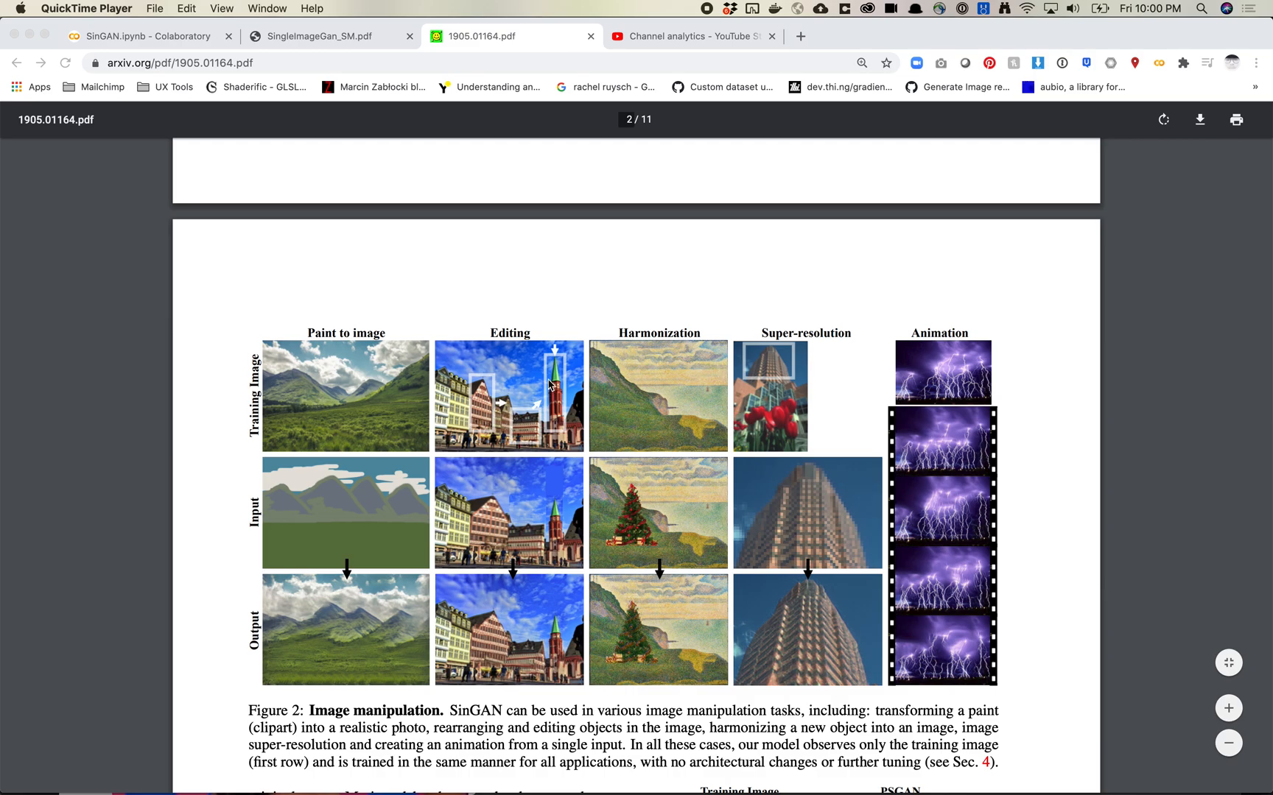
pyautogui.moveTo(552, 566)
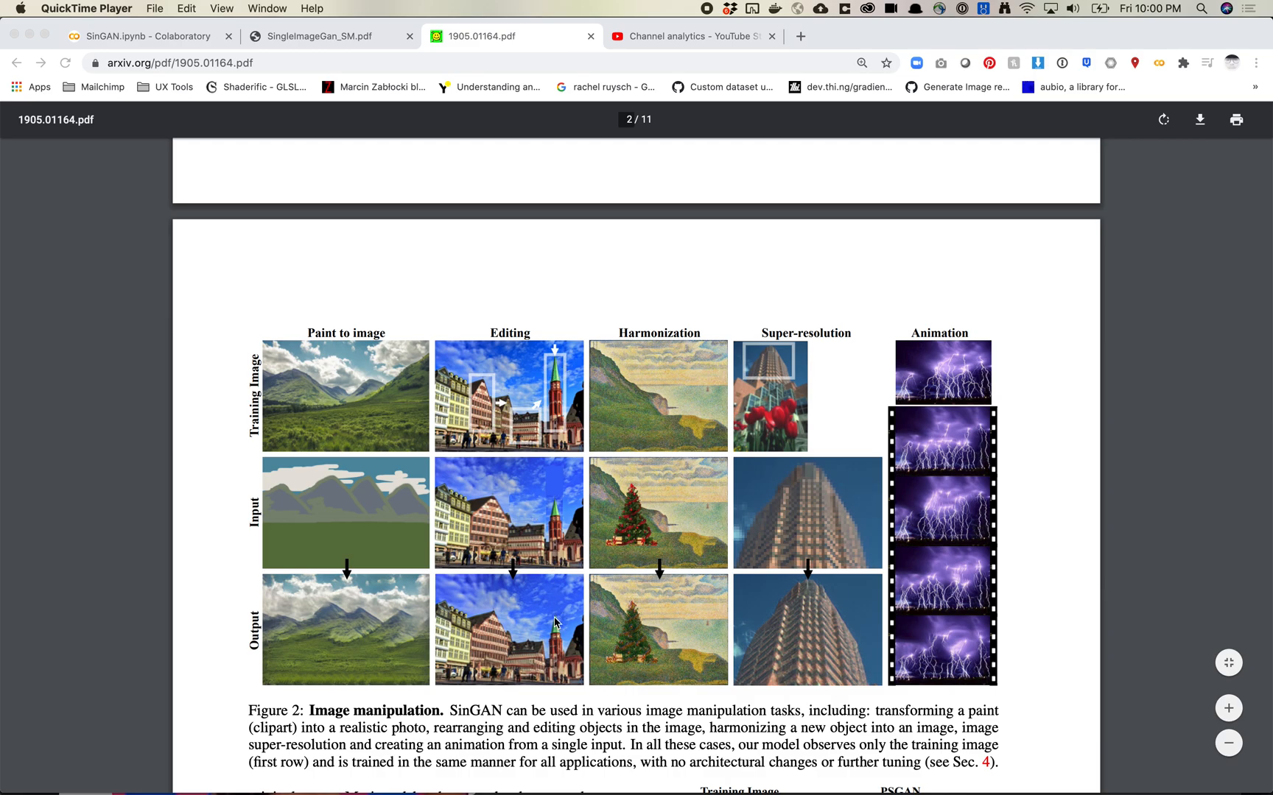
pyautogui.moveTo(670, 615)
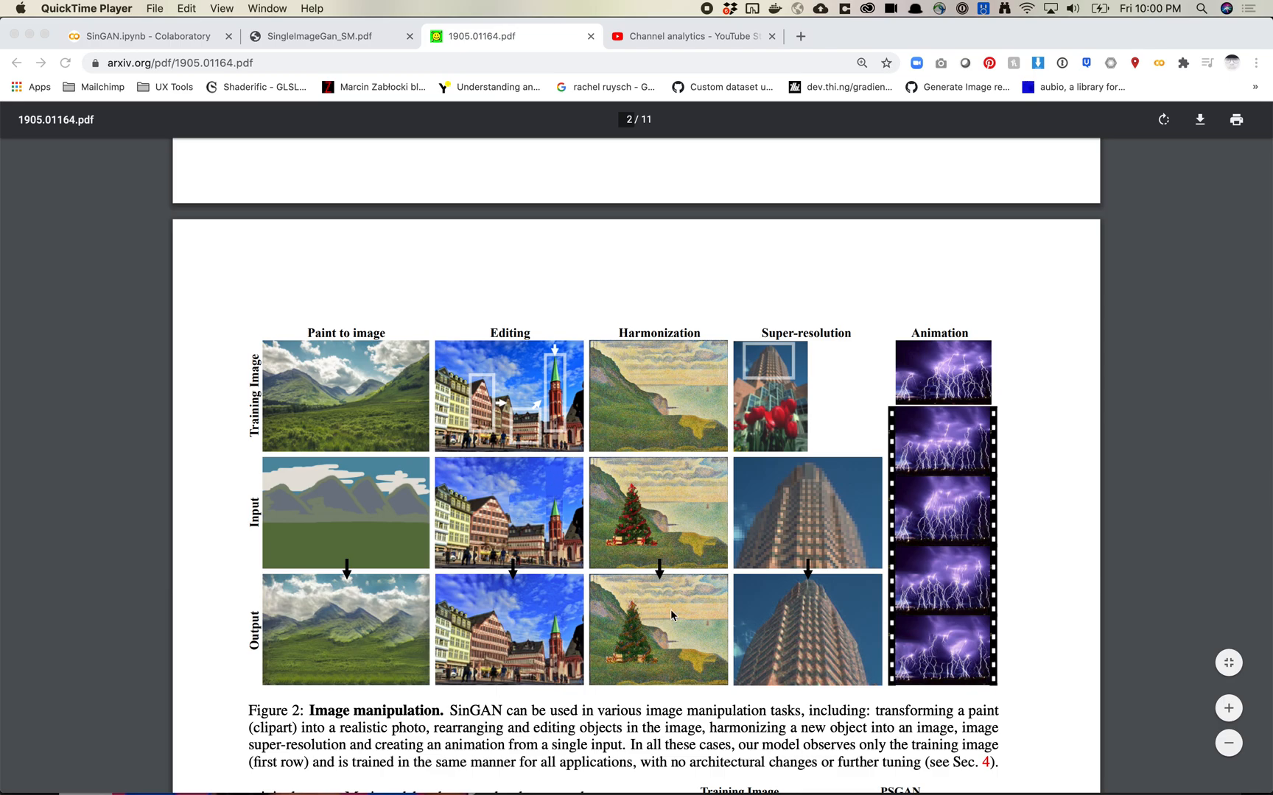
pyautogui.moveTo(677, 610)
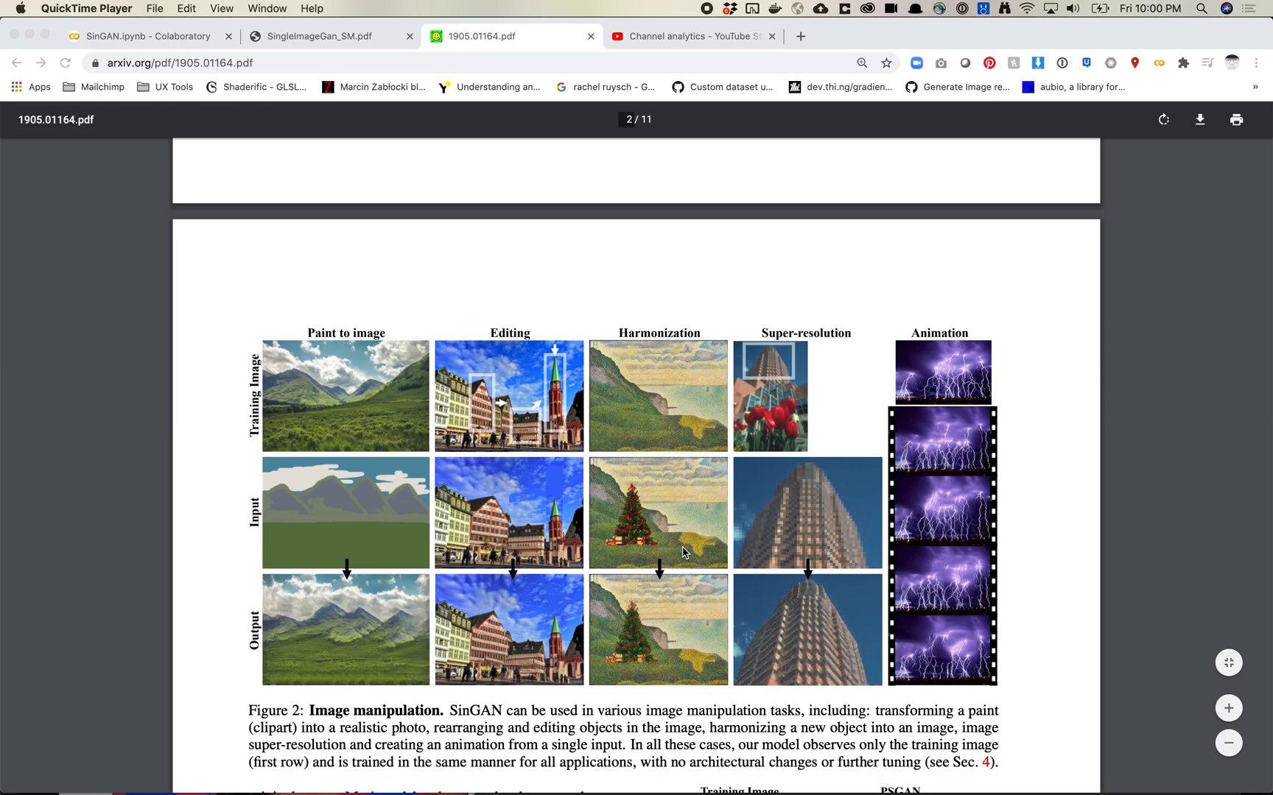
pyautogui.moveTo(675, 578)
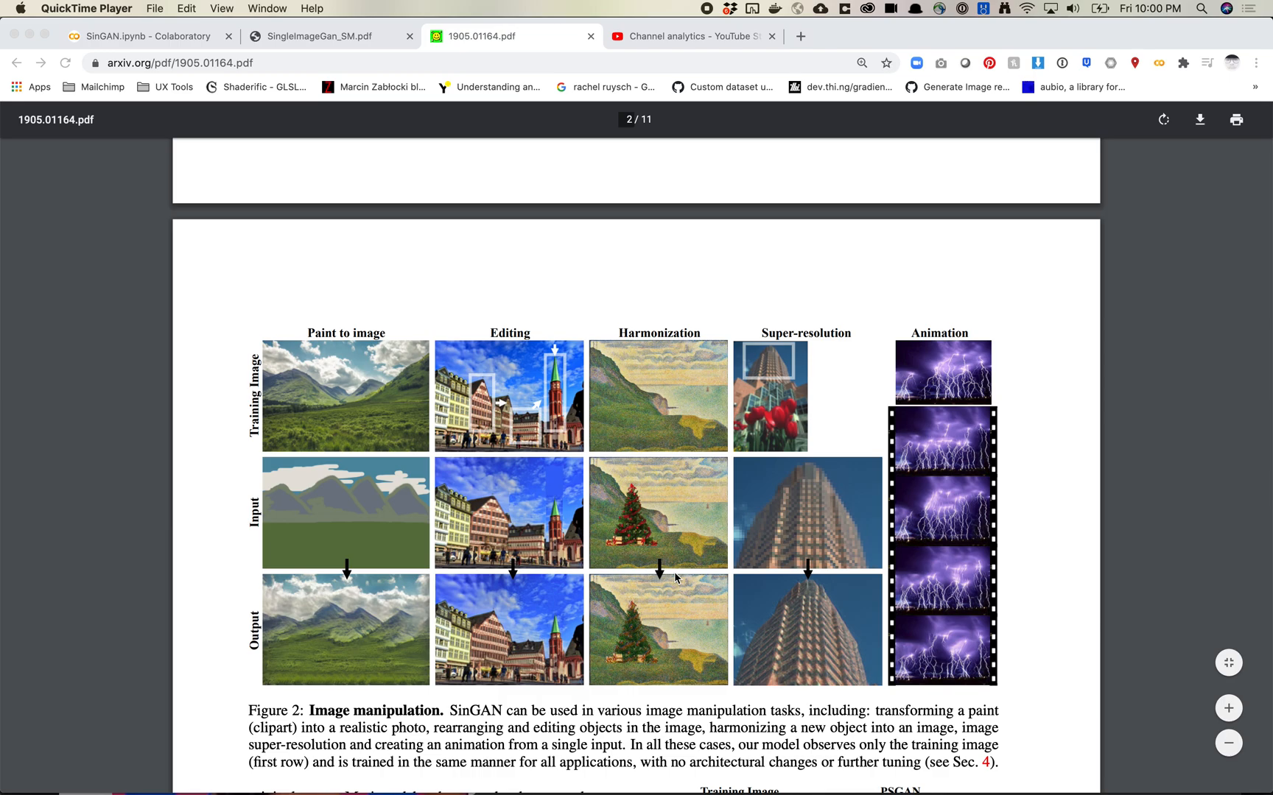
pyautogui.moveTo(407, 620)
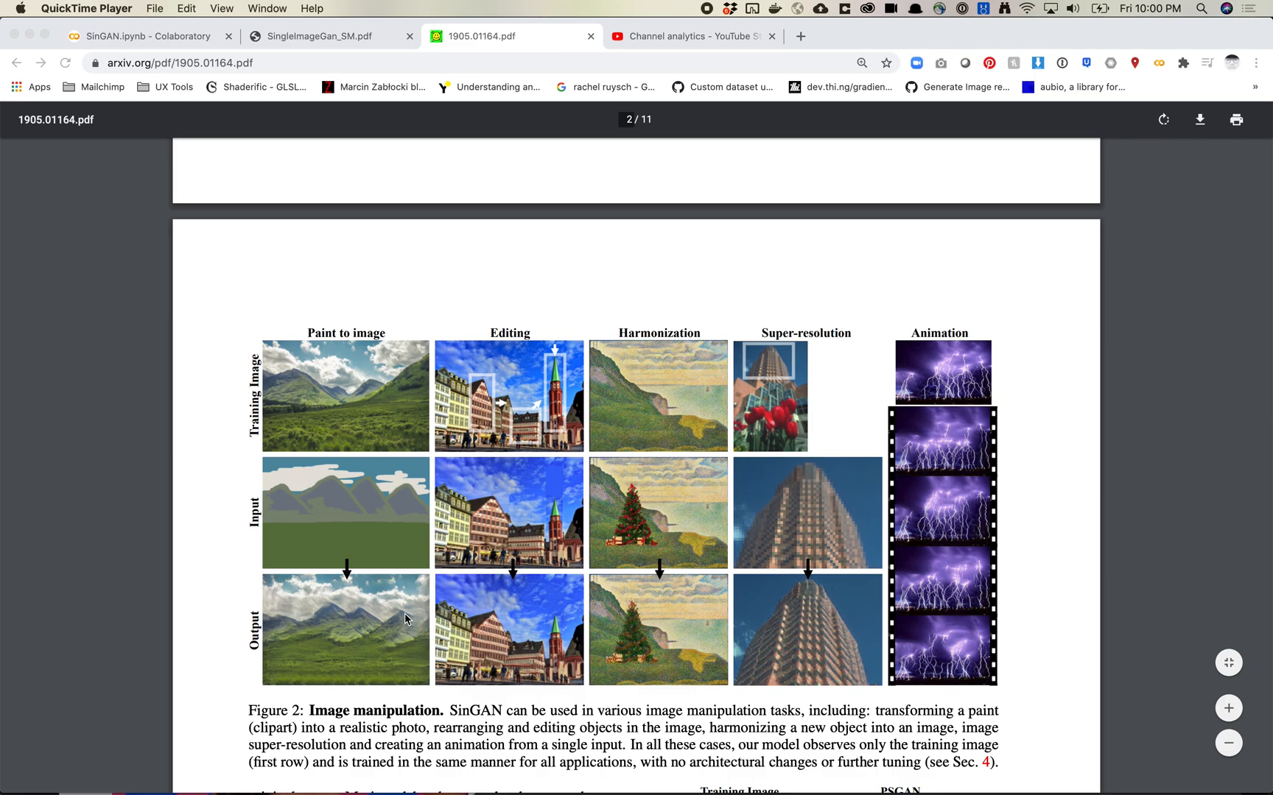
pyautogui.moveTo(810, 549)
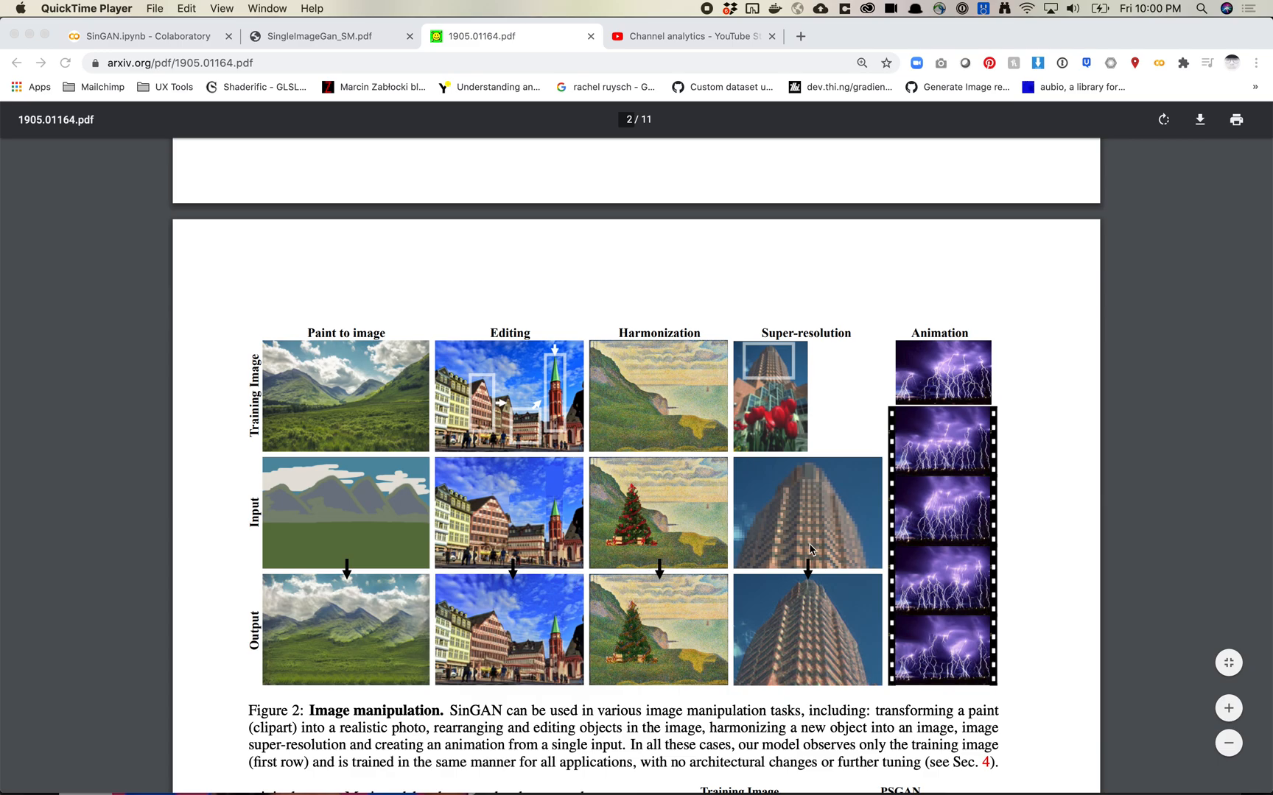
pyautogui.moveTo(960, 543)
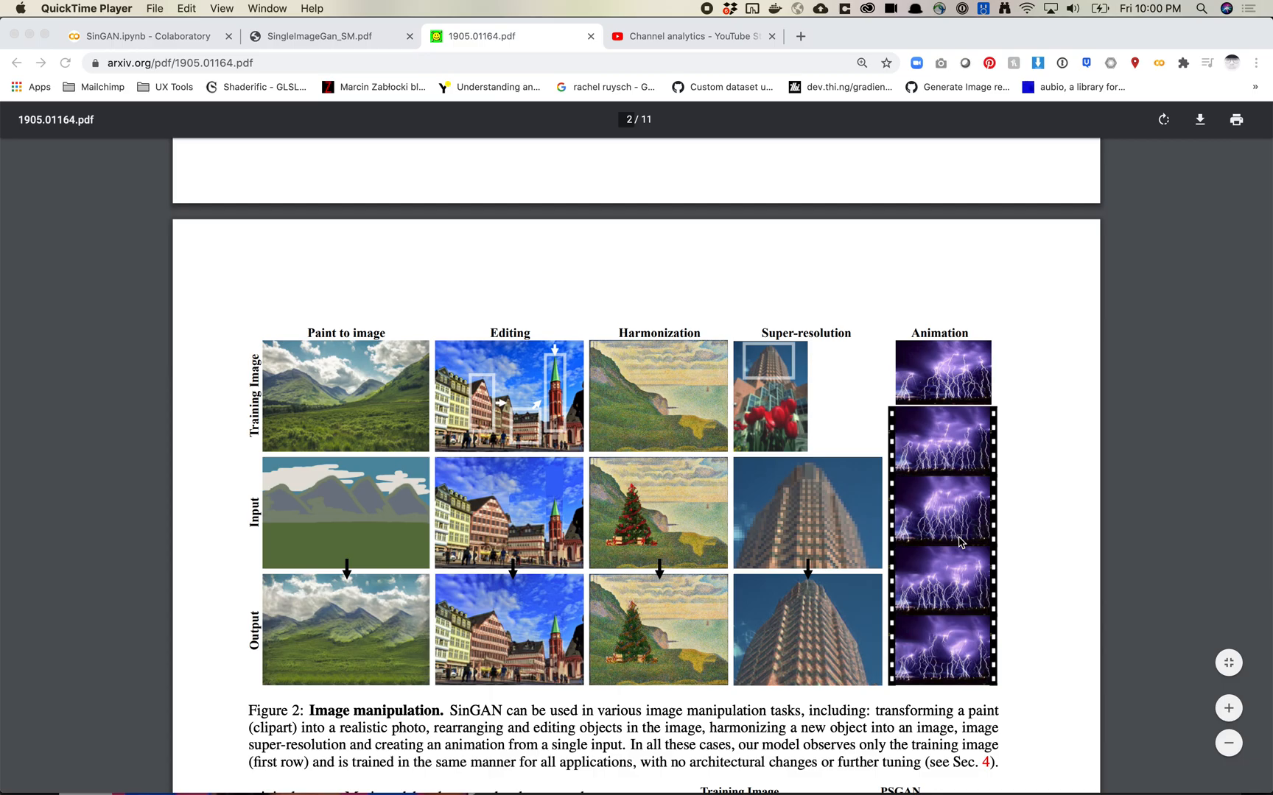
# - Scroll further down through the arXiv SinGAN paper before reaching the supplementary failure cases
pyautogui.scroll(-3)
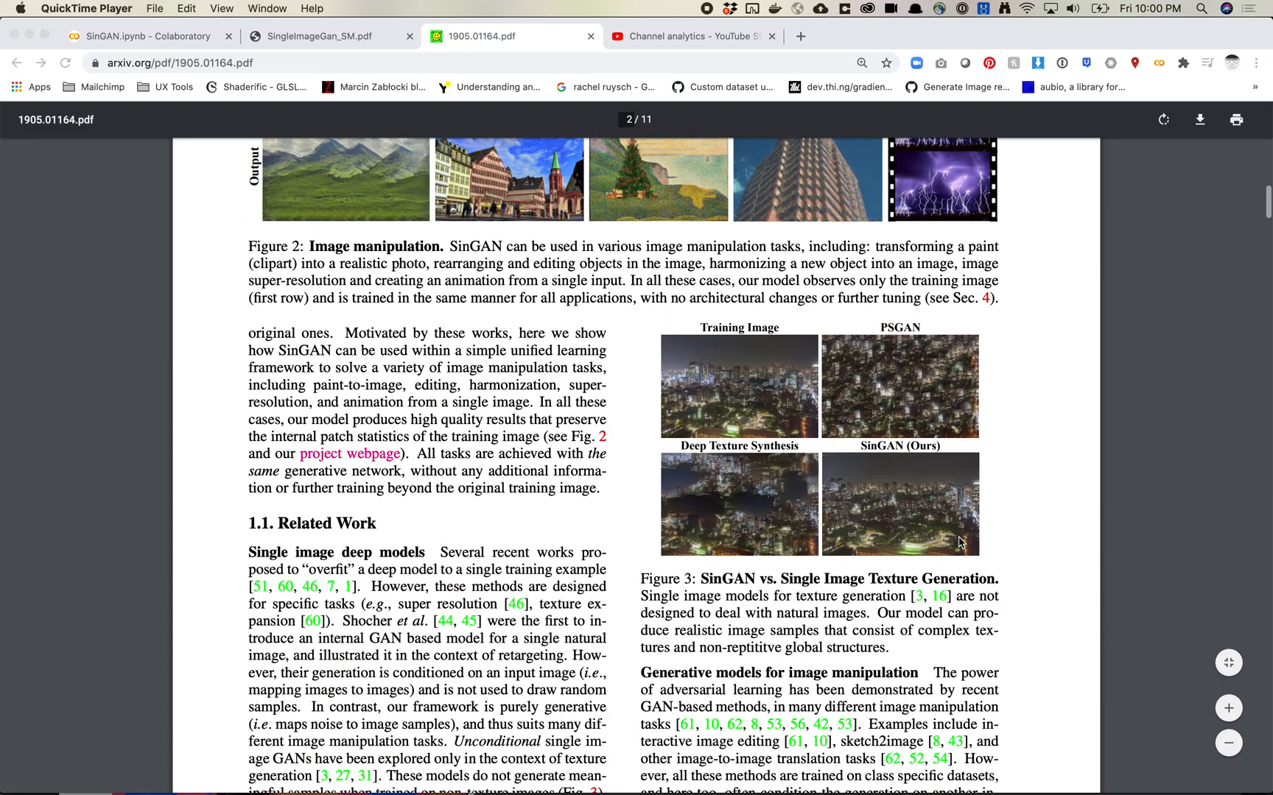
pyautogui.scroll(-3)
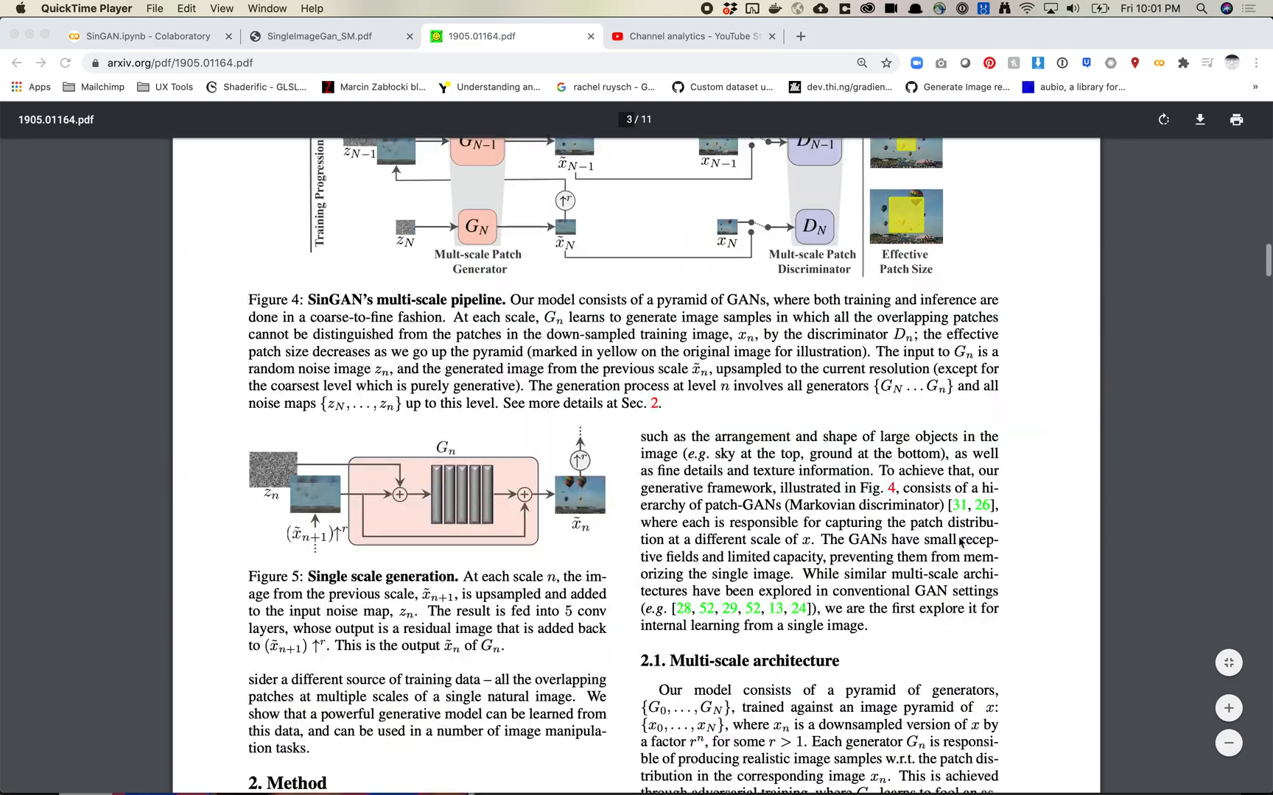
pyautogui.scroll(-3)
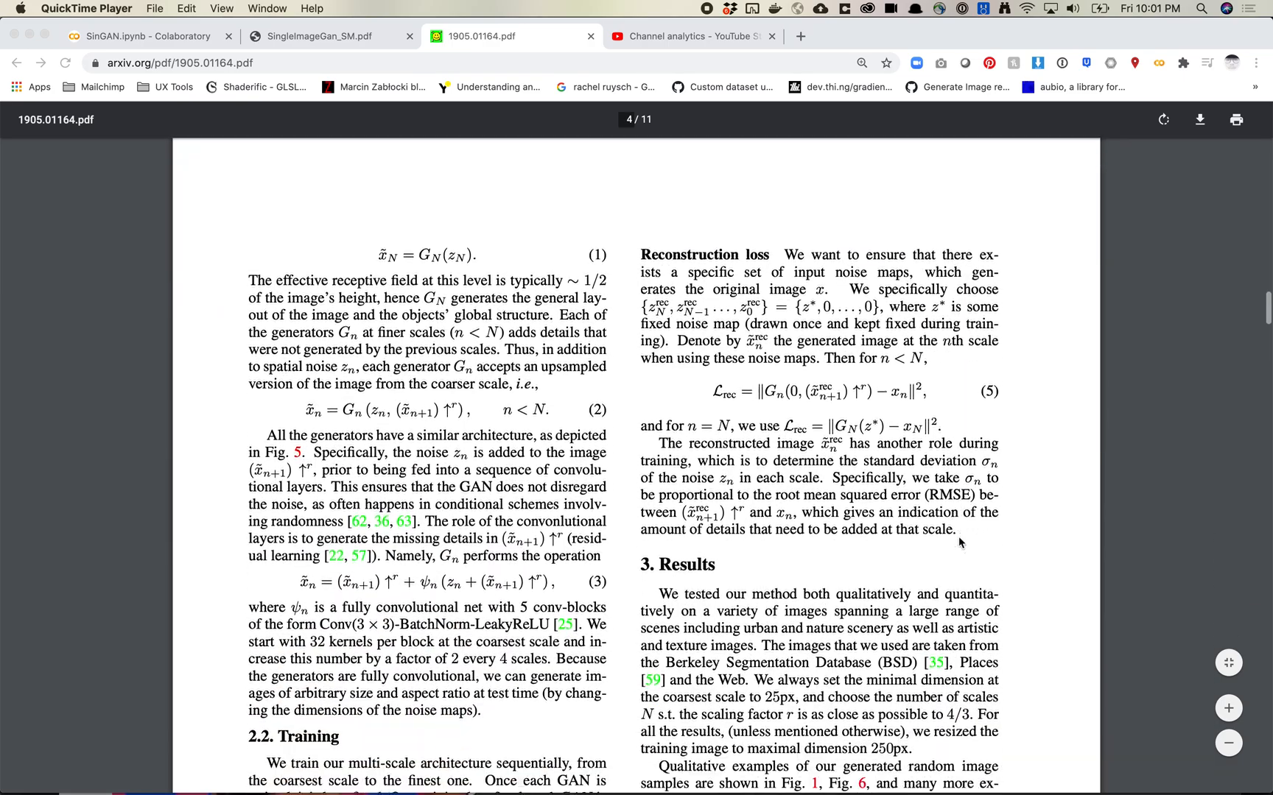
pyautogui.scroll(-3)
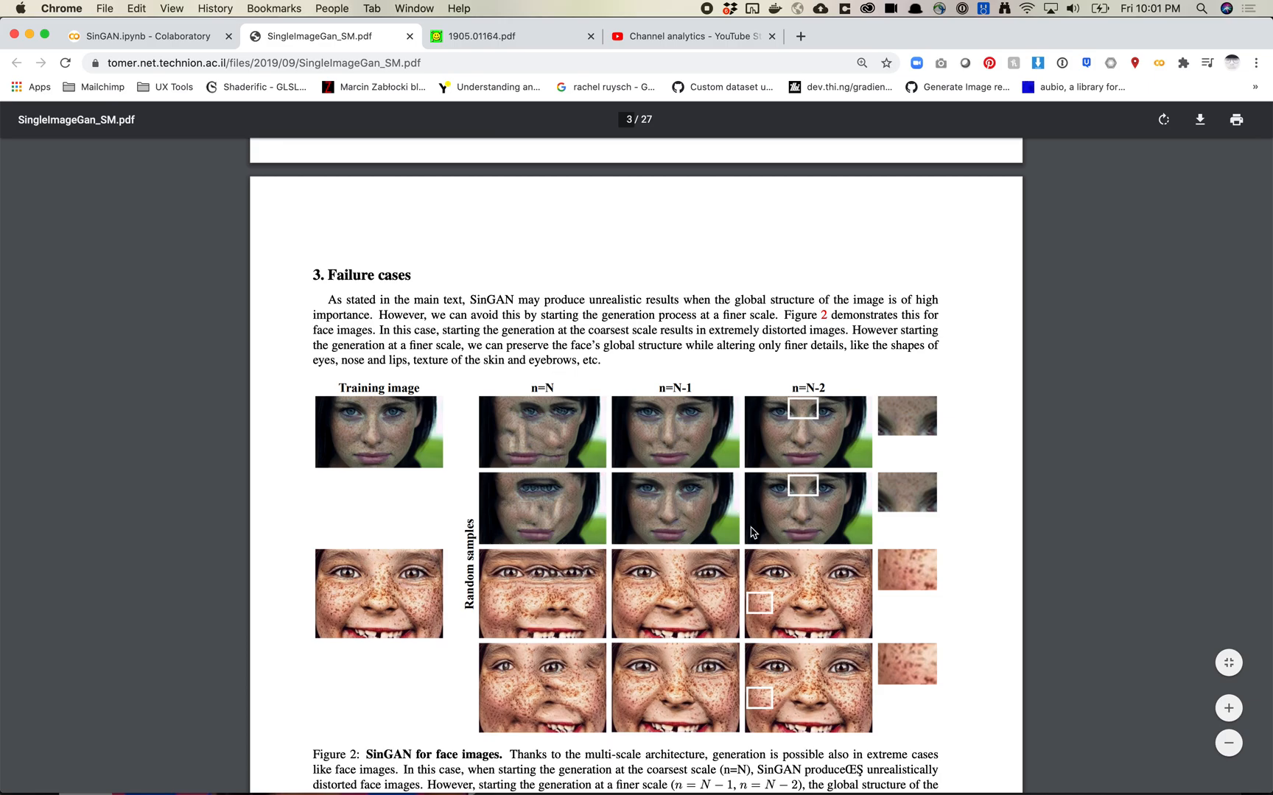
pyautogui.moveTo(568, 672)
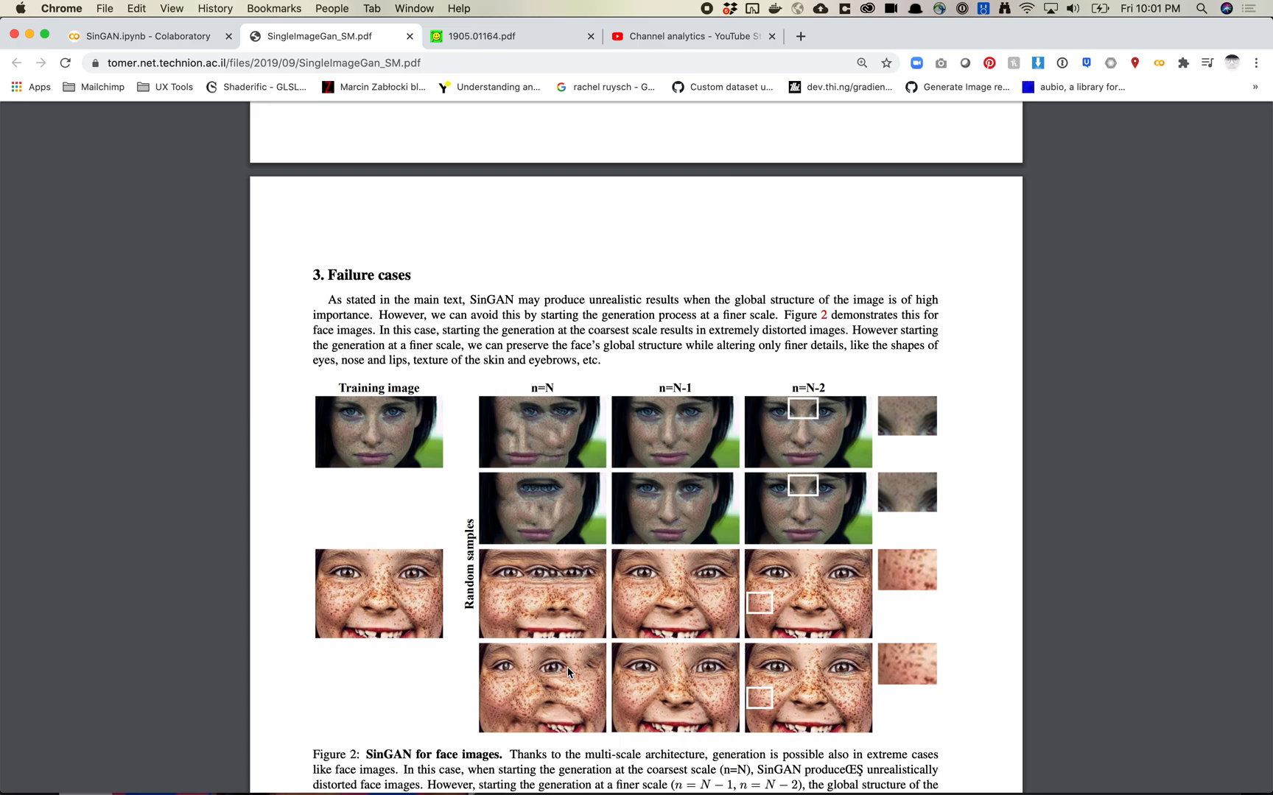
pyautogui.moveTo(396, 440)
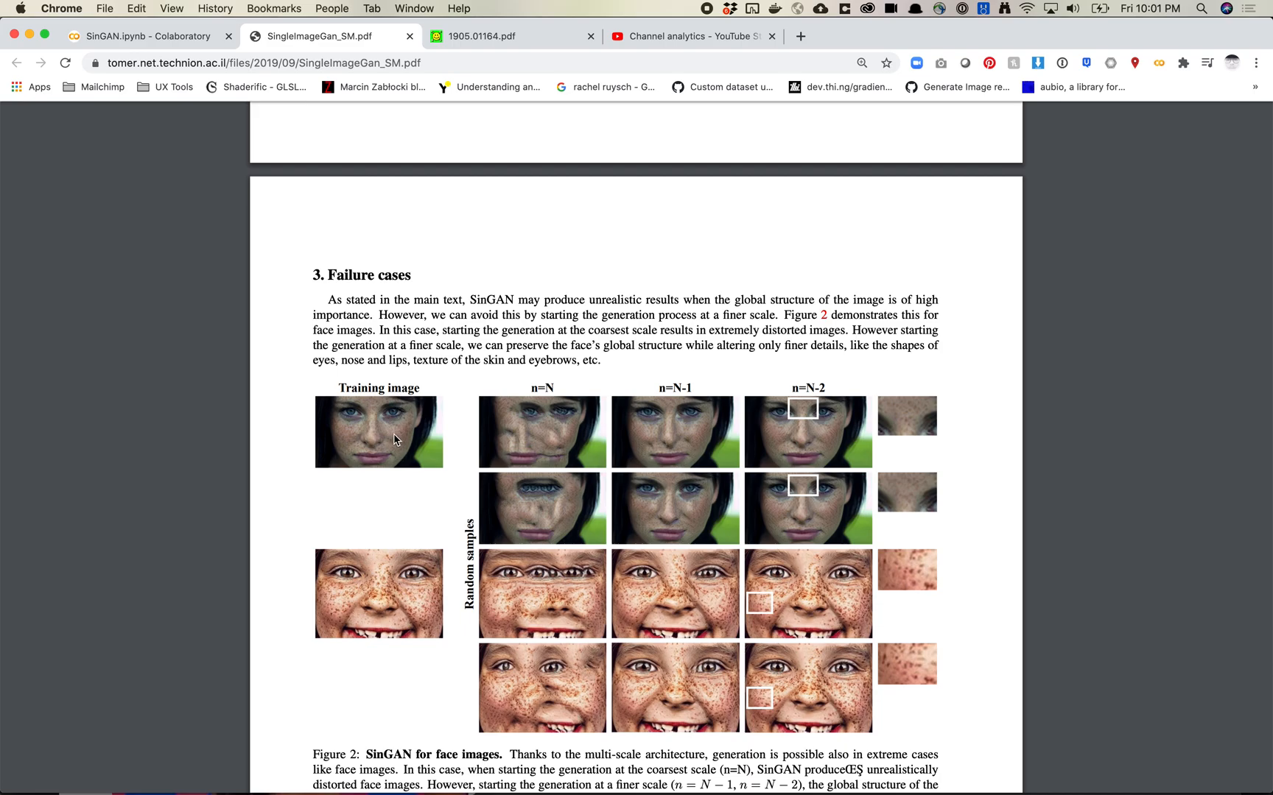
pyautogui.moveTo(372, 455)
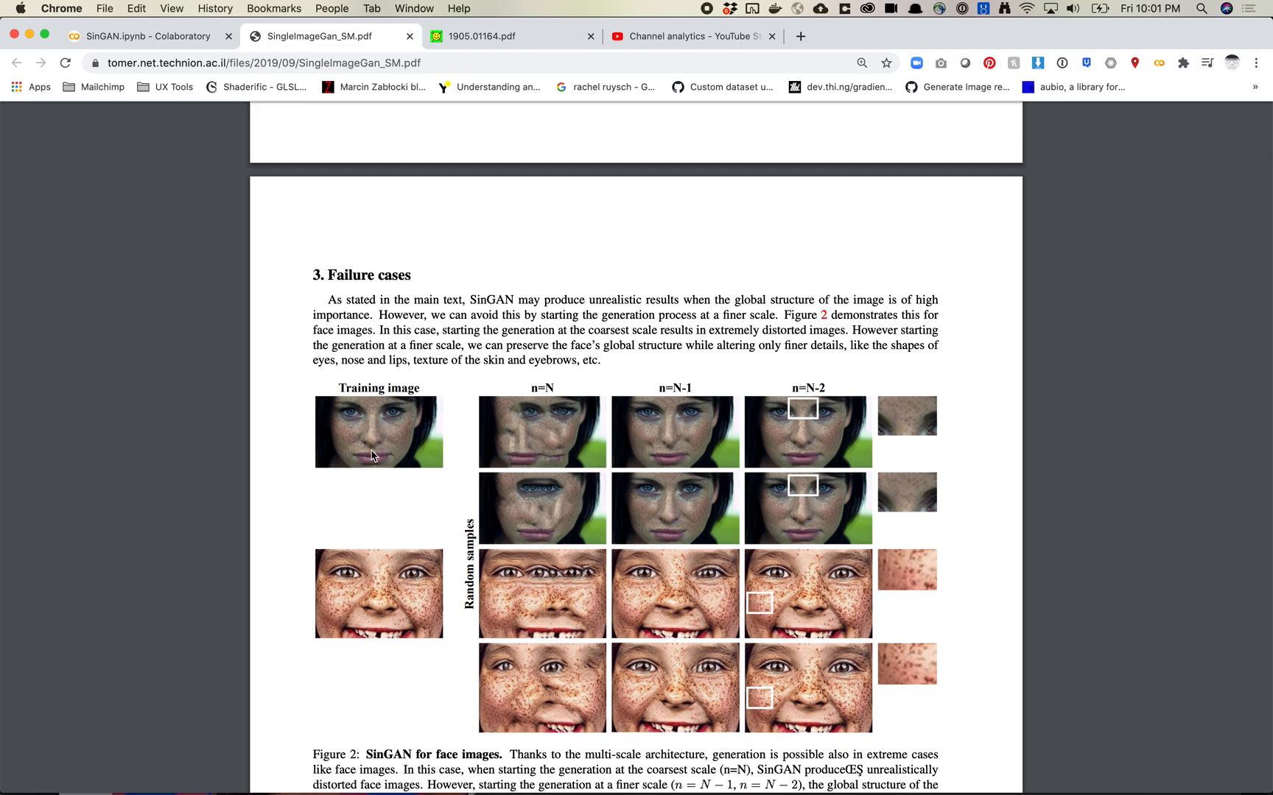
pyautogui.moveTo(385, 463)
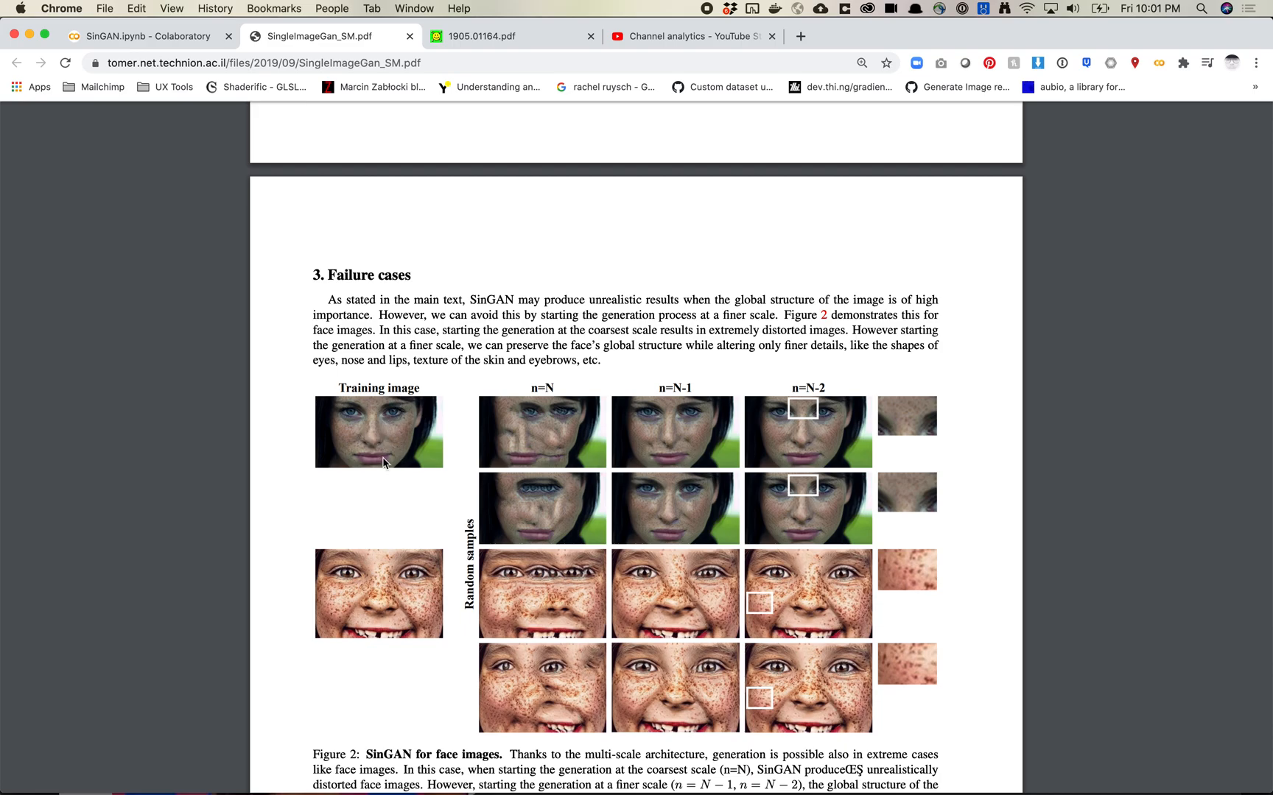
pyautogui.moveTo(614, 458)
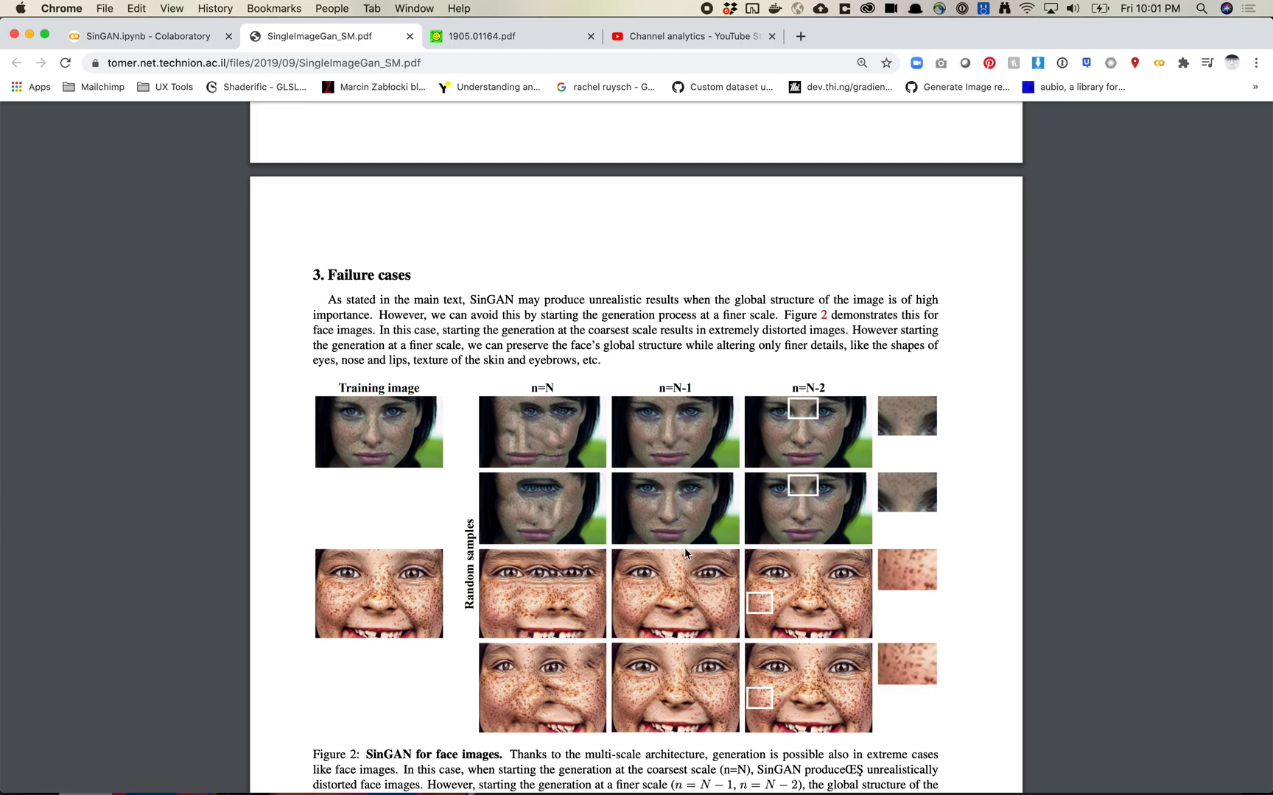
pyautogui.moveTo(681, 377)
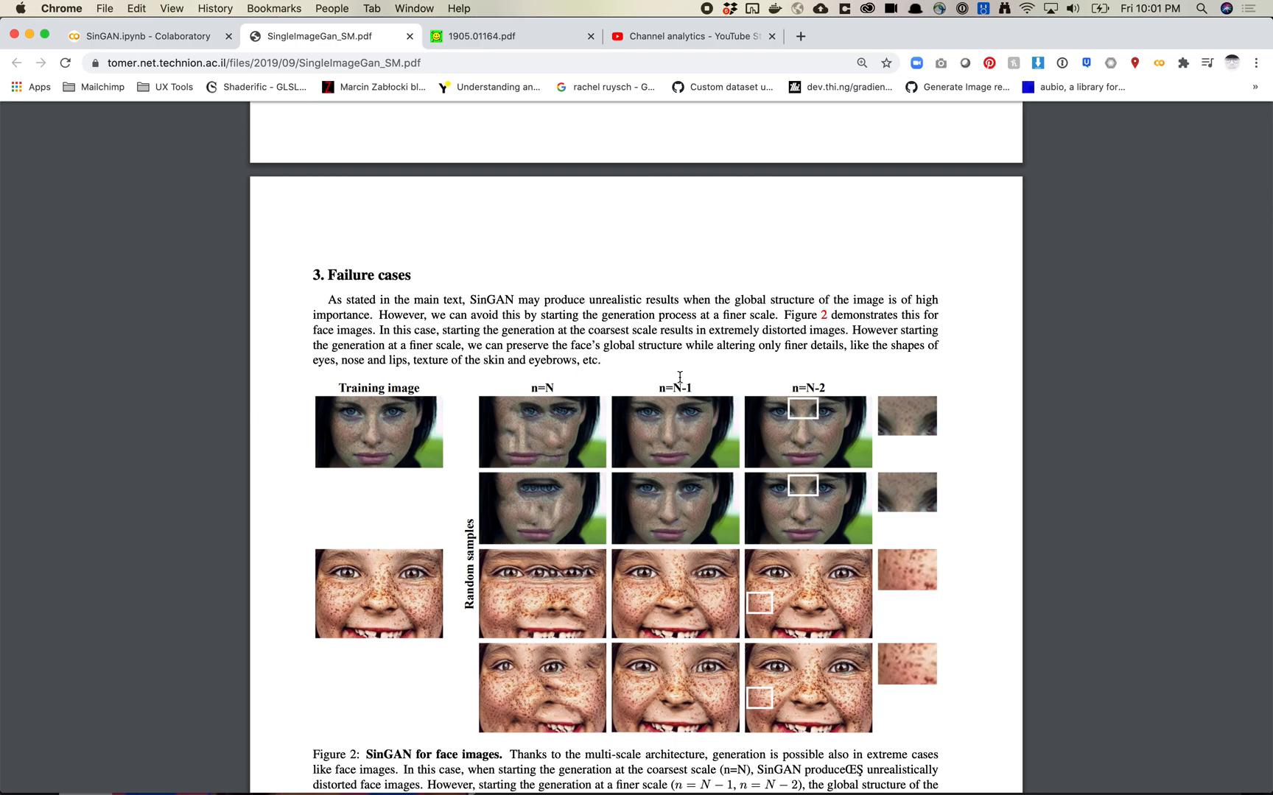
pyautogui.moveTo(679, 418)
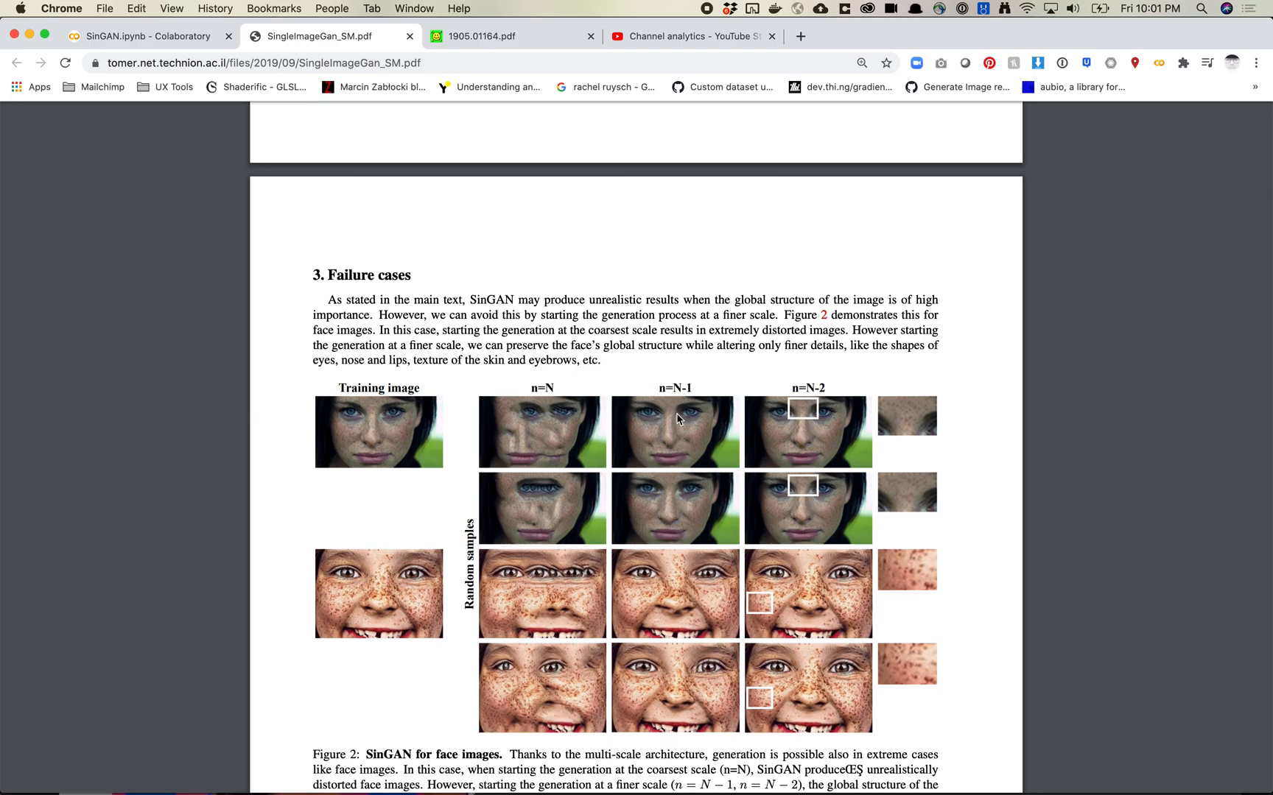
pyautogui.moveTo(844, 470)
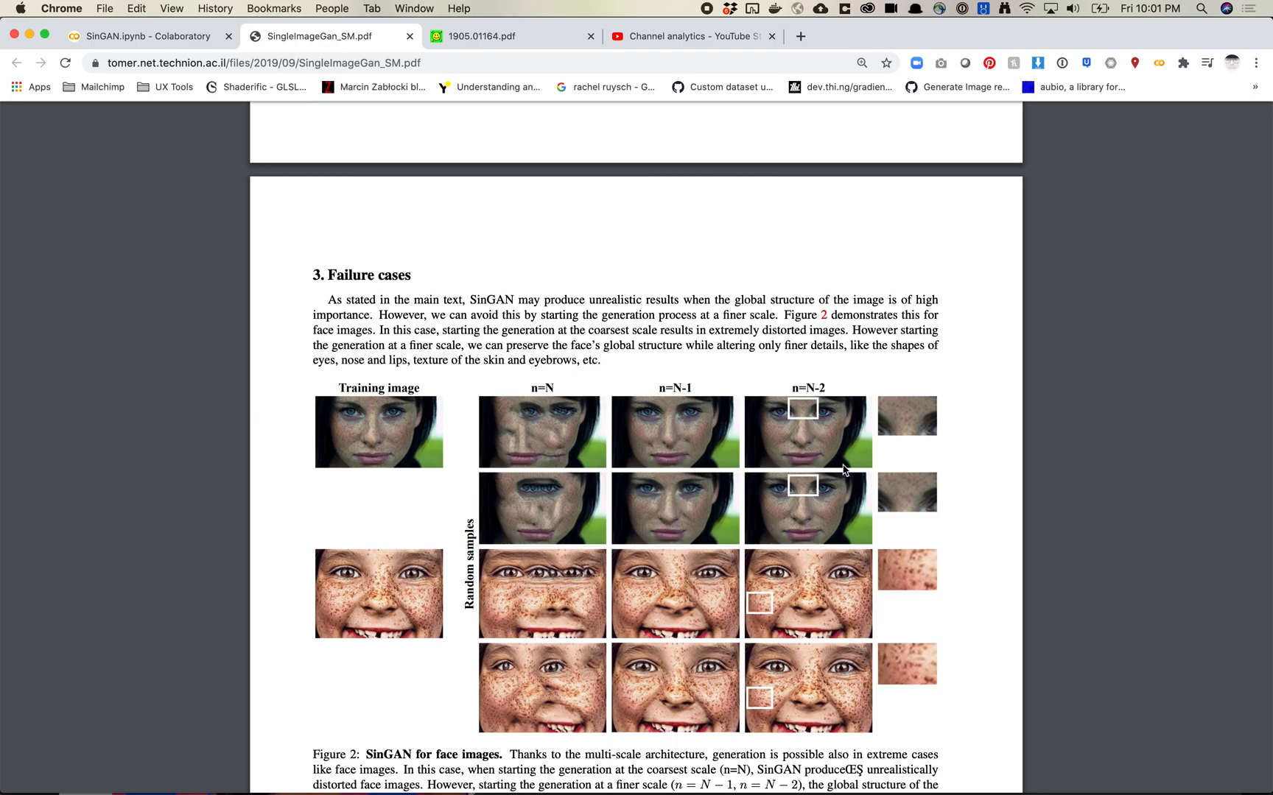
pyautogui.moveTo(609, 516)
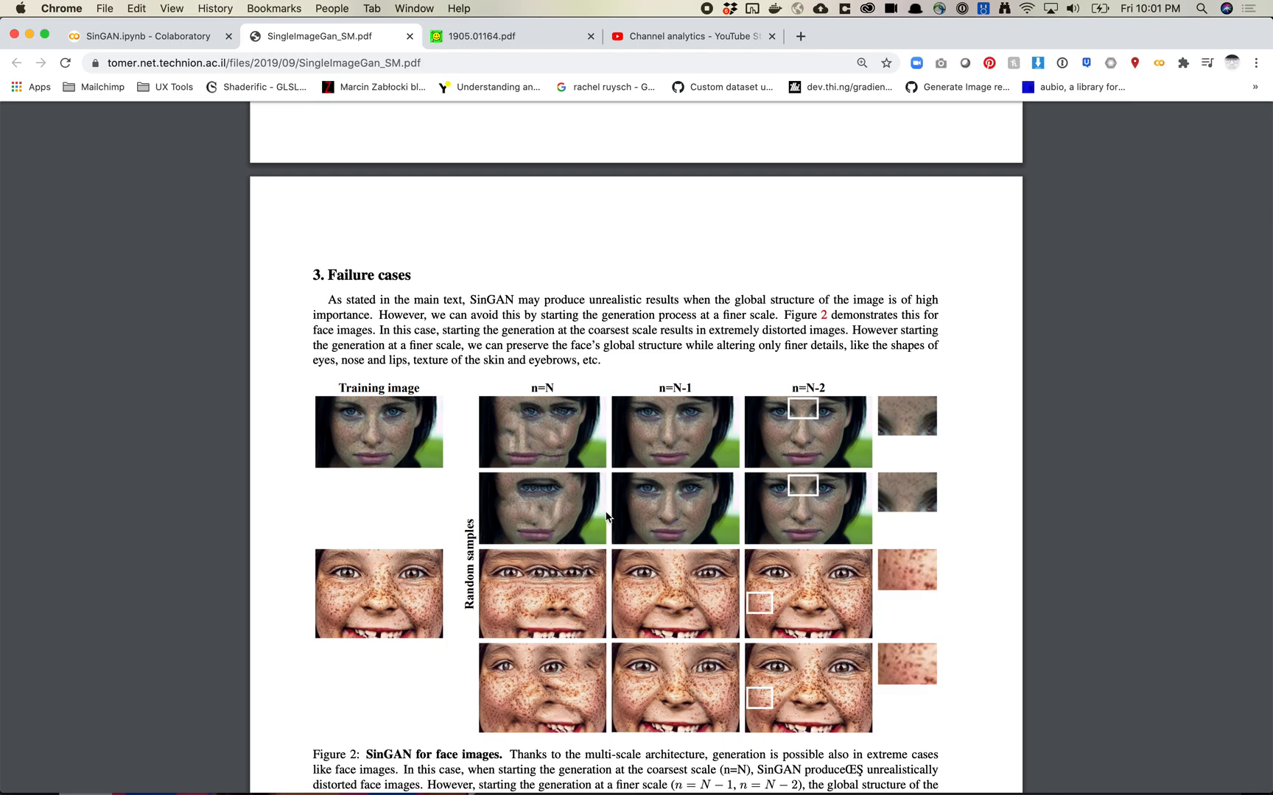
pyautogui.moveTo(540, 501)
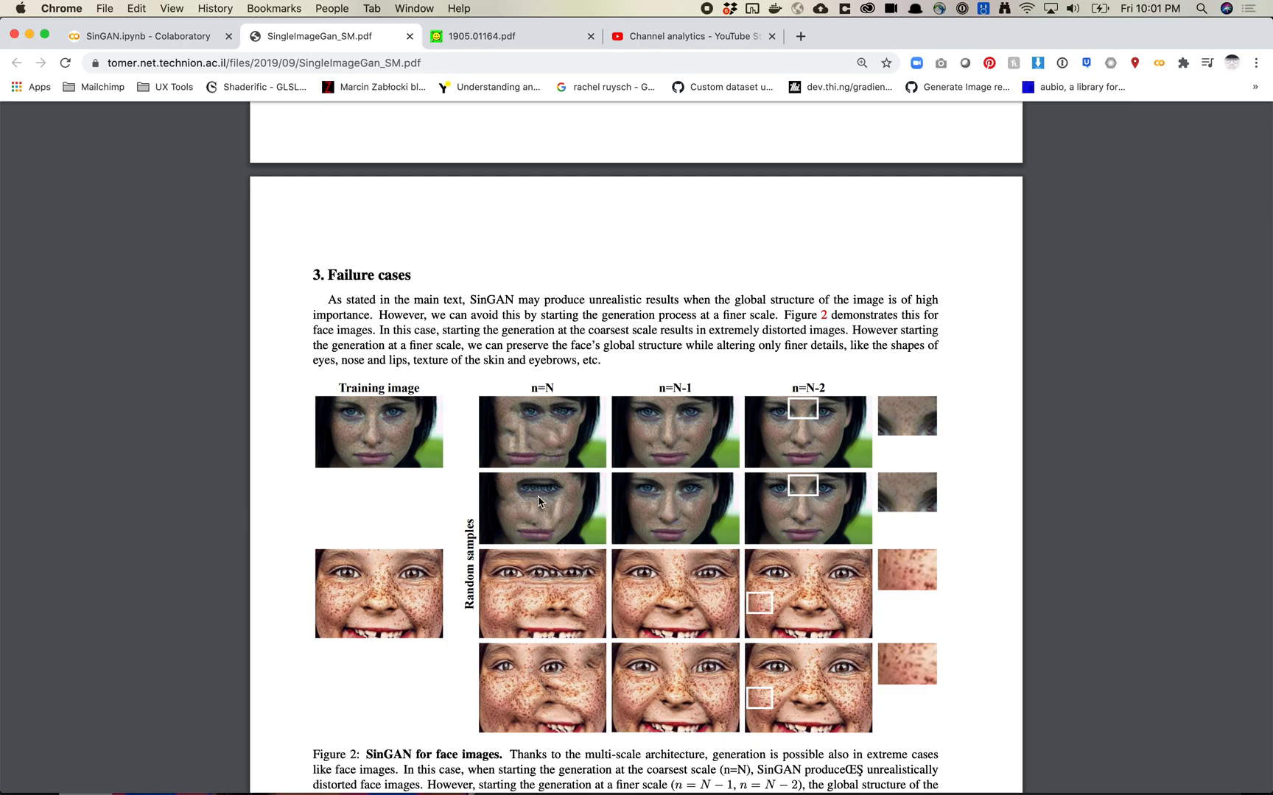
pyautogui.moveTo(551, 666)
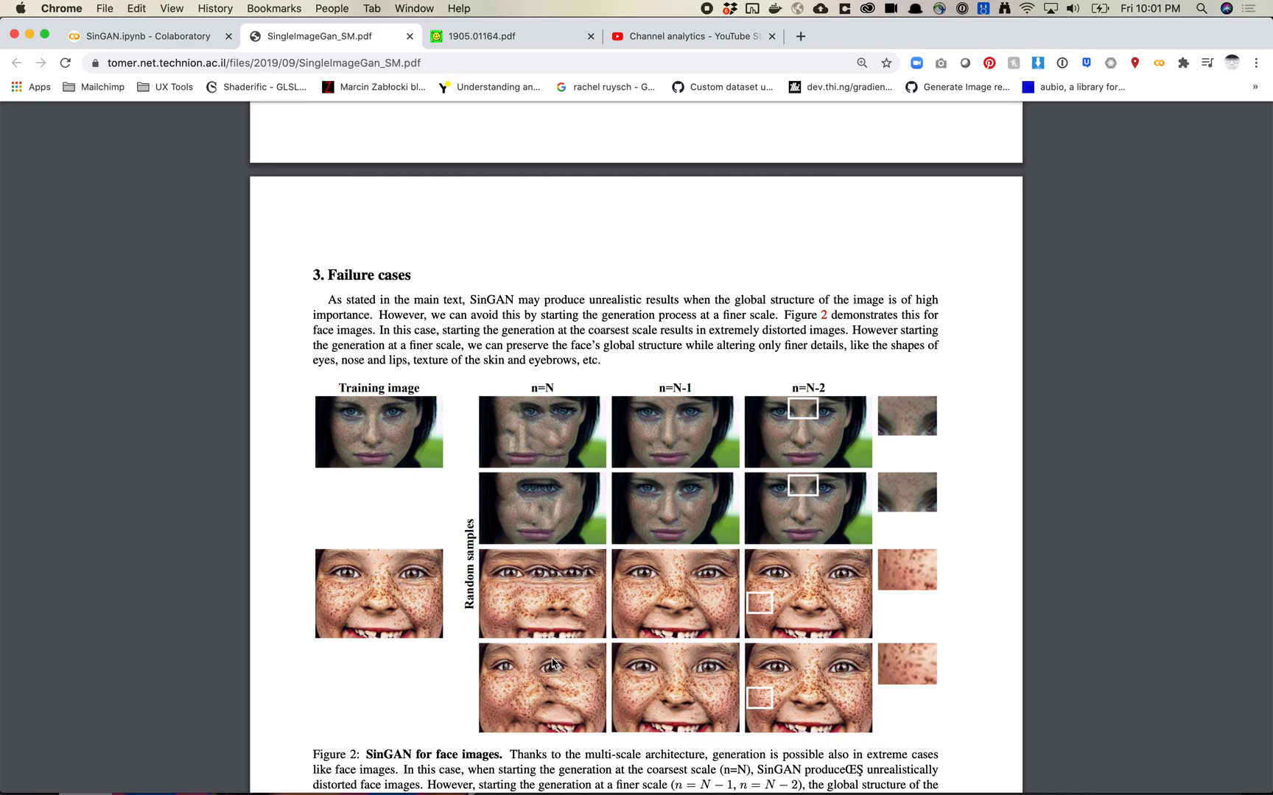
pyautogui.moveTo(560, 590)
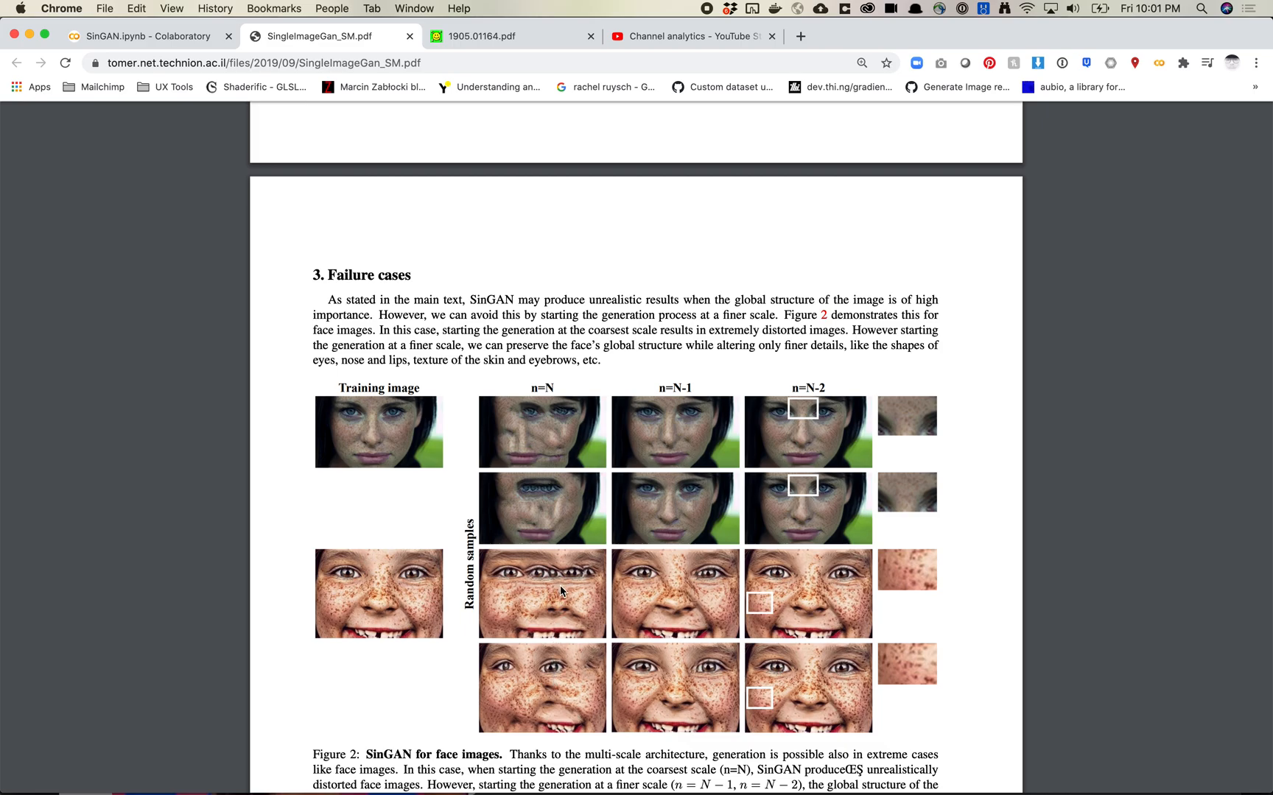
pyautogui.moveTo(548, 674)
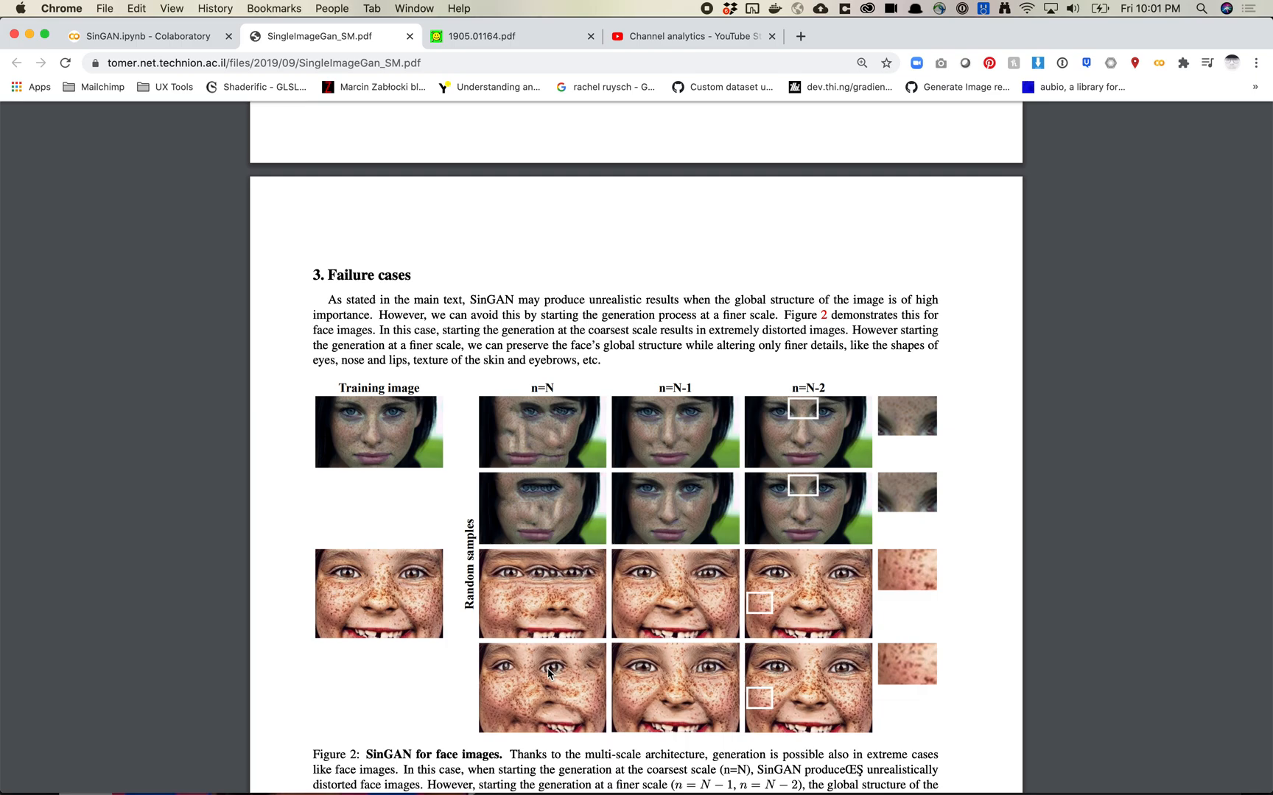
pyautogui.moveTo(549, 610)
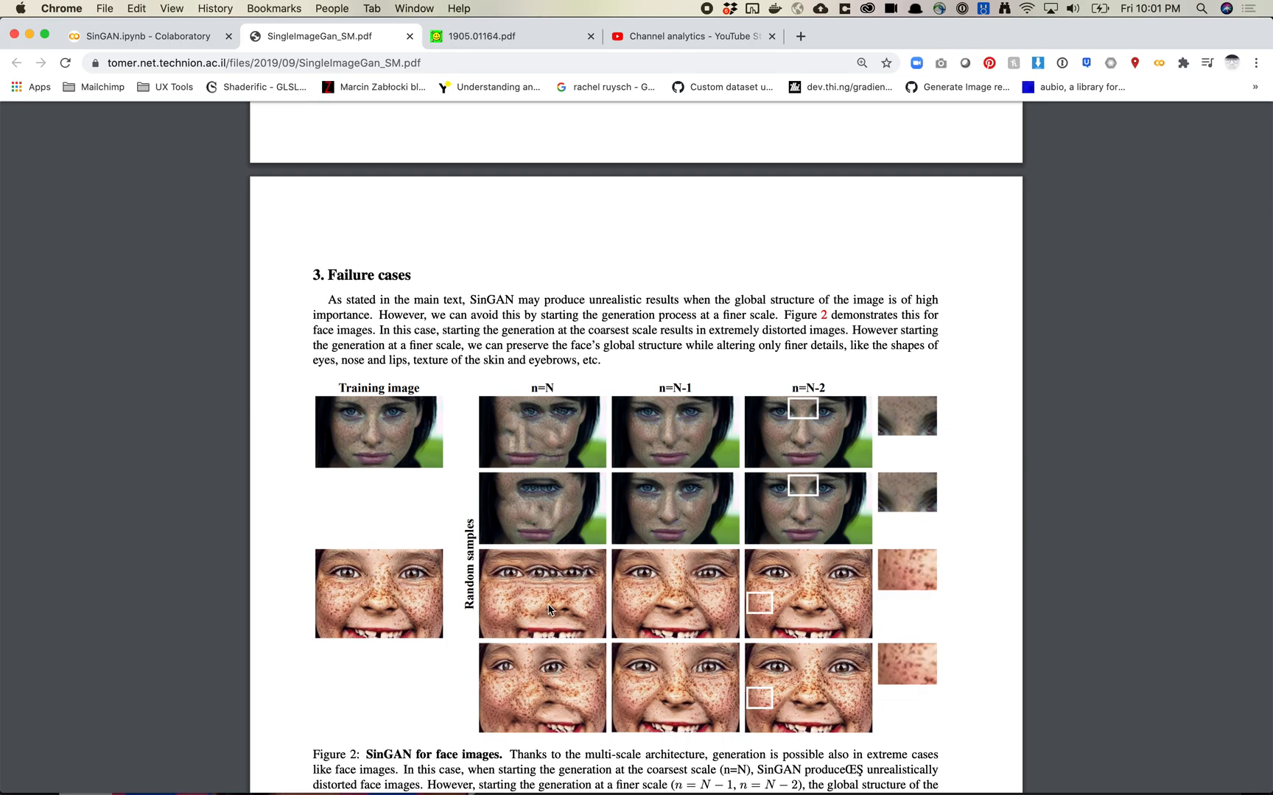
pyautogui.moveTo(573, 576)
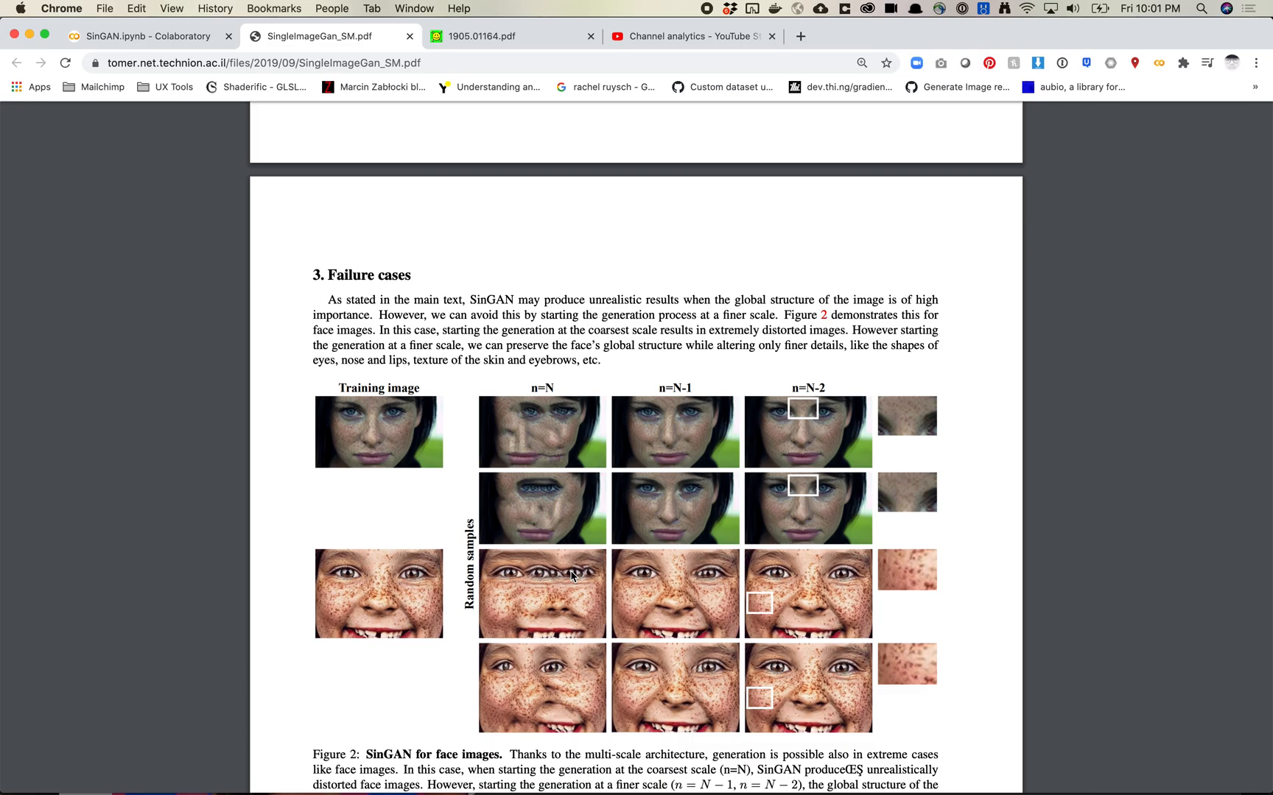
pyautogui.moveTo(595, 572)
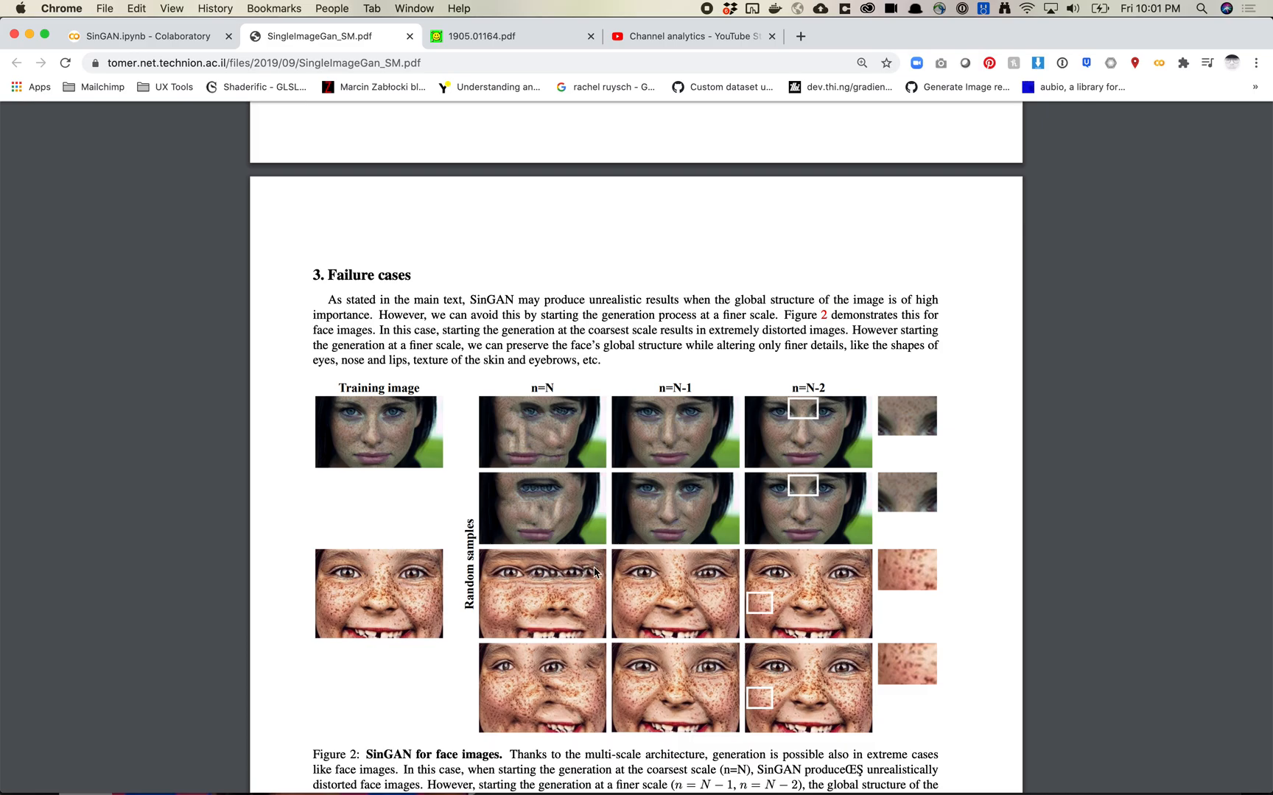
pyautogui.moveTo(542, 456)
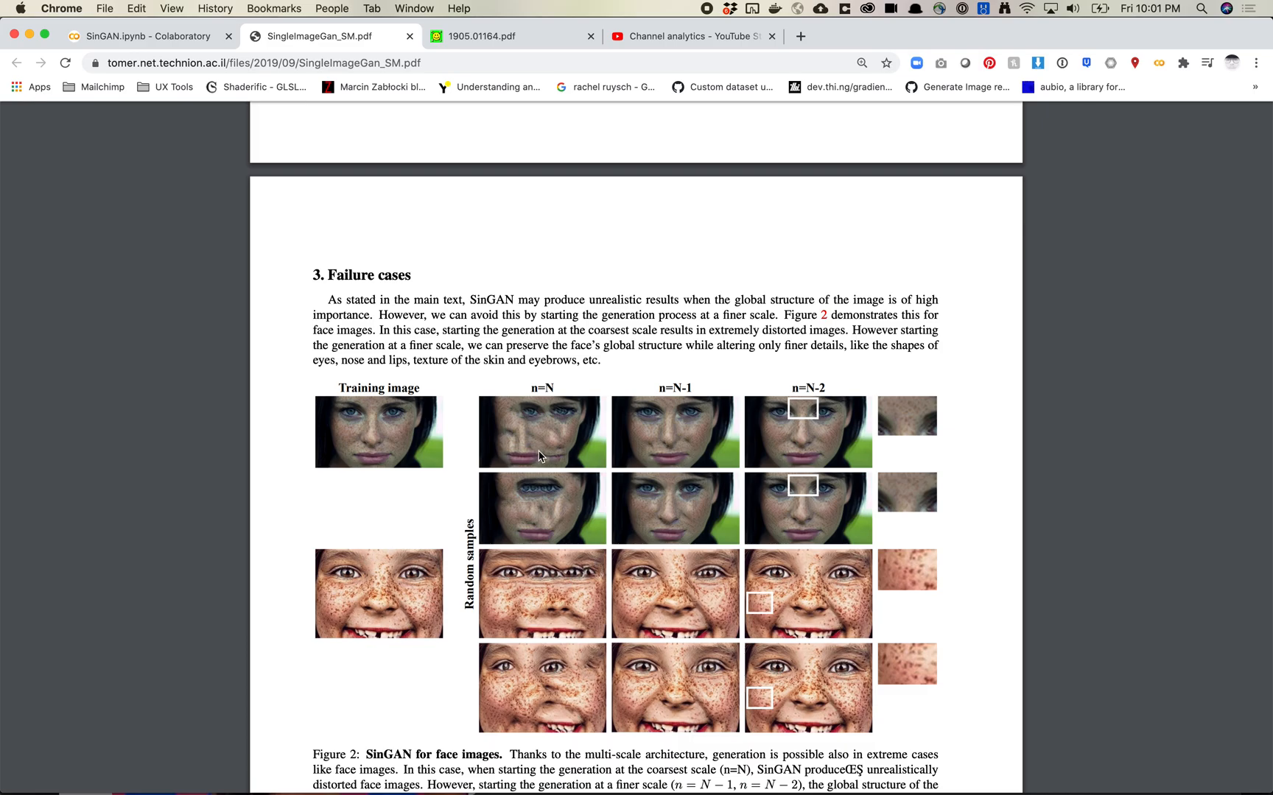
pyautogui.moveTo(543, 456)
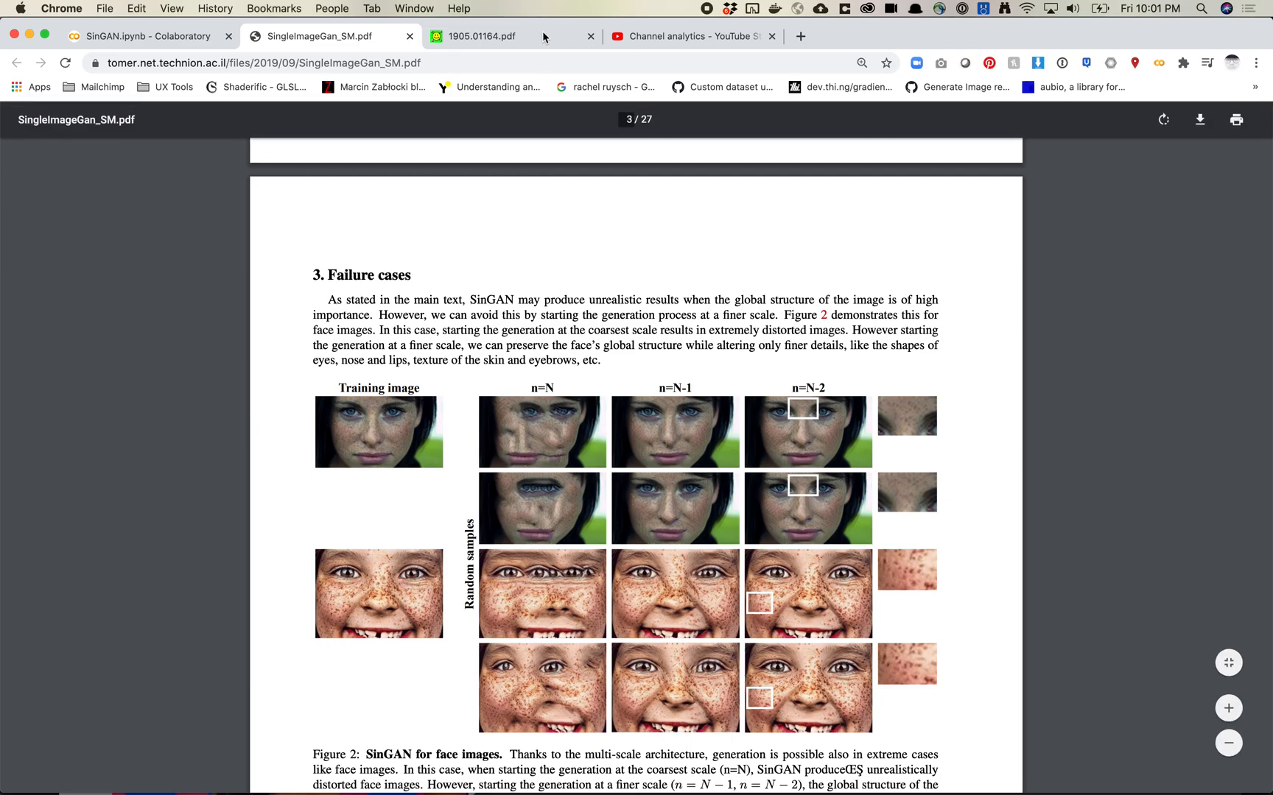
# - Return to the 1905.01164.pdf tab and scroll down to Figure 6's random image samples
pyautogui.click(511, 36)
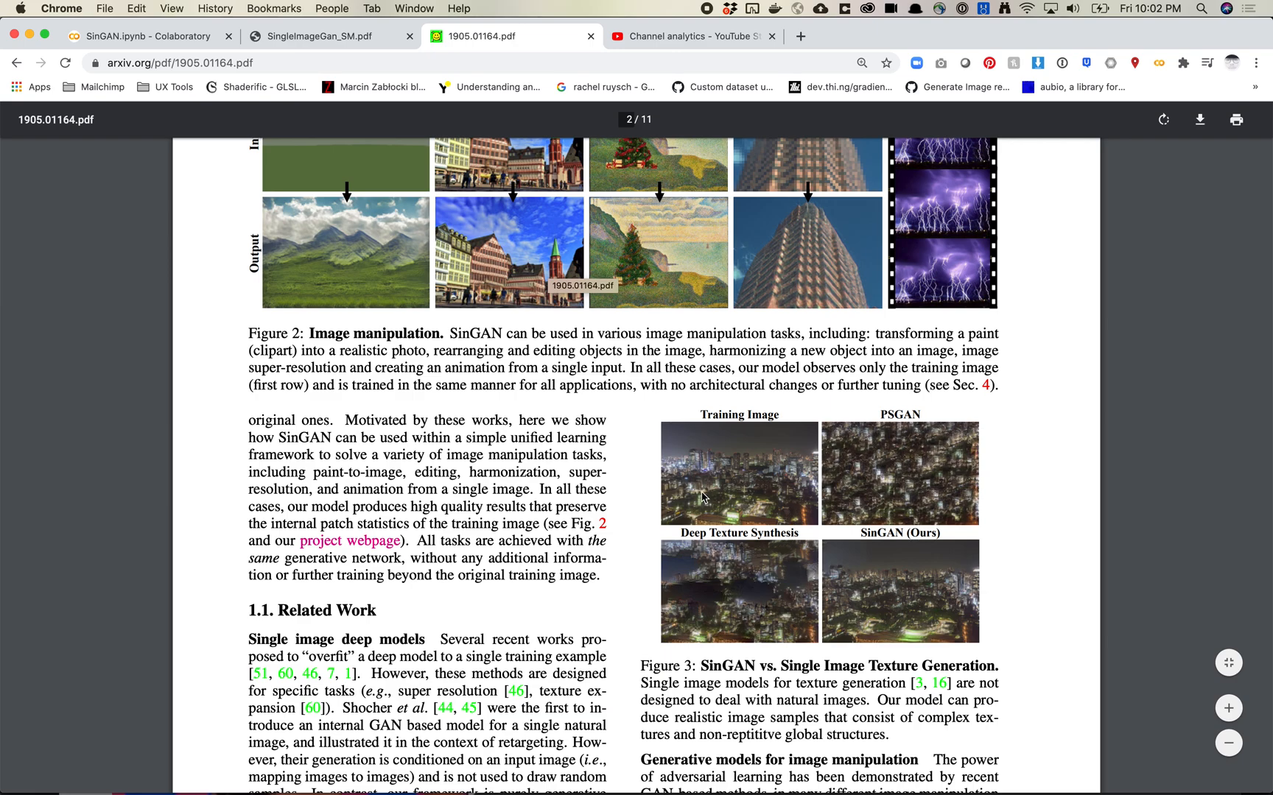
pyautogui.moveTo(740, 488)
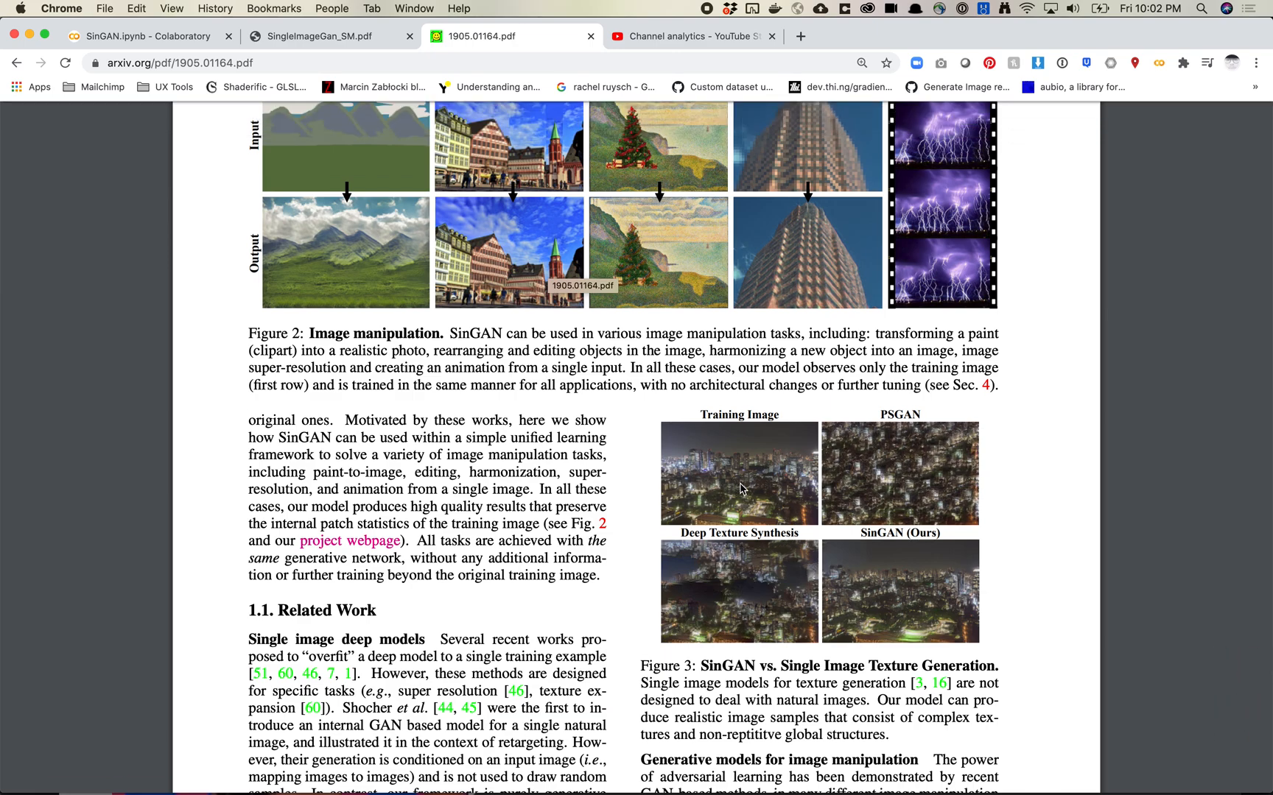
pyautogui.moveTo(761, 485)
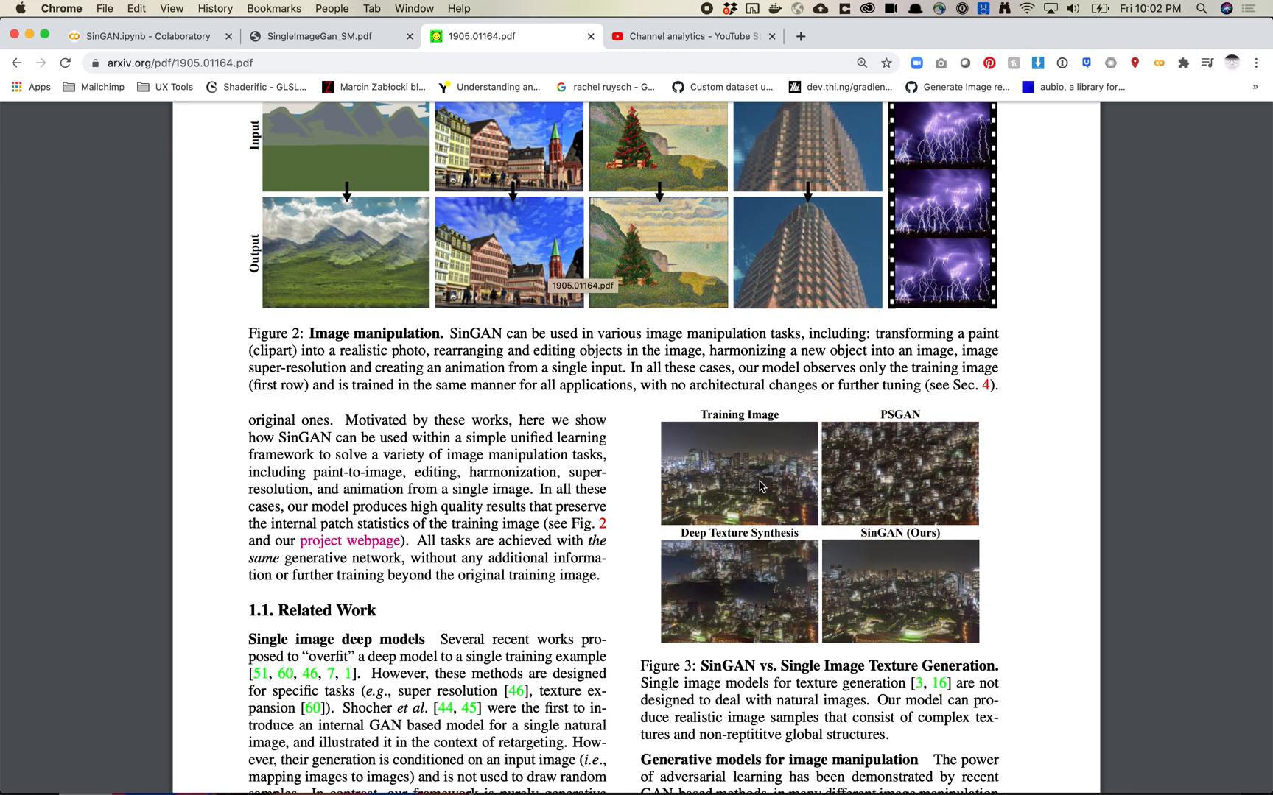
pyautogui.scroll(-3)
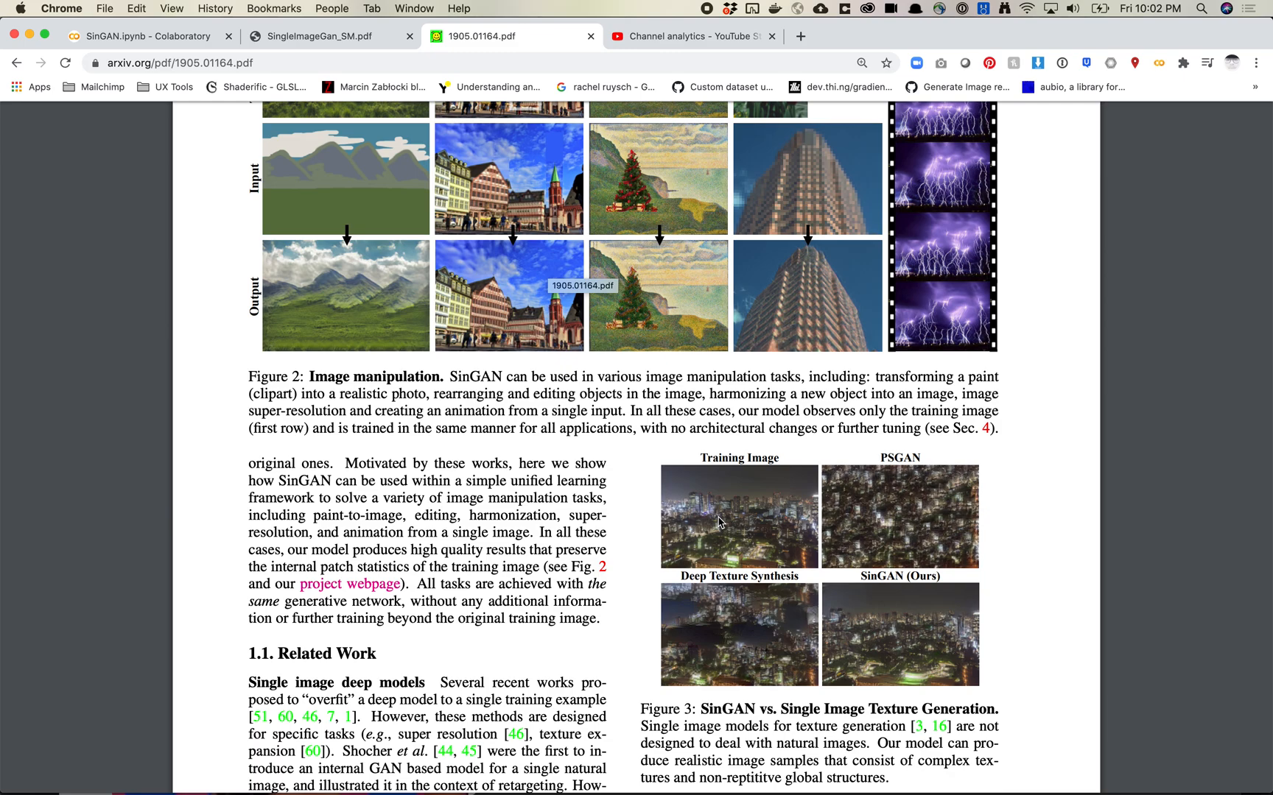
pyautogui.moveTo(724, 519)
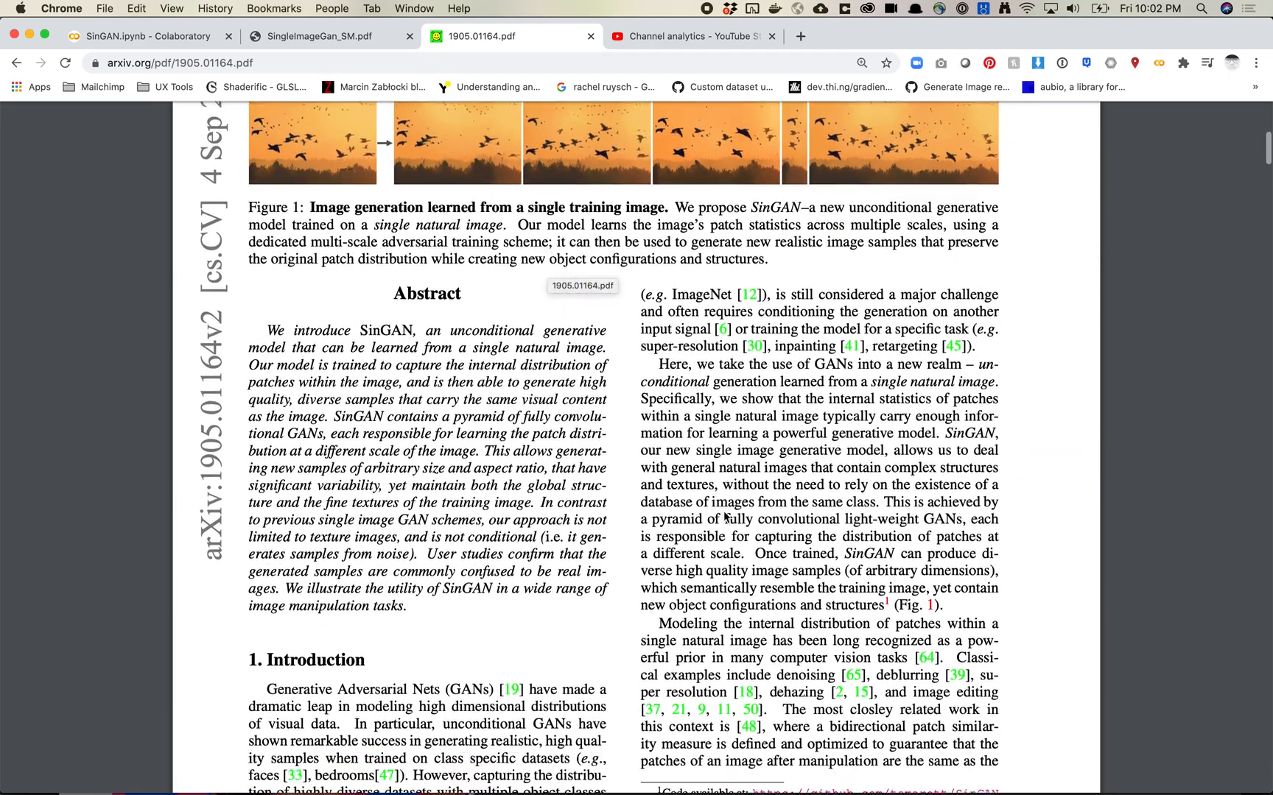
pyautogui.scroll(-3)
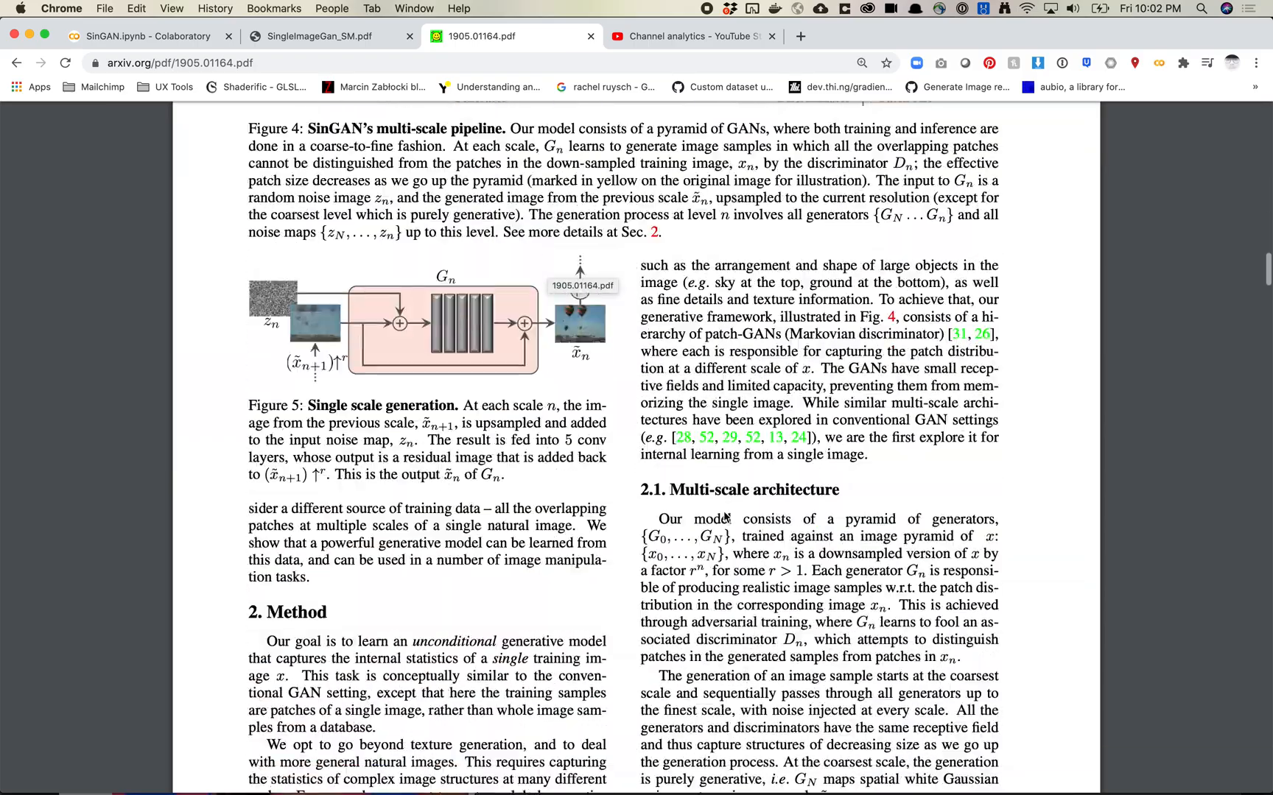
pyautogui.scroll(-3)
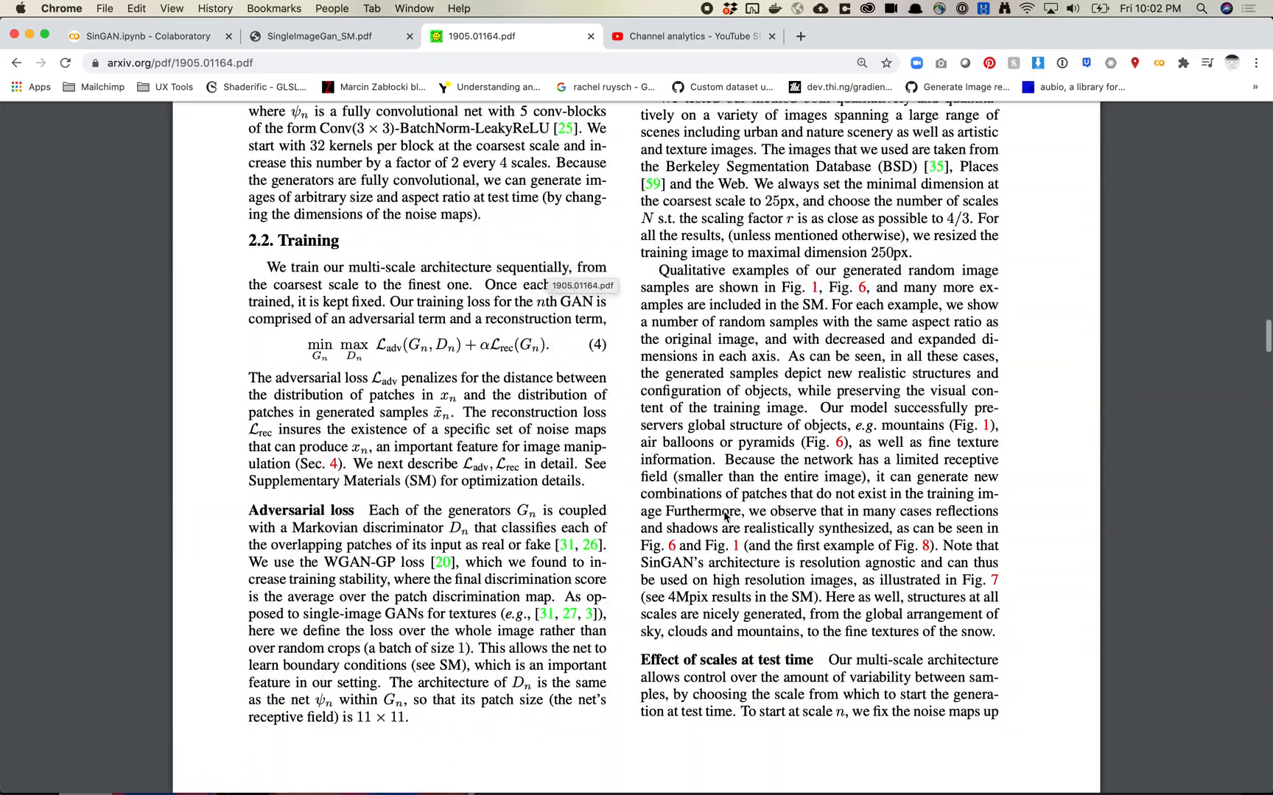
pyautogui.scroll(-3)
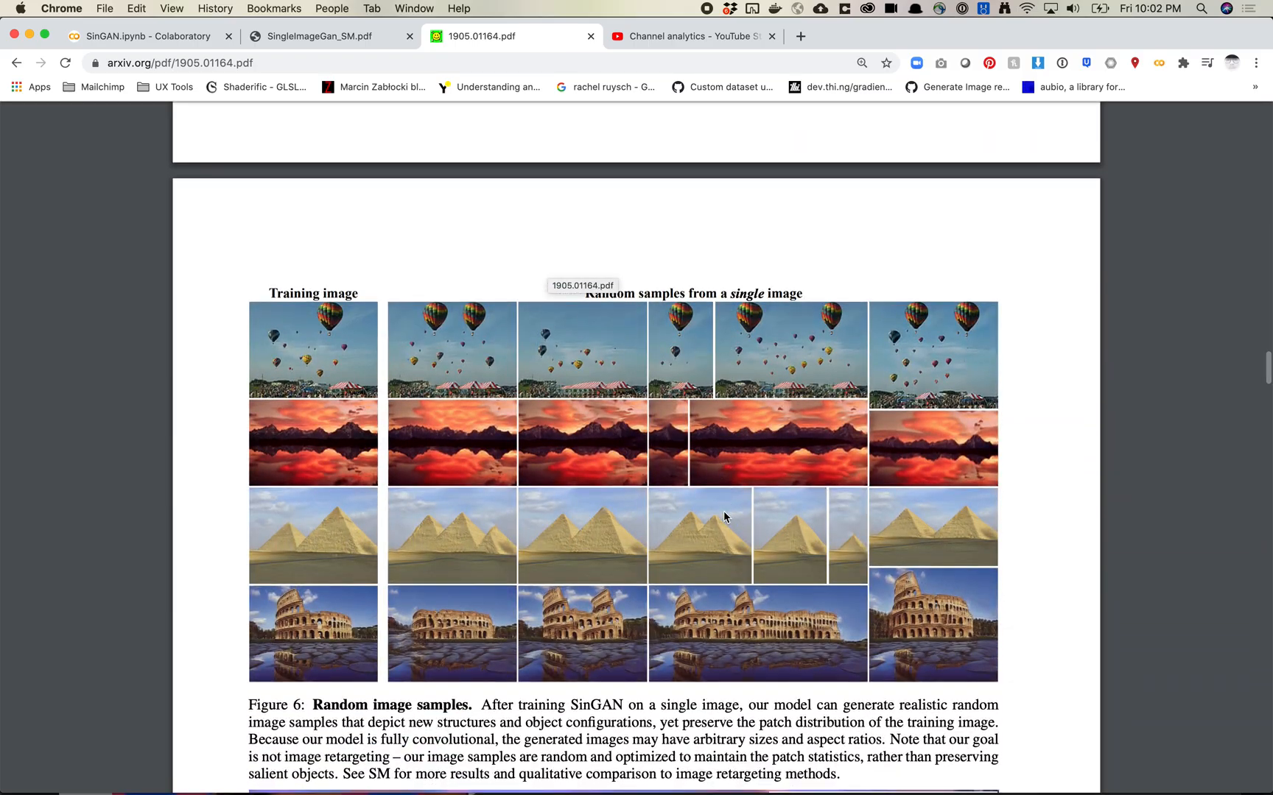
# - Scroll past Figure 6 to Figure 7's high-resolution mountain panorama
pyautogui.scroll(-3)
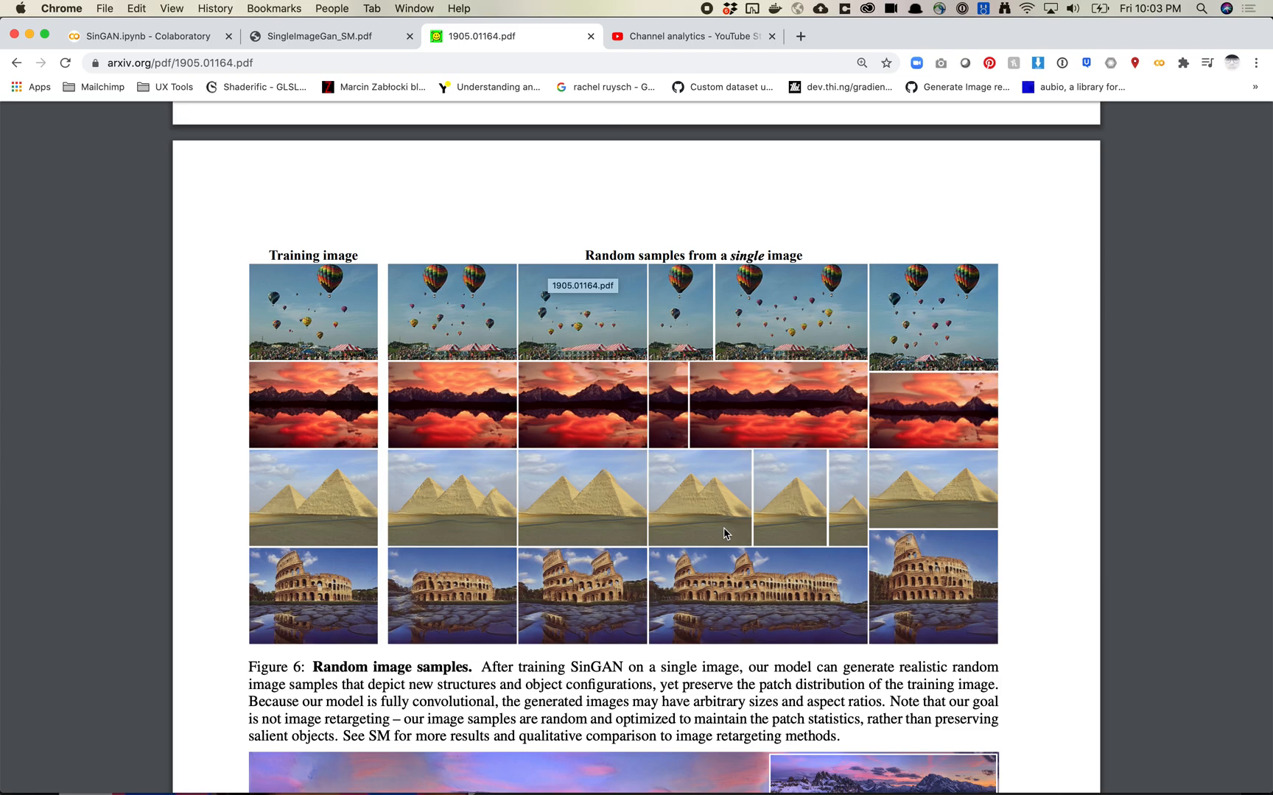
pyautogui.moveTo(761, 514)
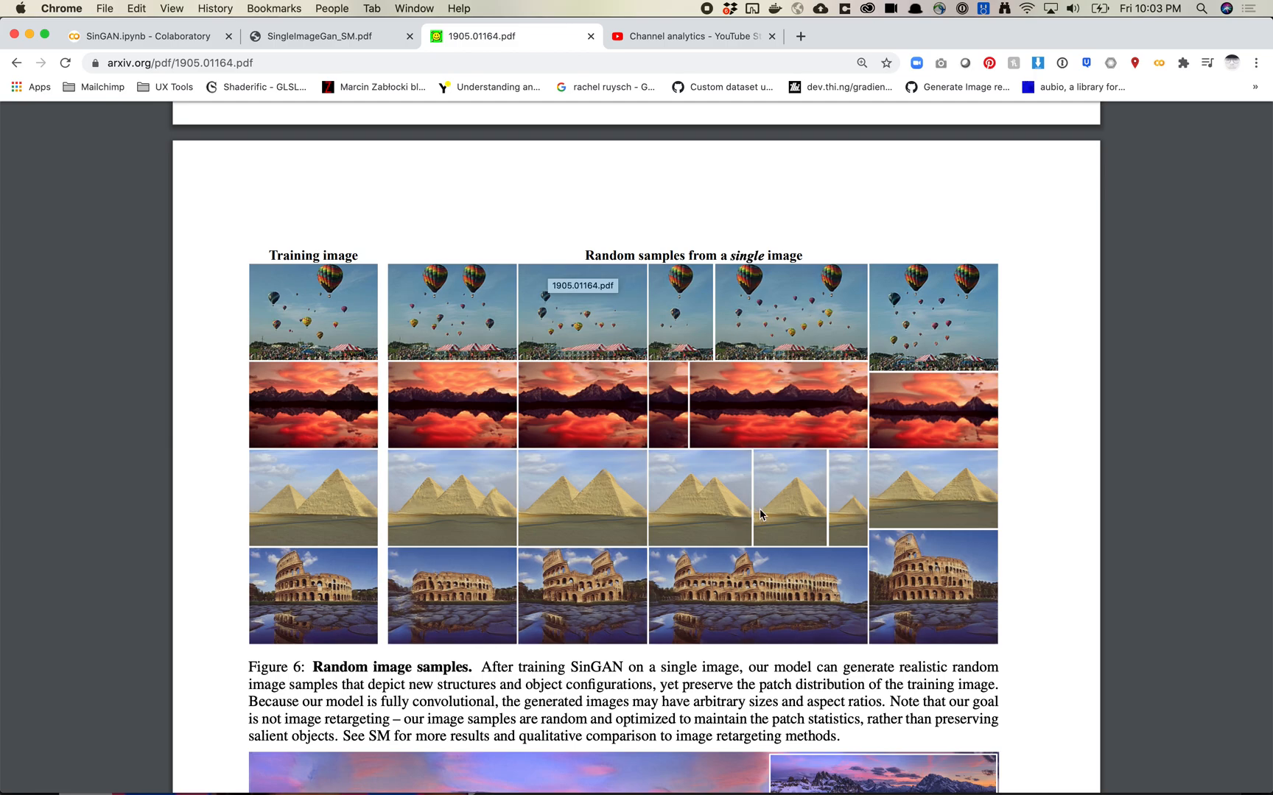
pyautogui.scroll(-3)
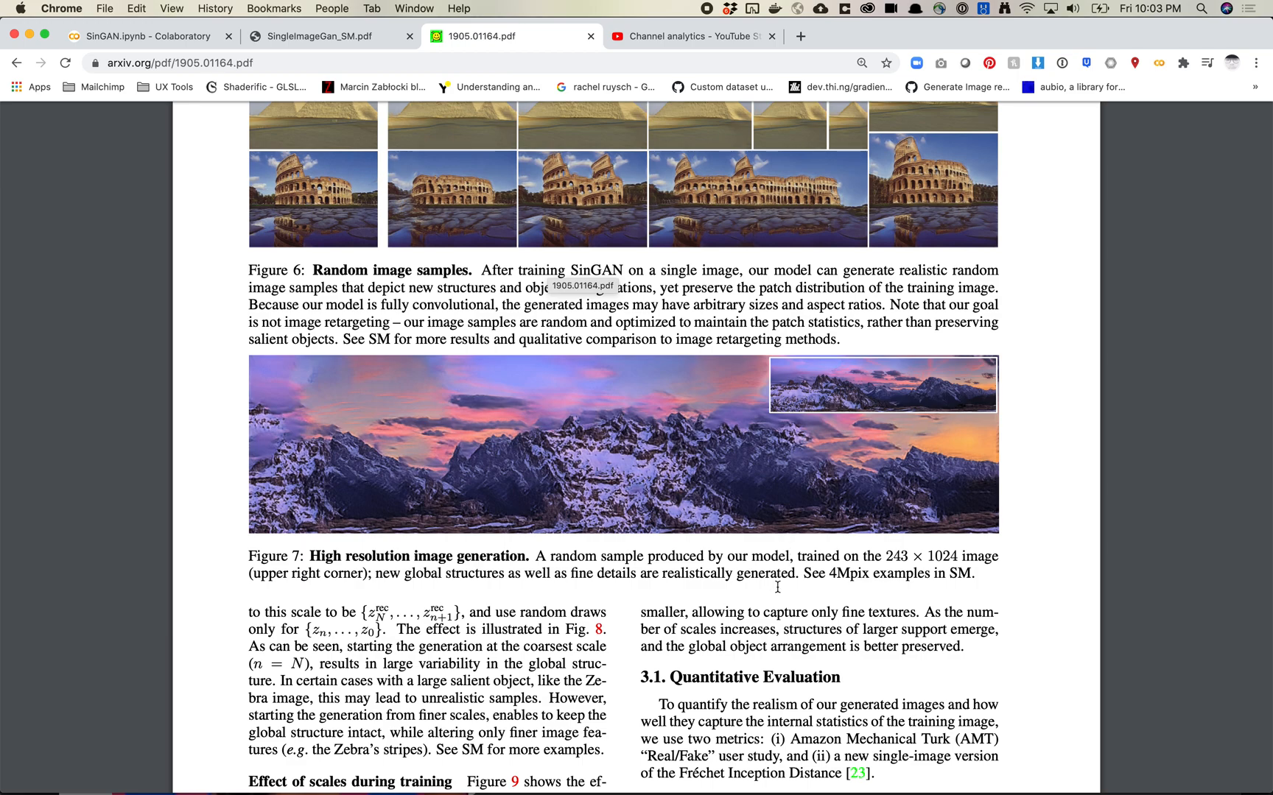
# - Scroll to the next page showing Figure 8, Figure 9 and Table 1
pyautogui.scroll(-3)
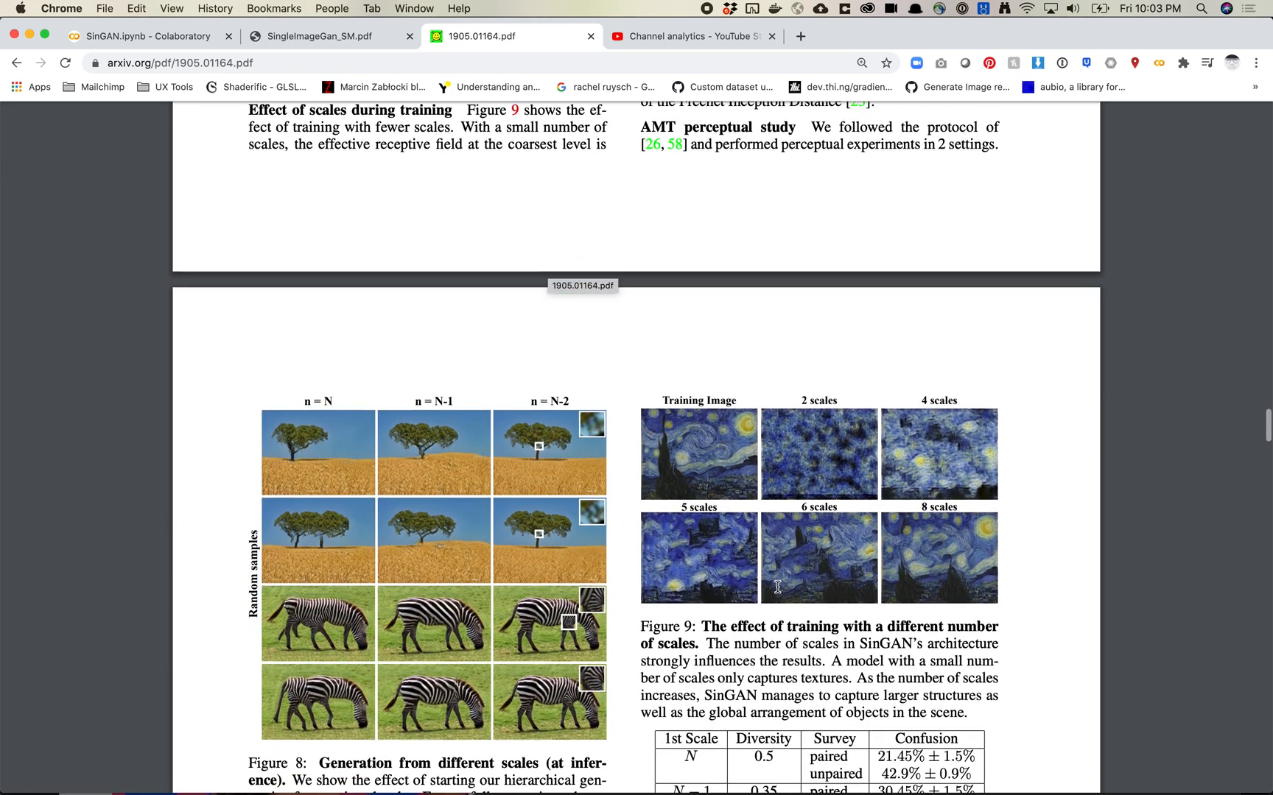
pyautogui.scroll(-3)
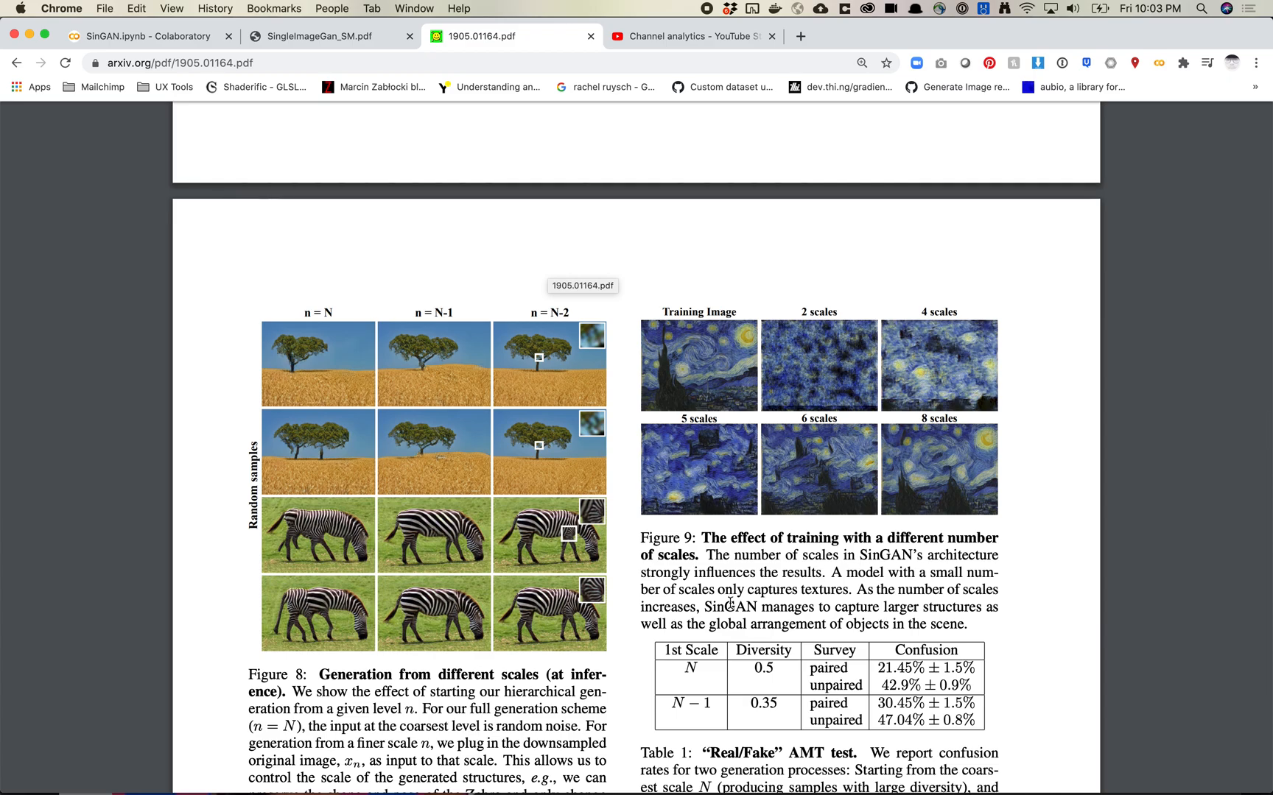
pyautogui.scroll(-3)
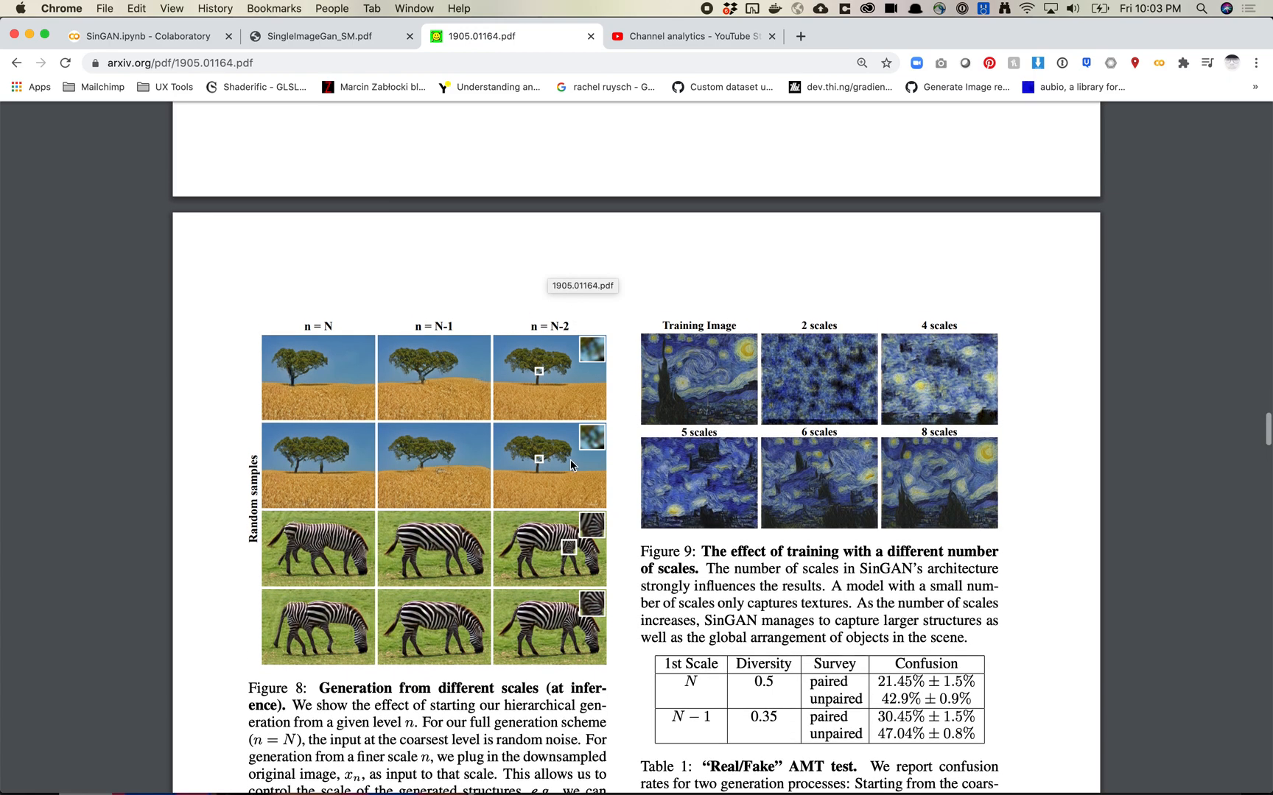
pyautogui.moveTo(340, 319)
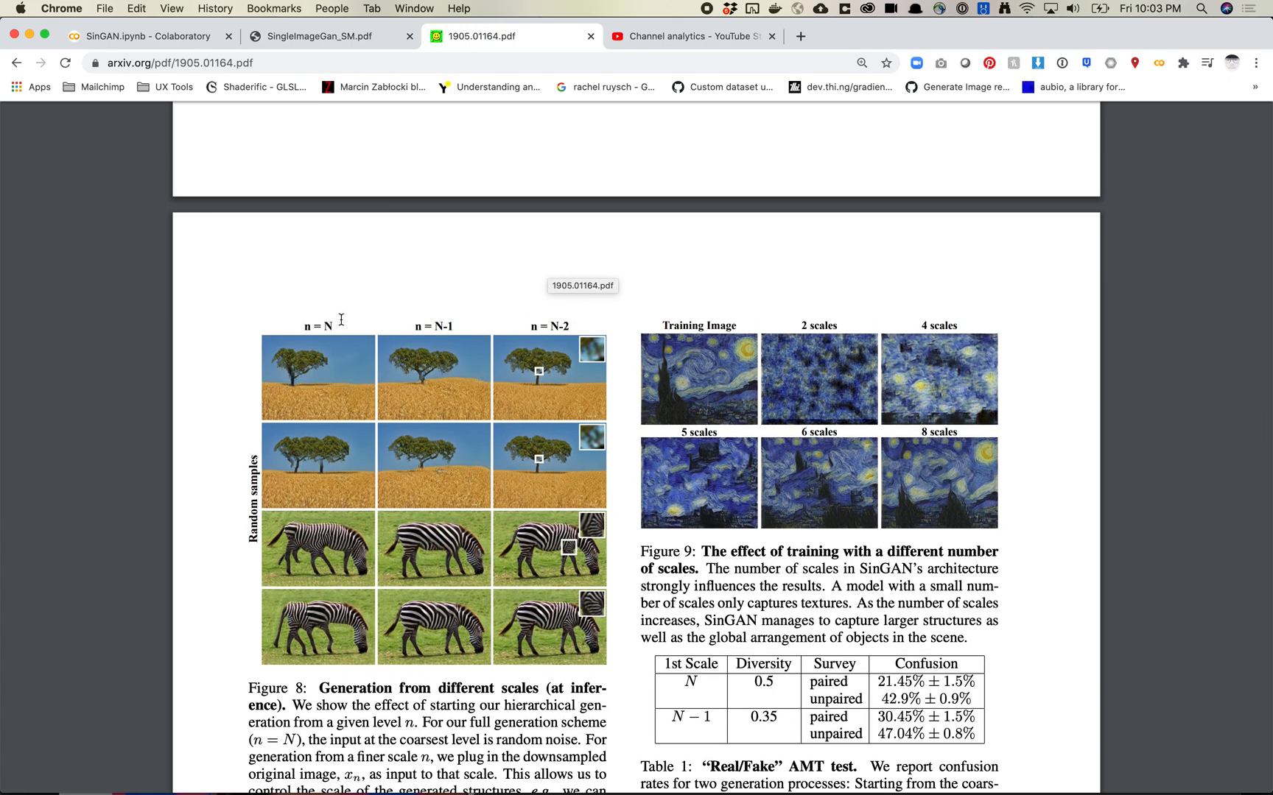
pyautogui.moveTo(344, 359)
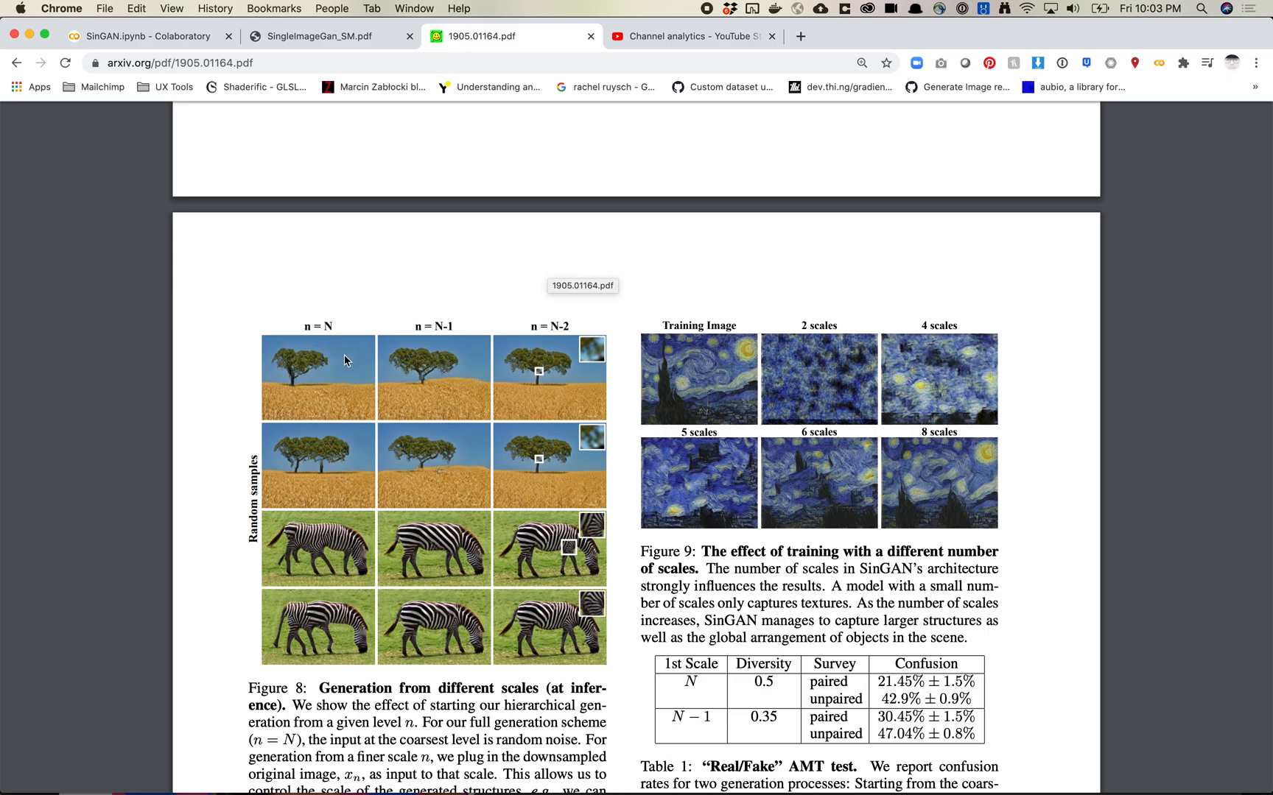
pyautogui.moveTo(295, 565)
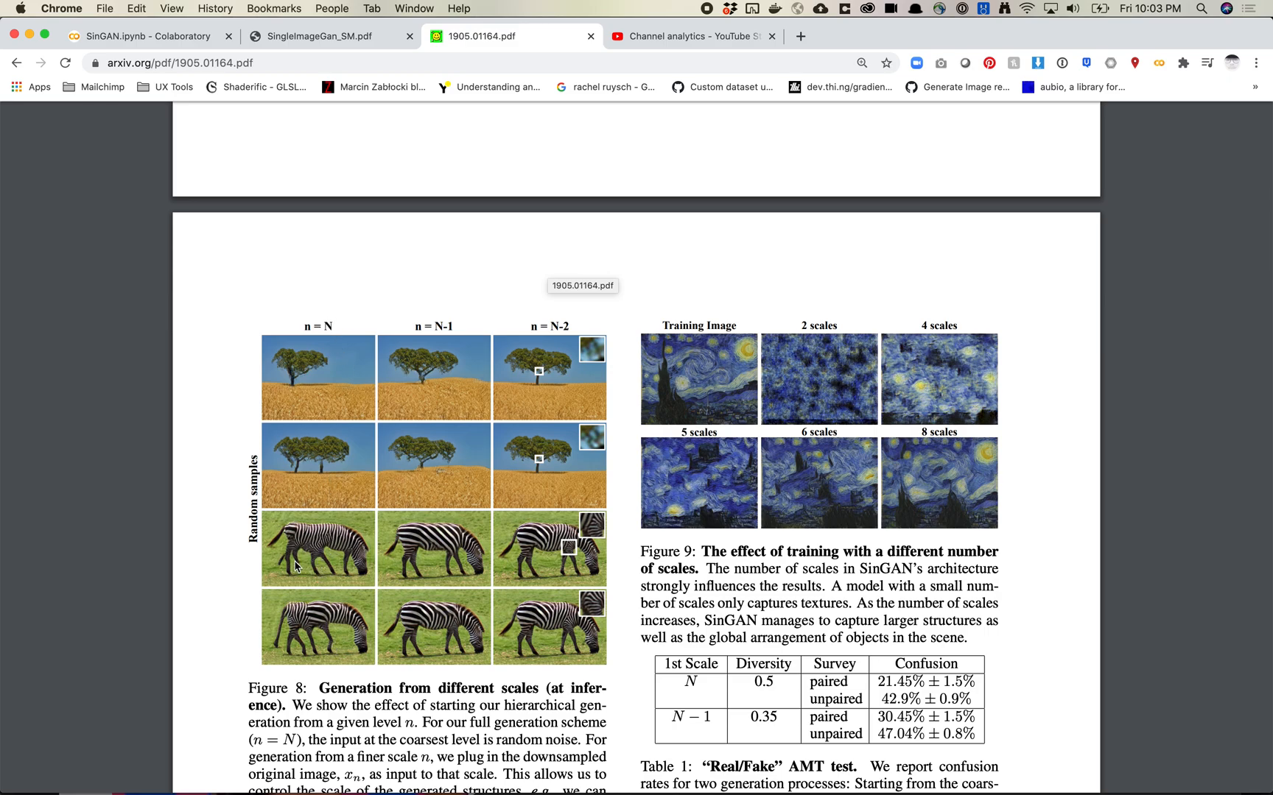
pyautogui.moveTo(319, 450)
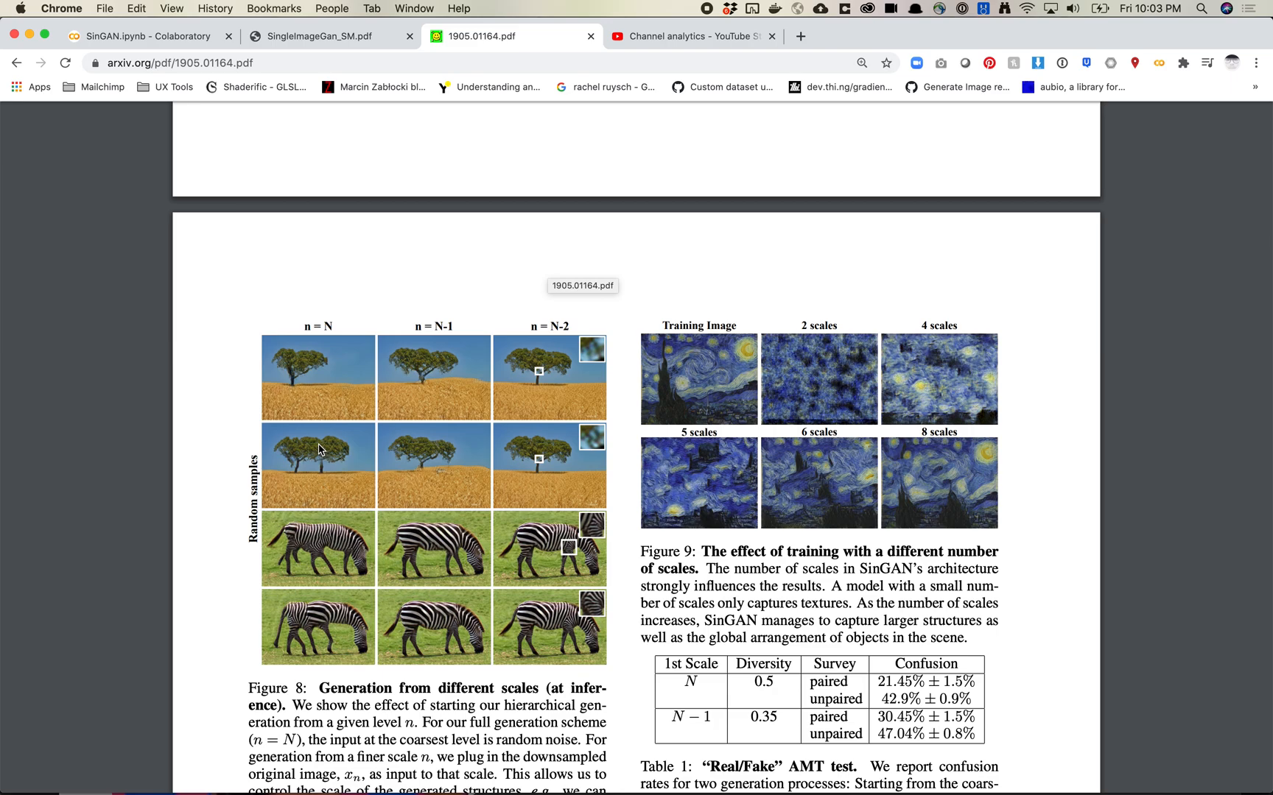
pyautogui.moveTo(444, 325)
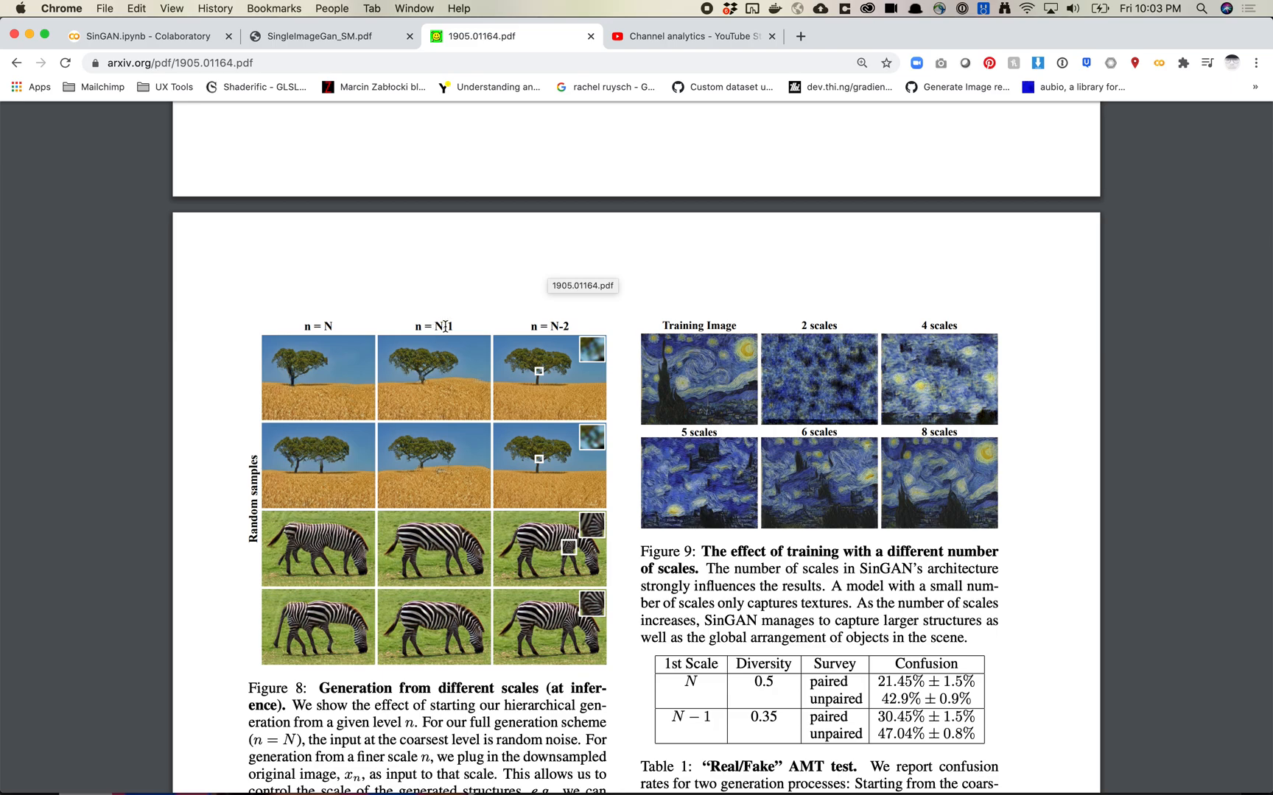
pyautogui.moveTo(444, 326)
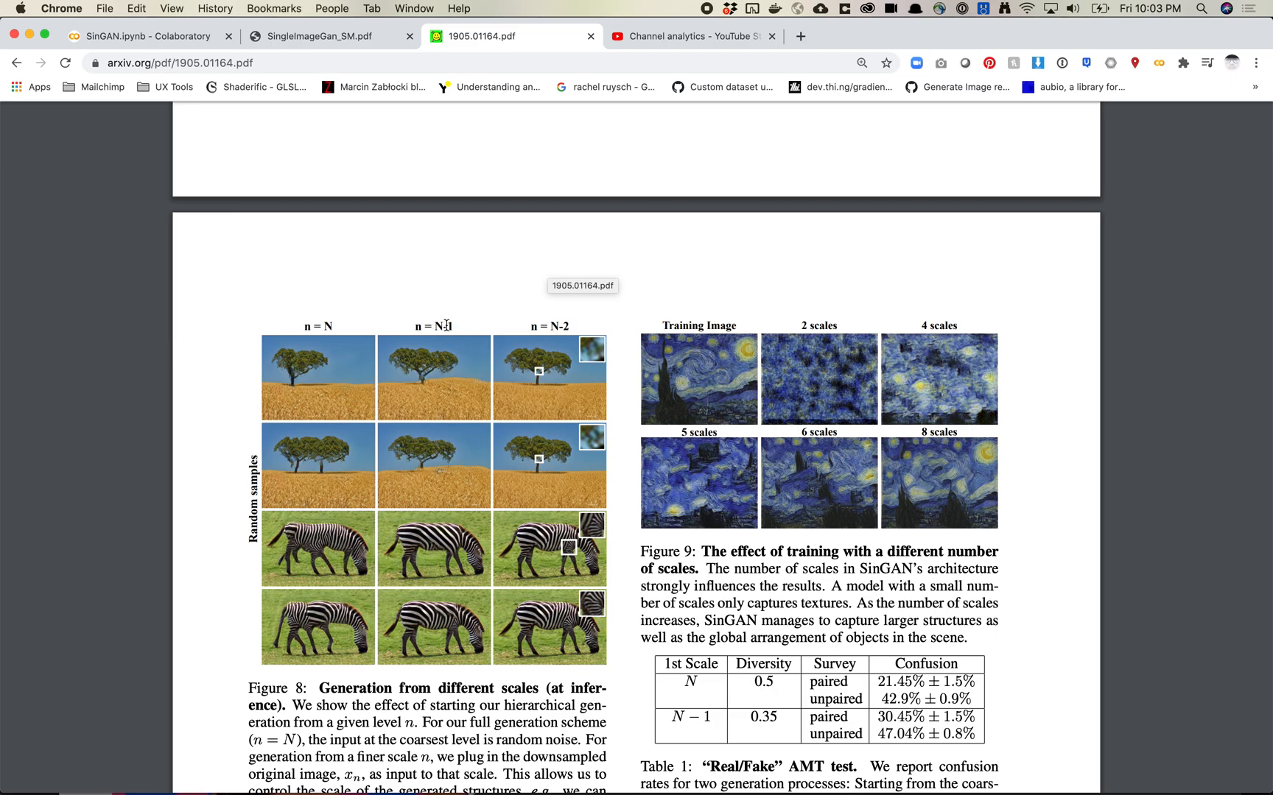
pyautogui.moveTo(541, 566)
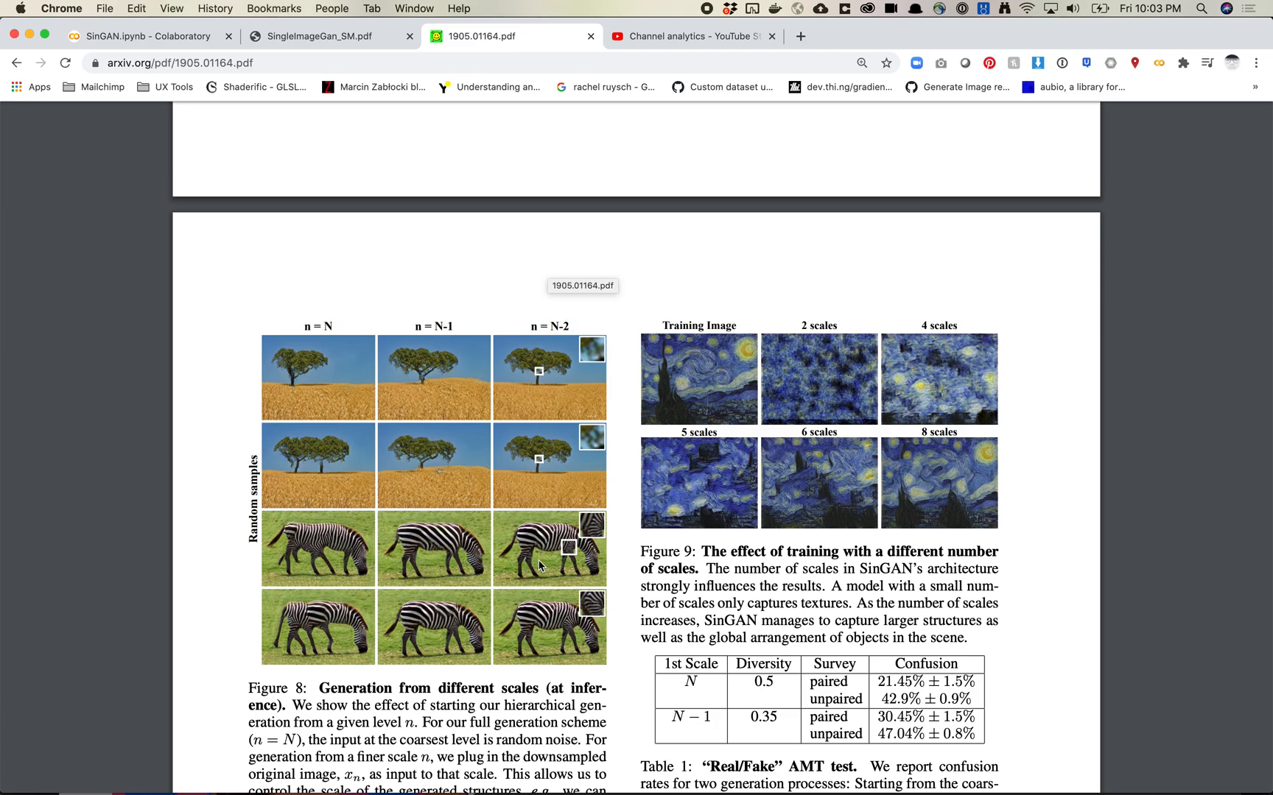
pyautogui.moveTo(559, 562)
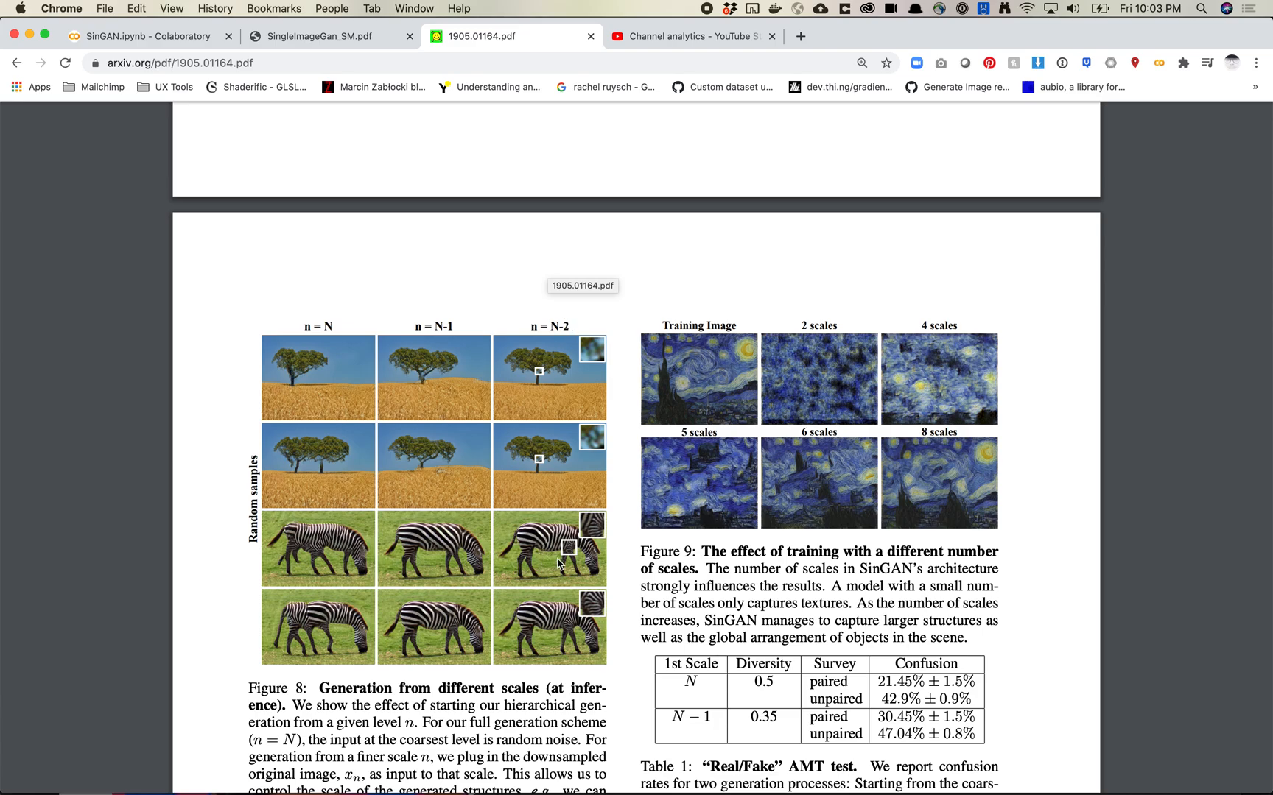
pyautogui.moveTo(539, 542)
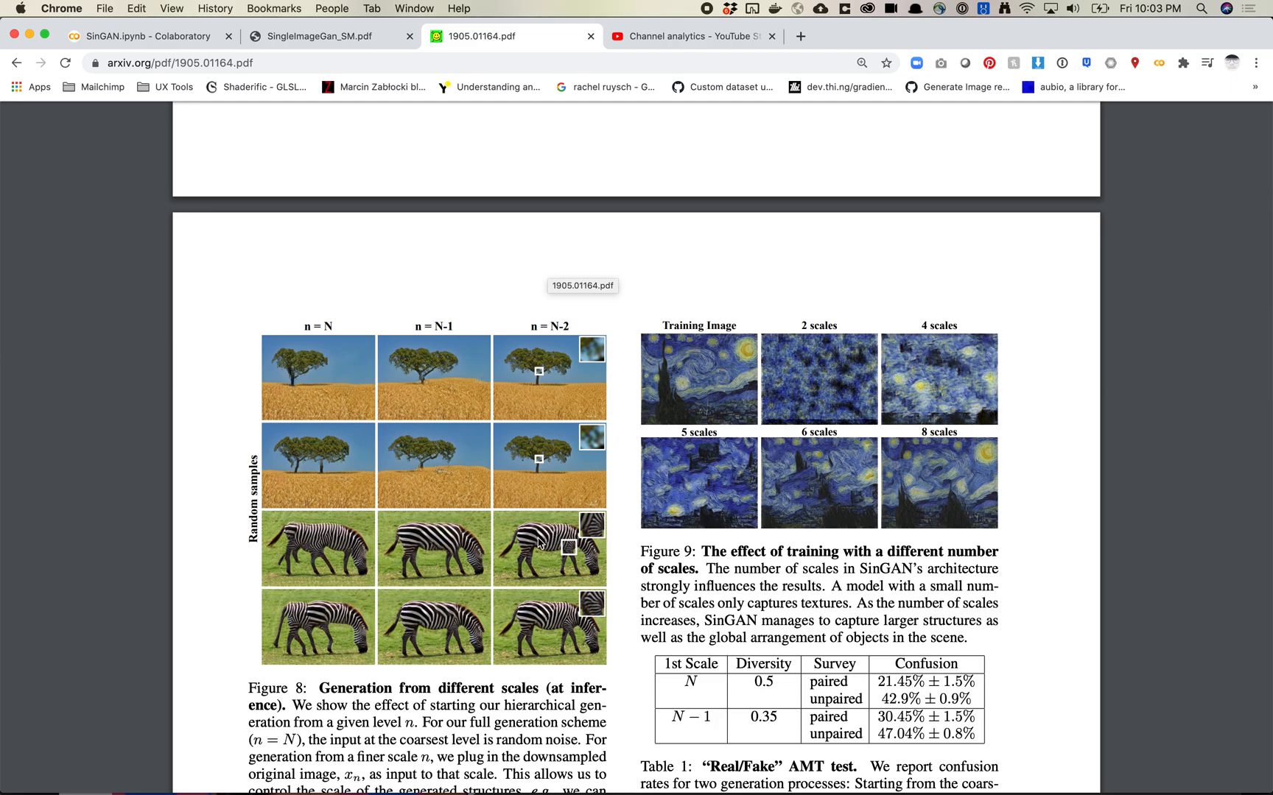
pyautogui.moveTo(573, 597)
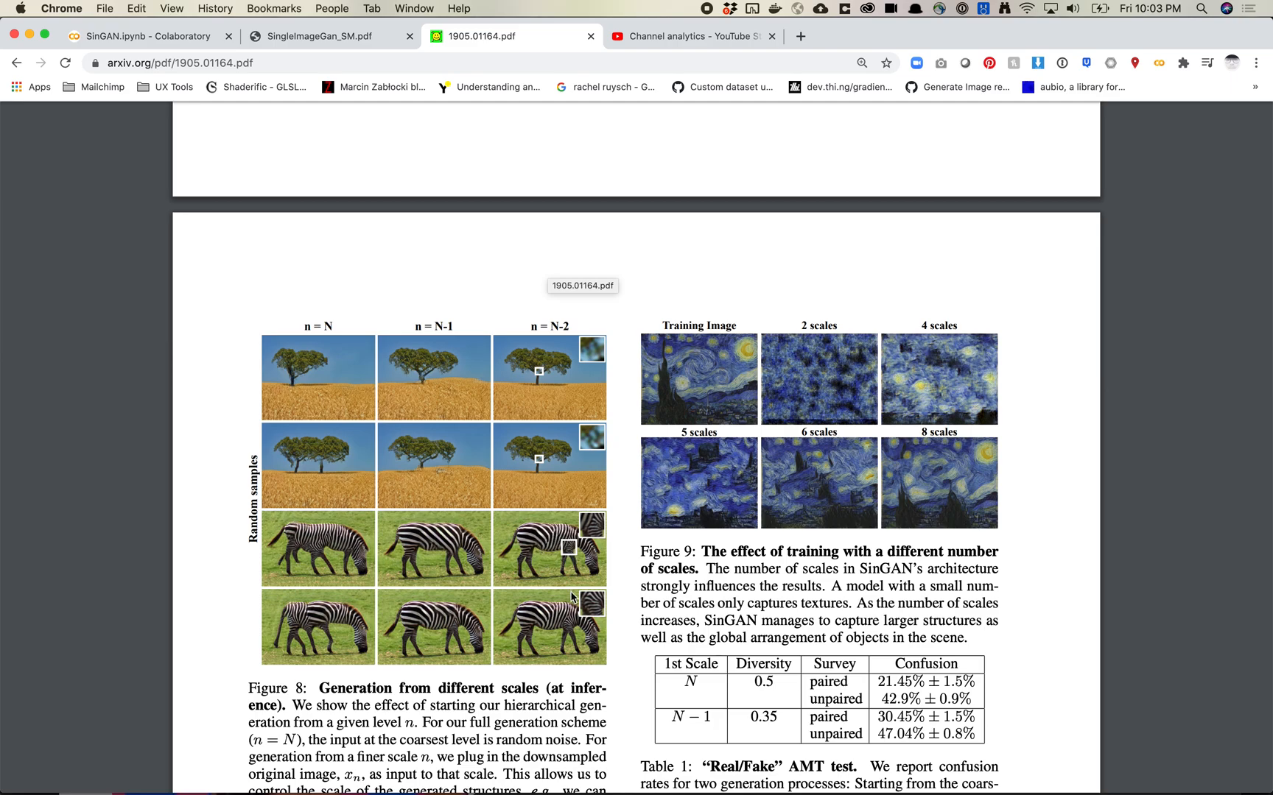
pyautogui.moveTo(577, 617)
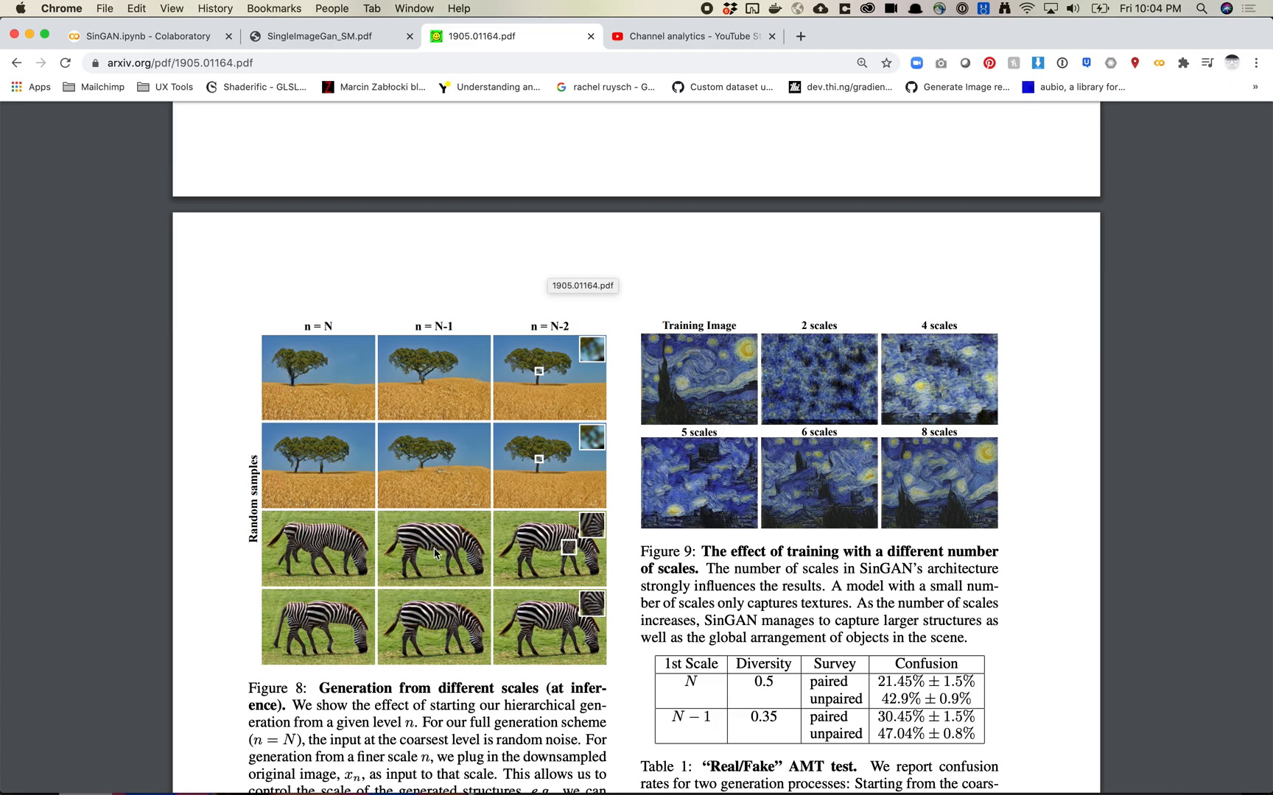
pyautogui.moveTo(460, 540)
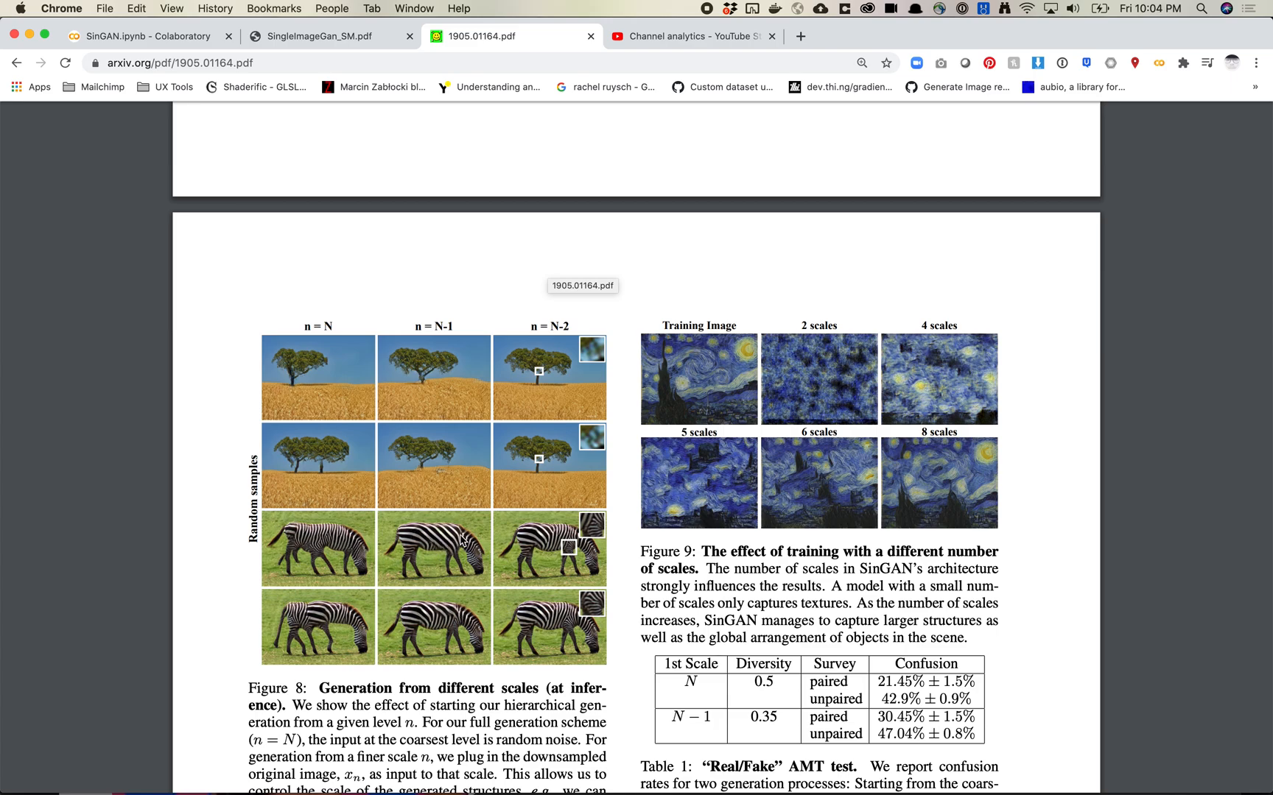
pyautogui.moveTo(461, 564)
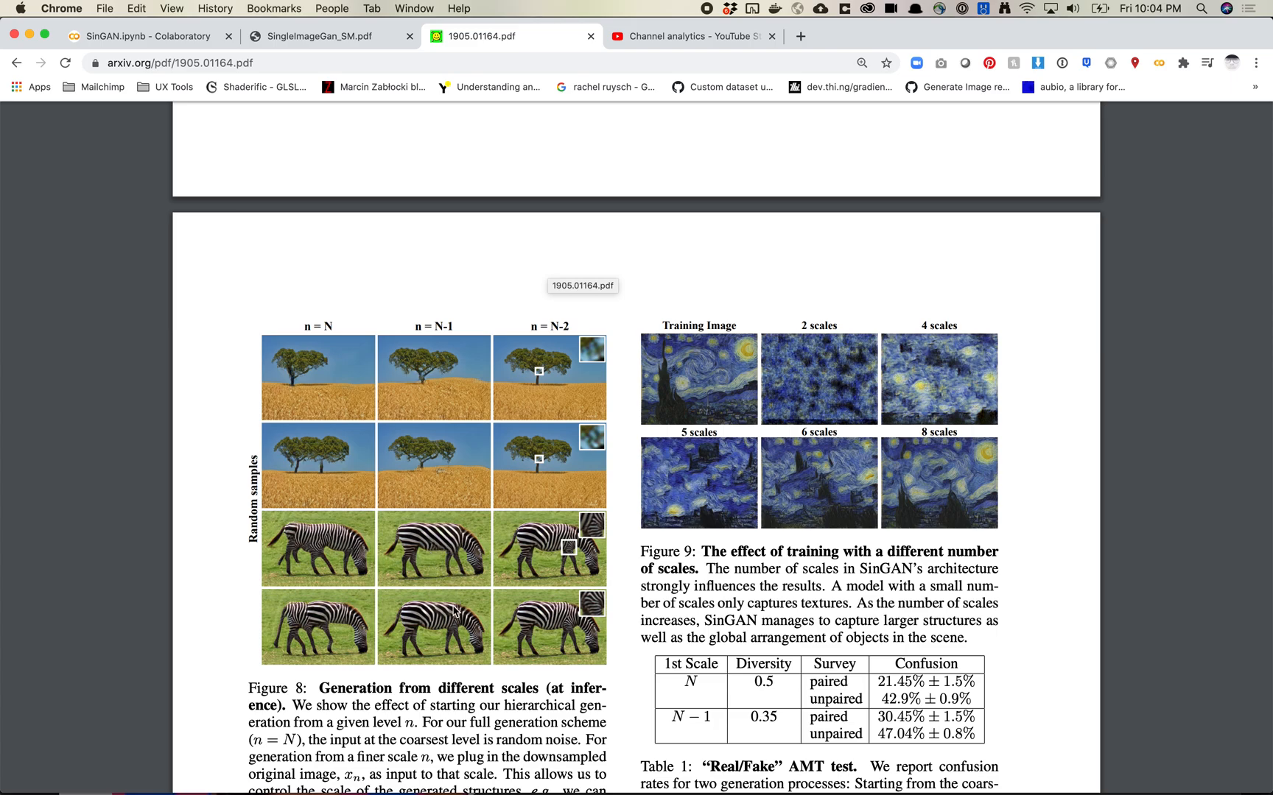
pyautogui.moveTo(557, 554)
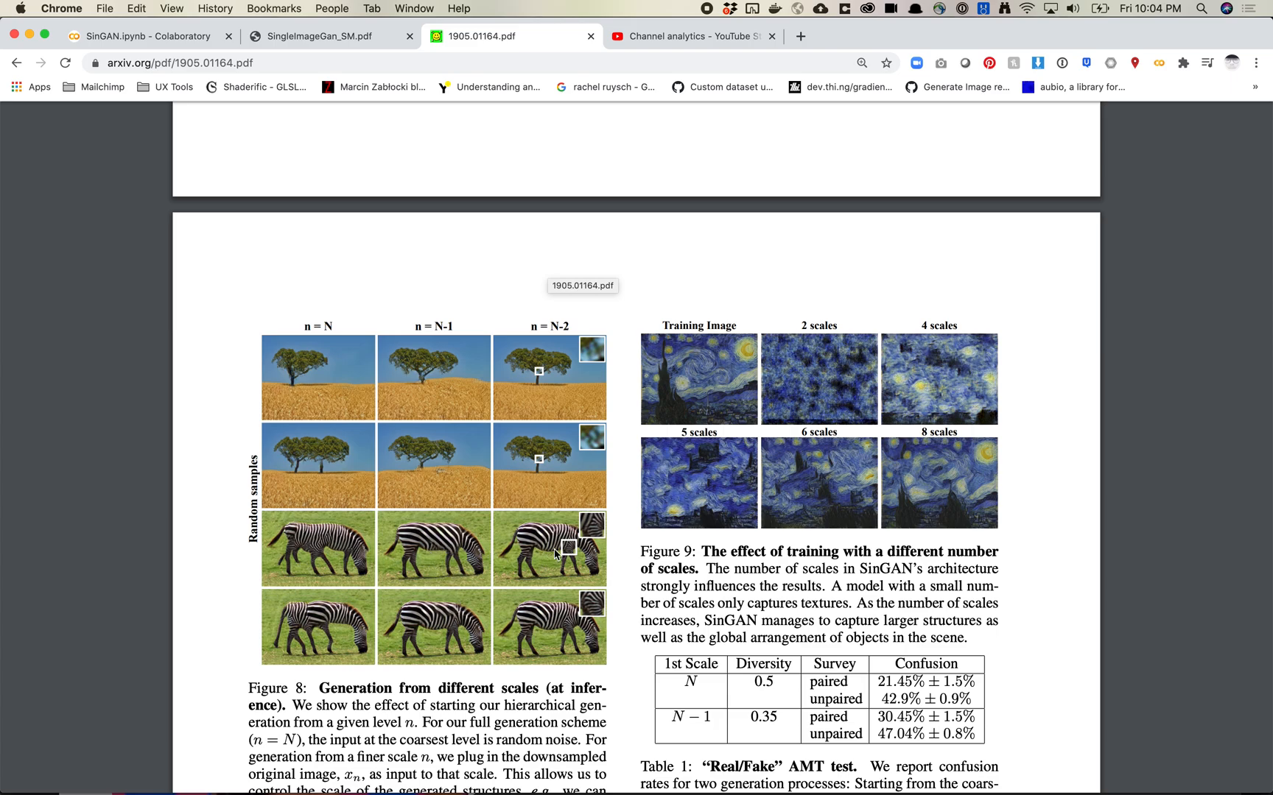
pyautogui.moveTo(818, 412)
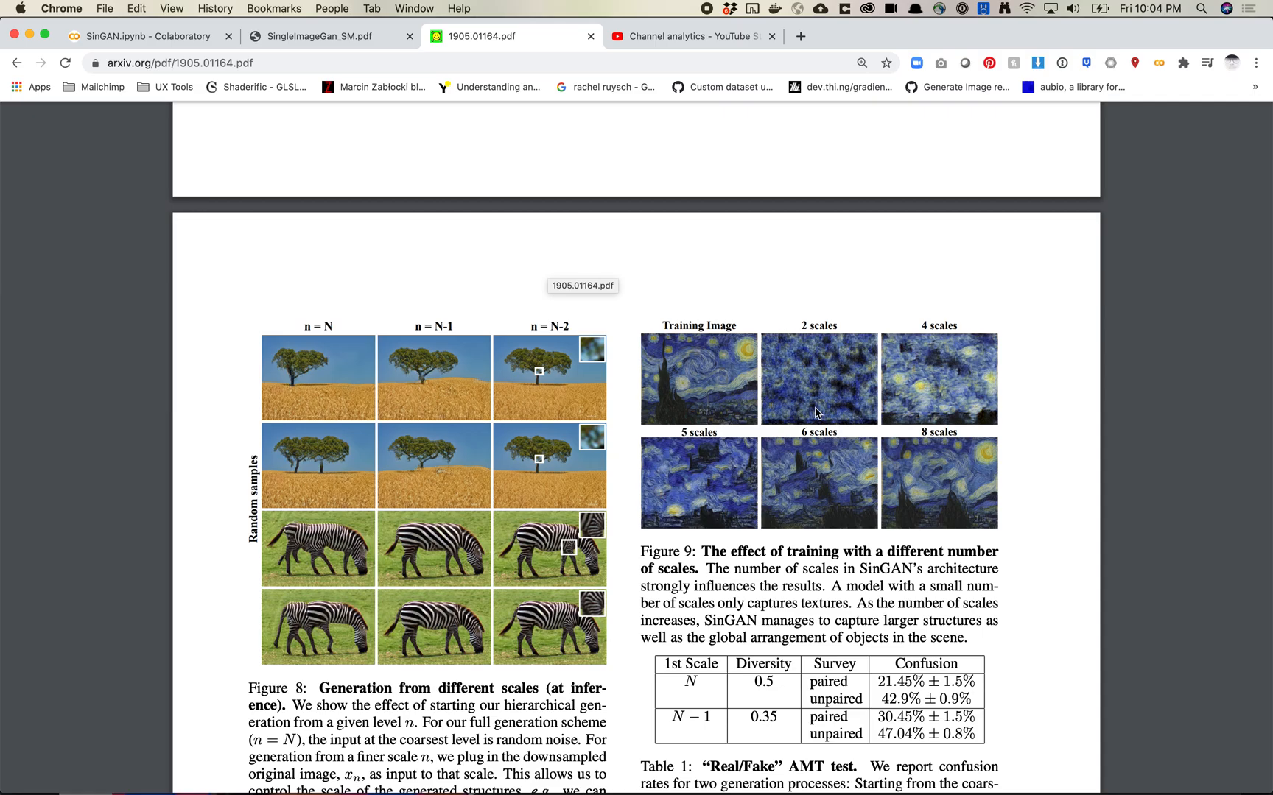
pyautogui.moveTo(796, 509)
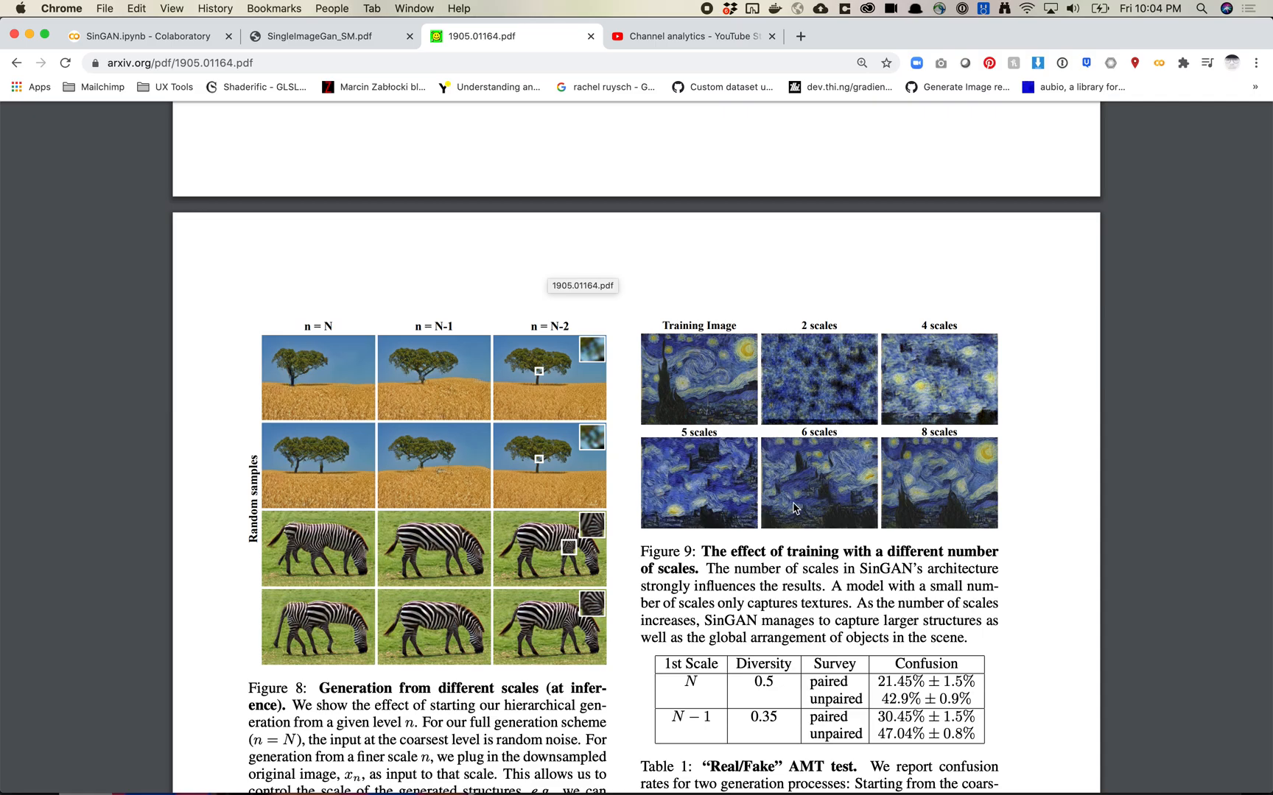
# - Scroll to page 7 with Figures 10–11, Table 2 and Section 4 Applications
pyautogui.scroll(-3)
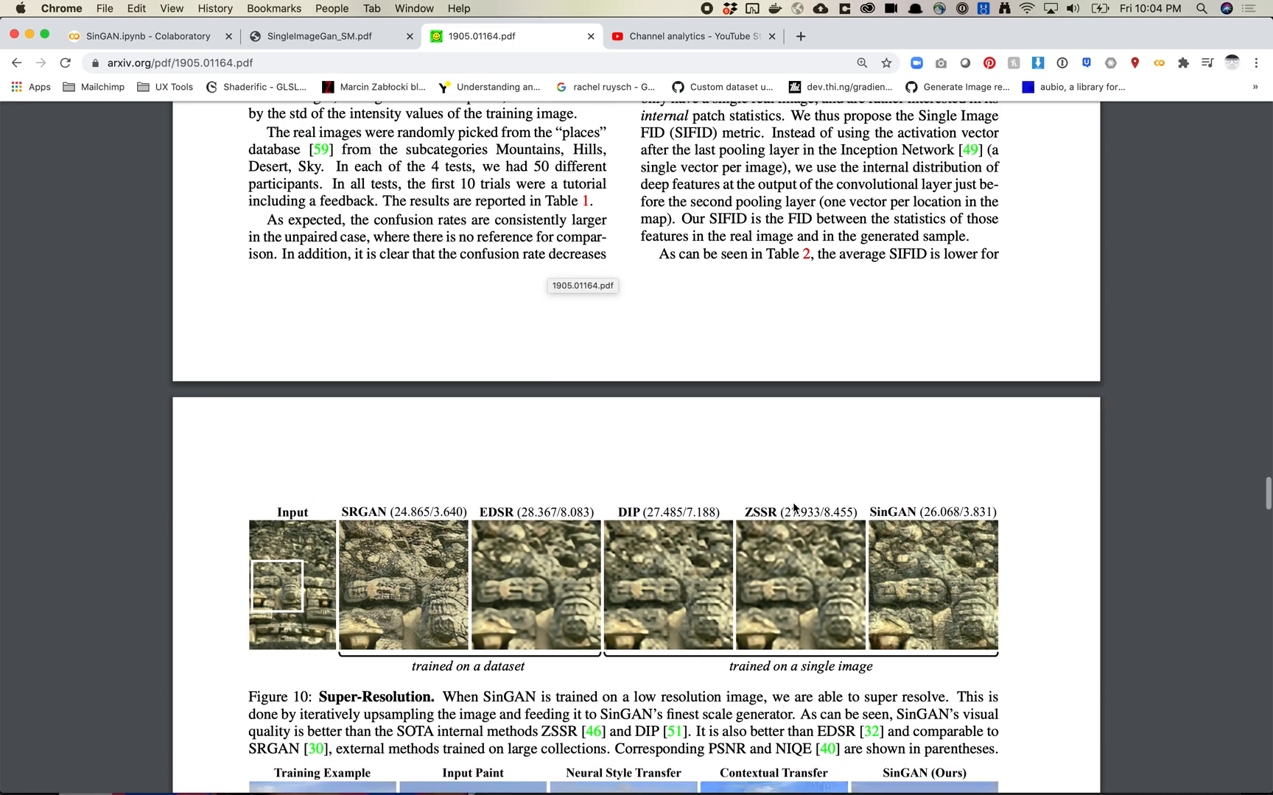
pyautogui.scroll(-3)
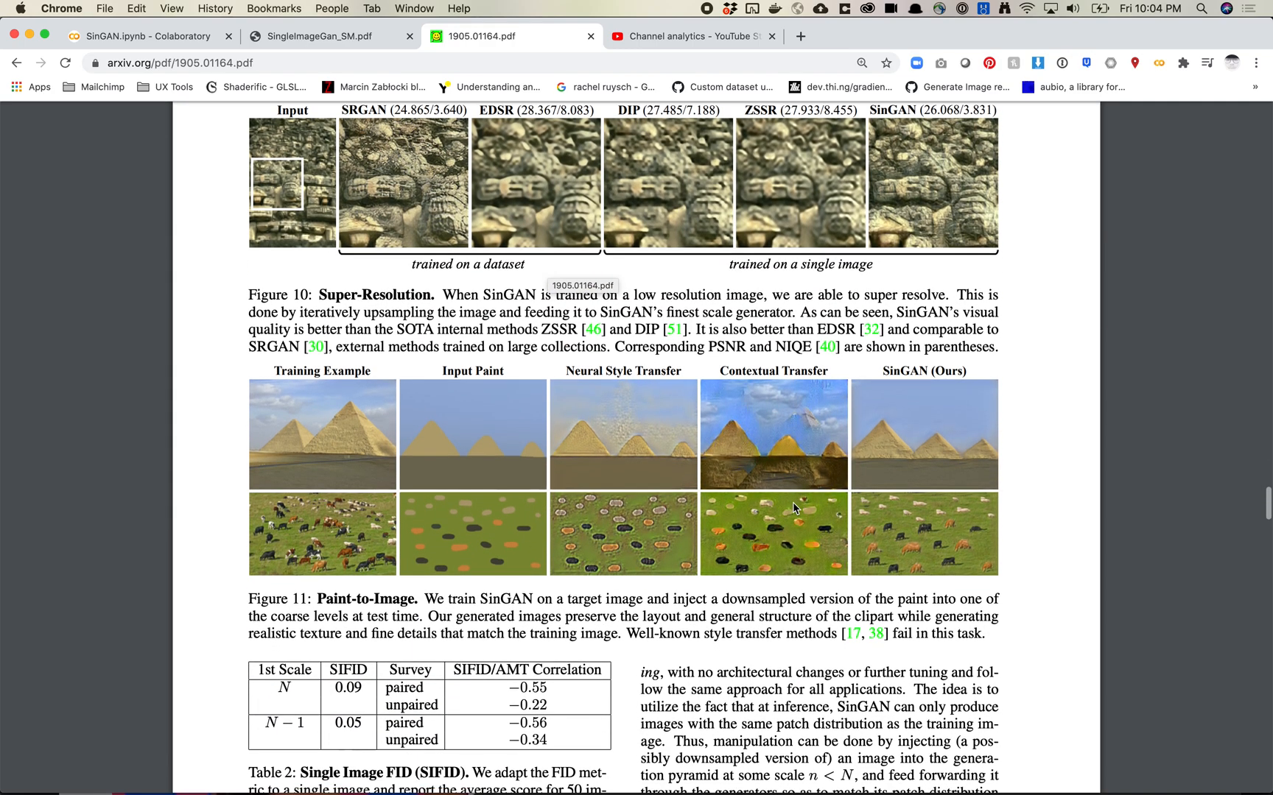
pyautogui.scroll(-3)
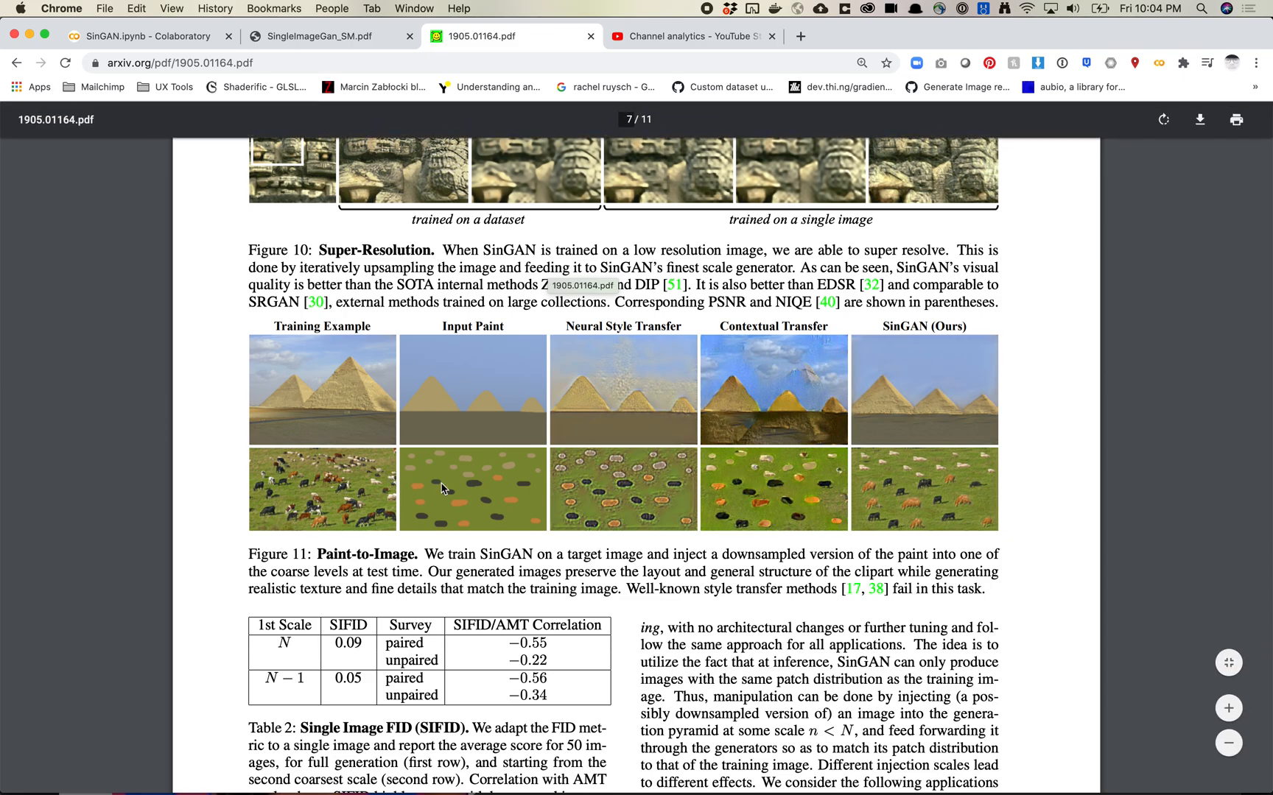
pyautogui.moveTo(473, 427)
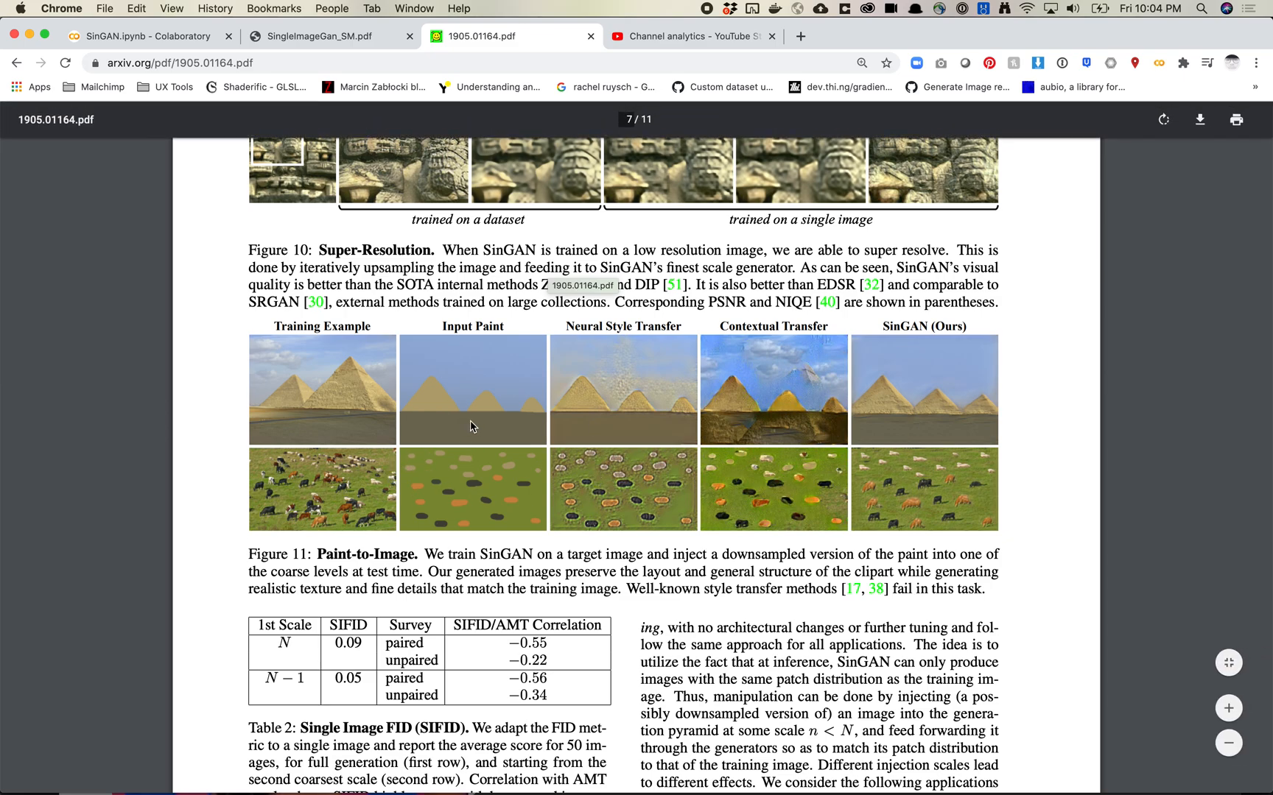
pyautogui.moveTo(847, 458)
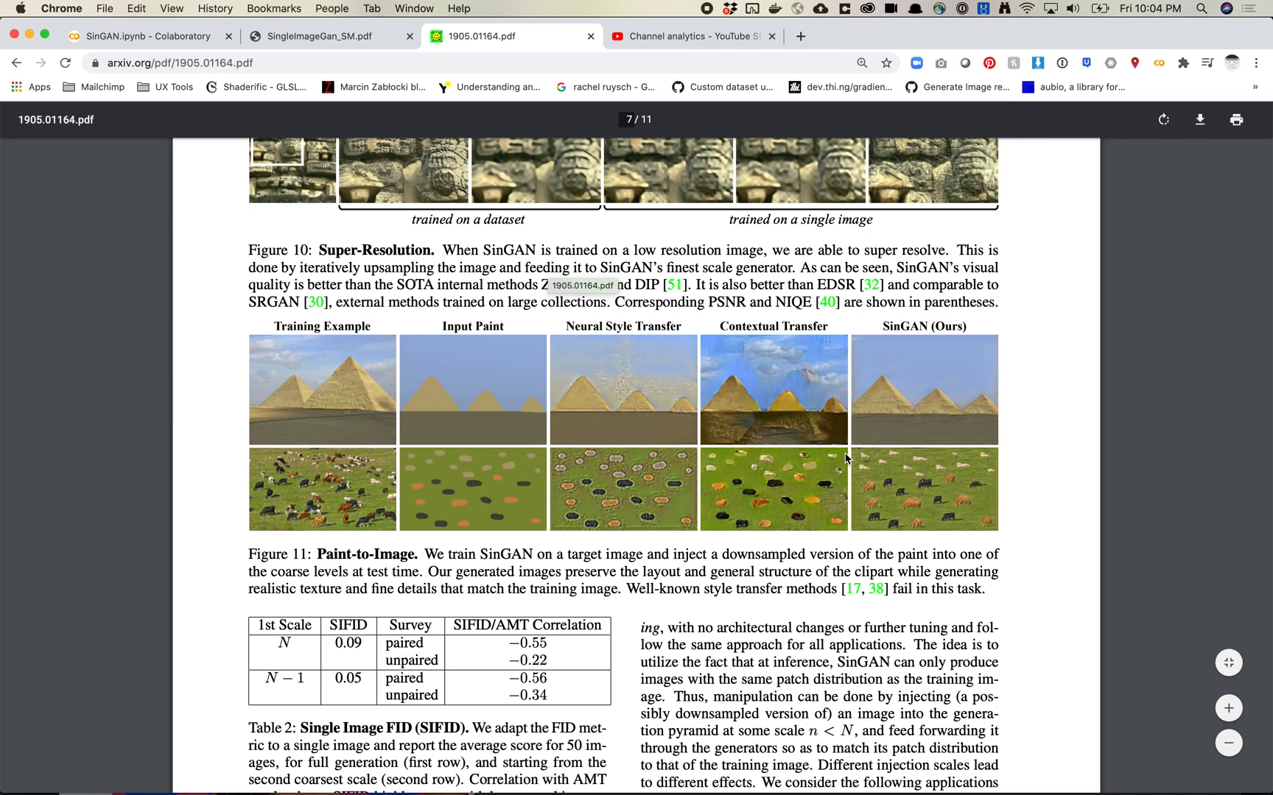
pyautogui.moveTo(498, 463)
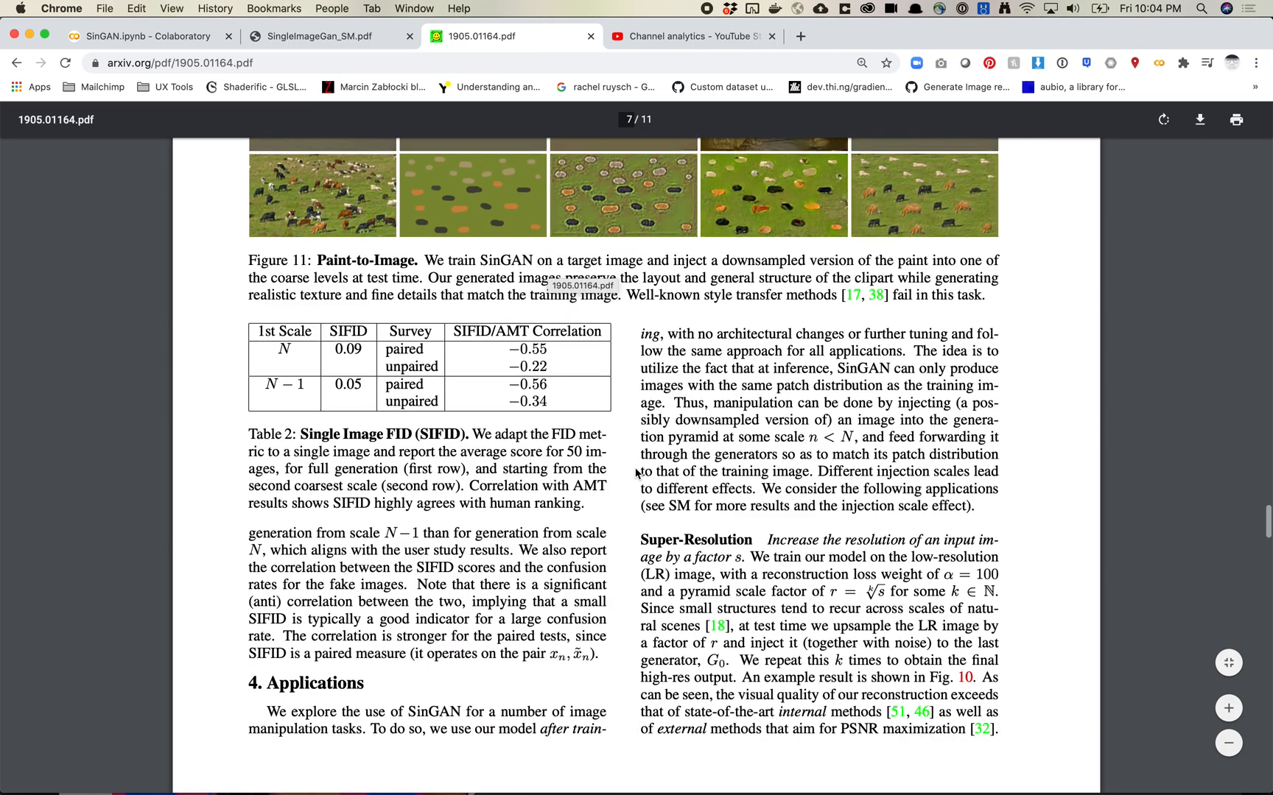
# - Scroll past Figures 12–13 and the Conclusion down to the References list
pyautogui.scroll(-3)
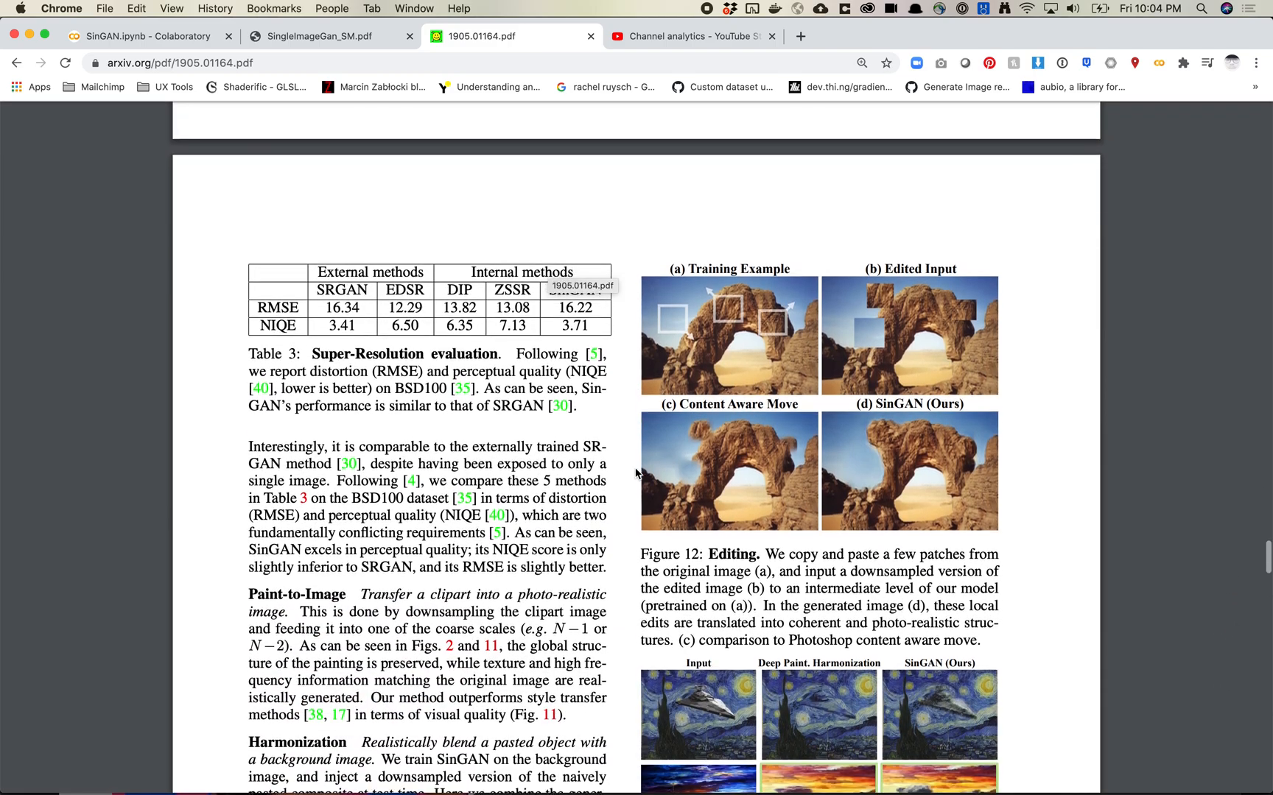
pyautogui.scroll(-3)
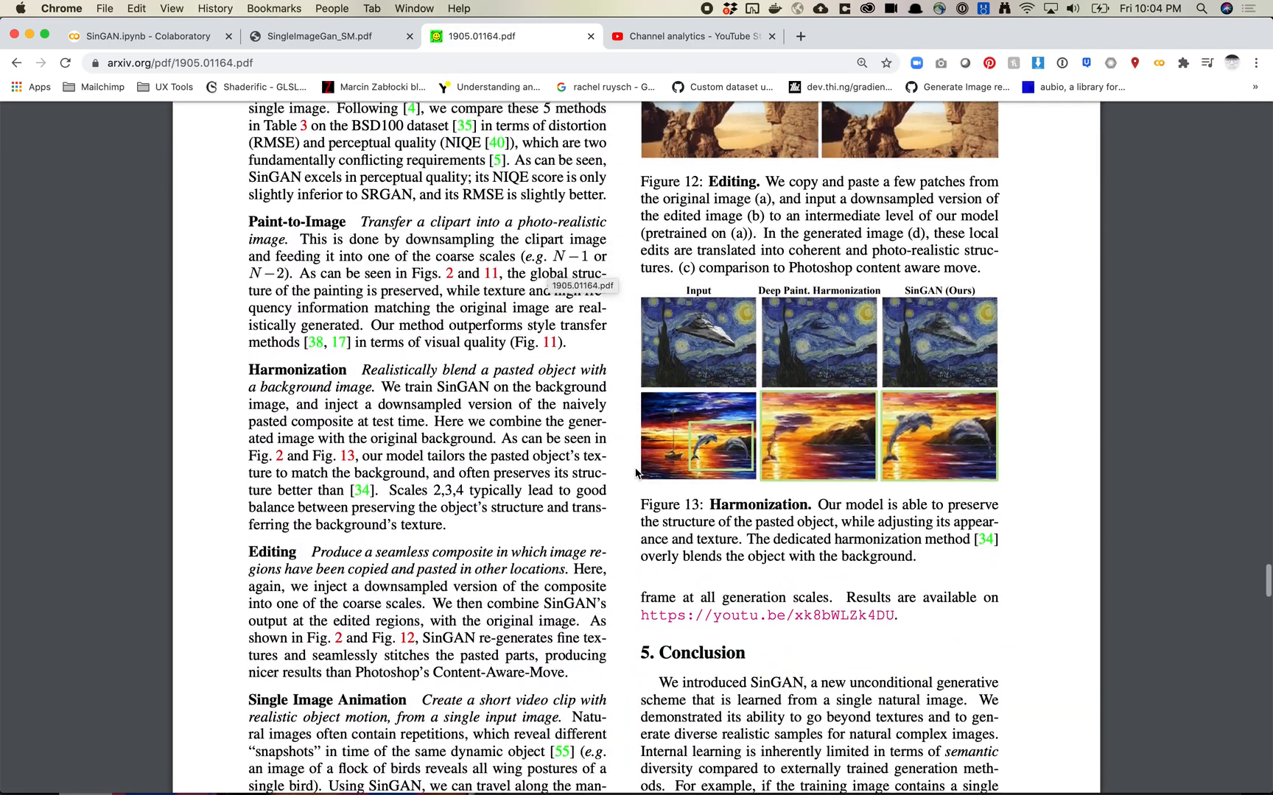
pyautogui.scroll(-3)
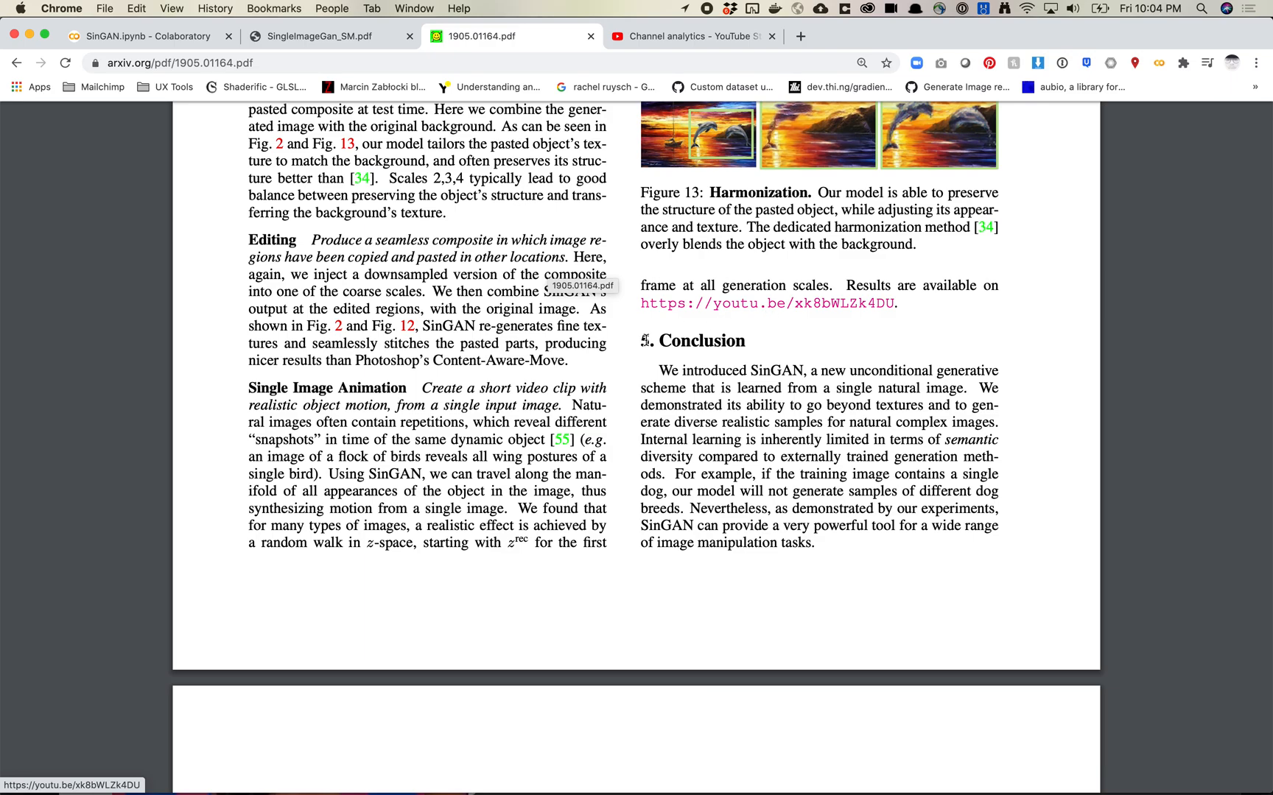
pyautogui.scroll(-3)
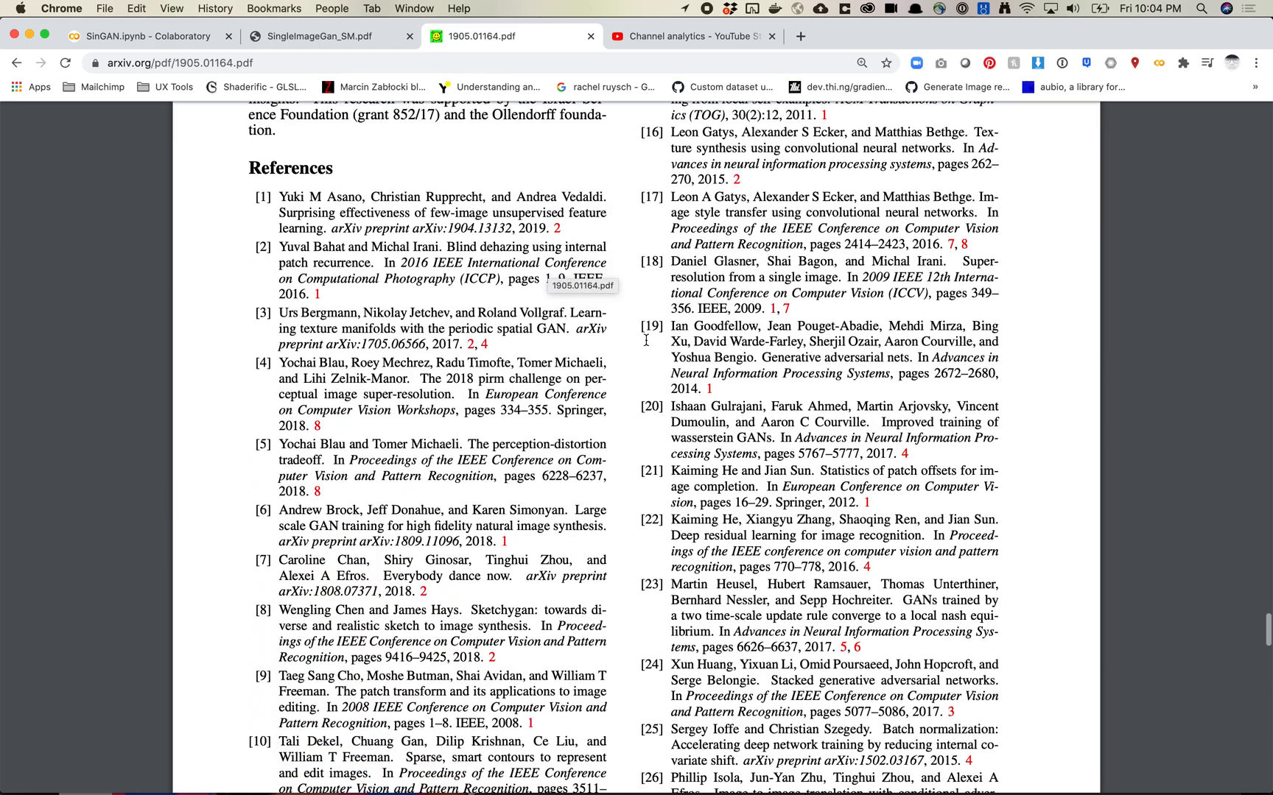
pyautogui.scroll(-3)
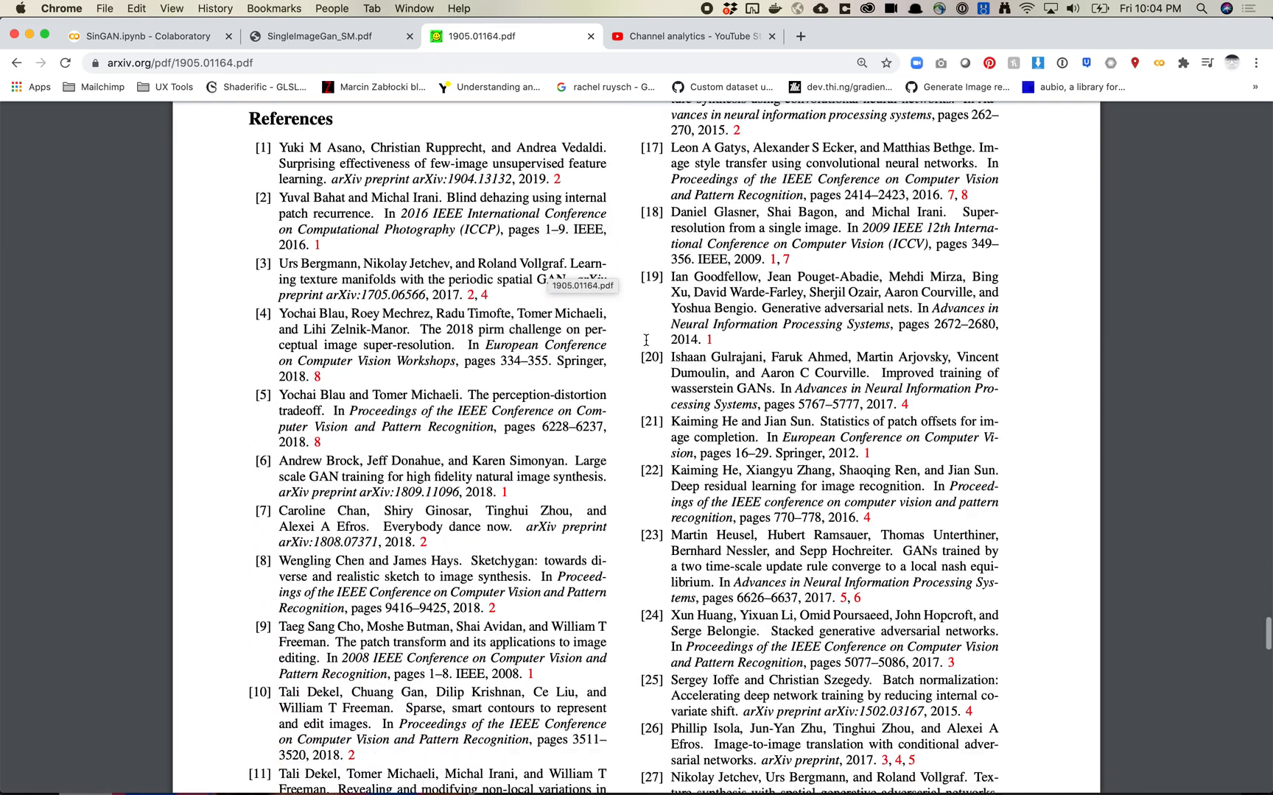